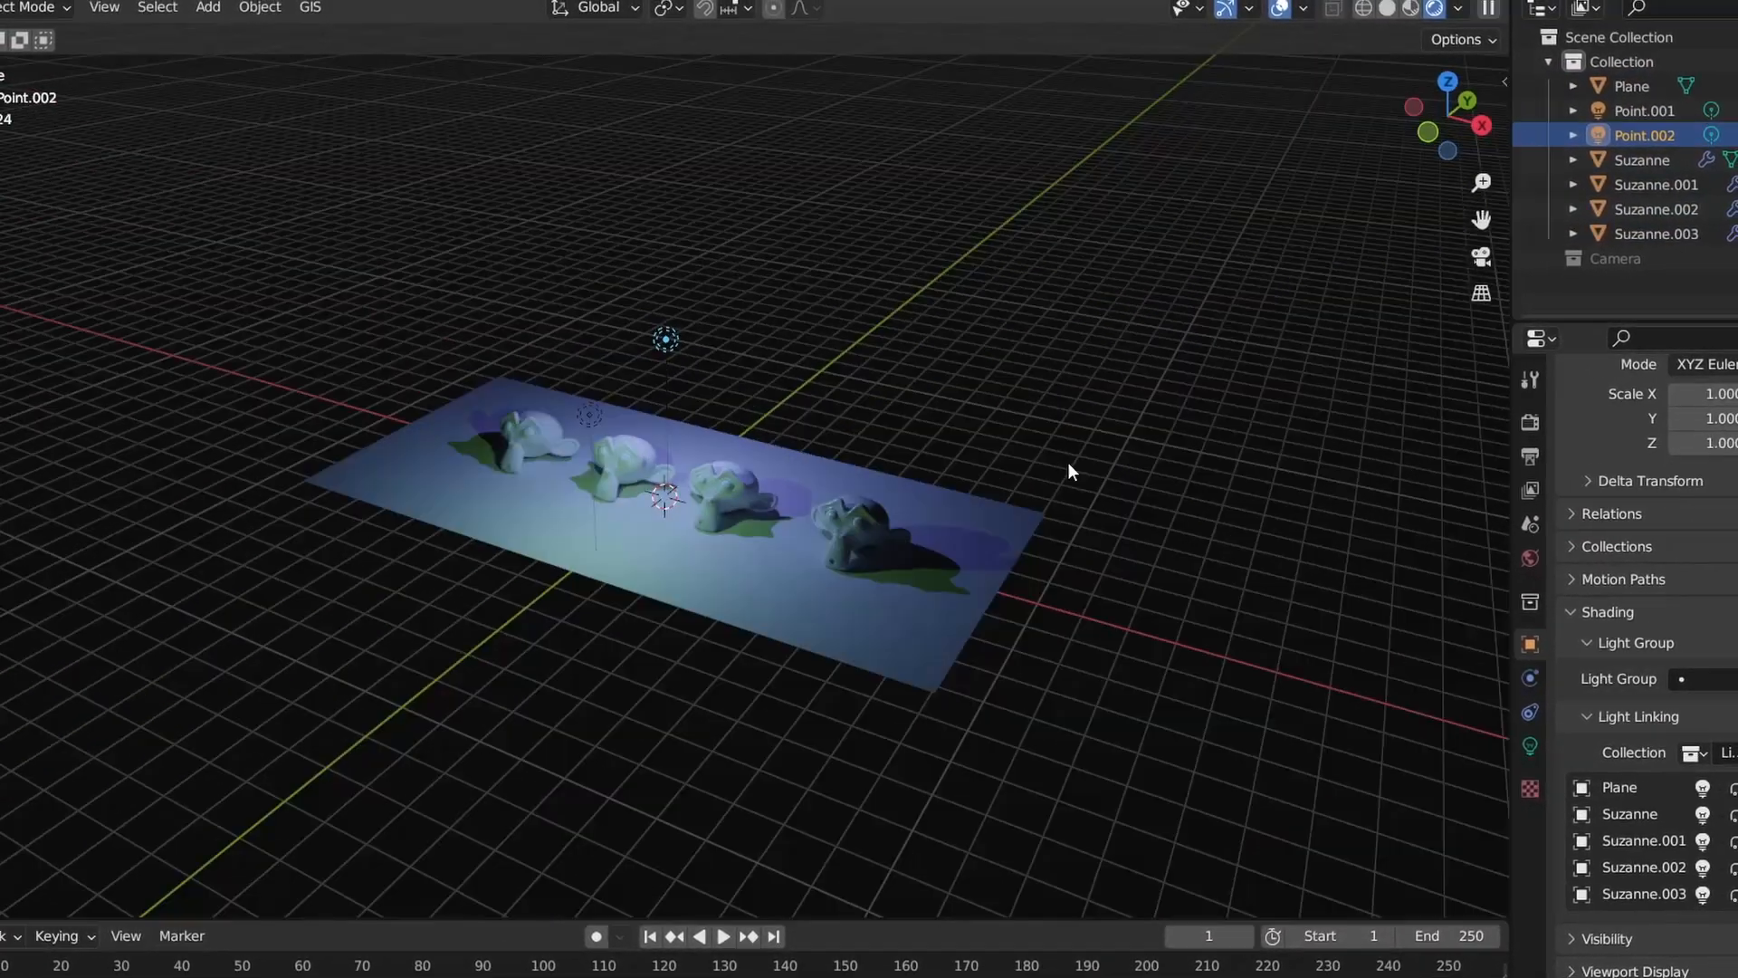
- Inspect the Point.001 light and select all objects
left_click(1624, 119)
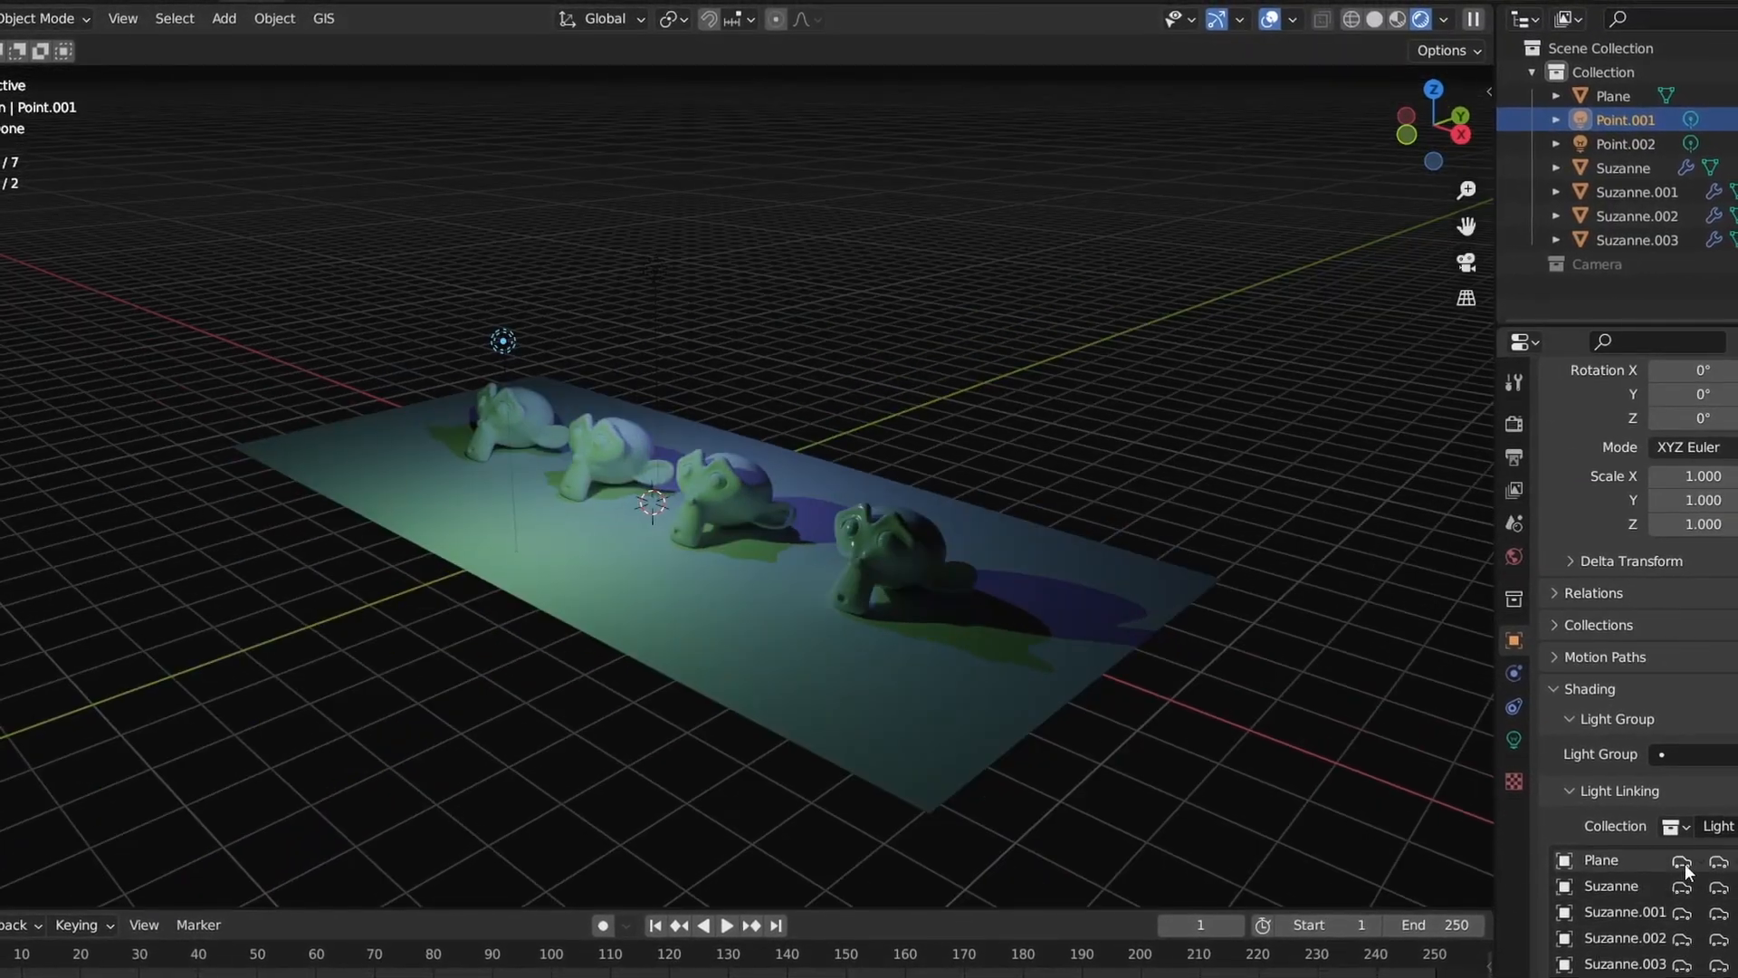
left_click(1682, 859)
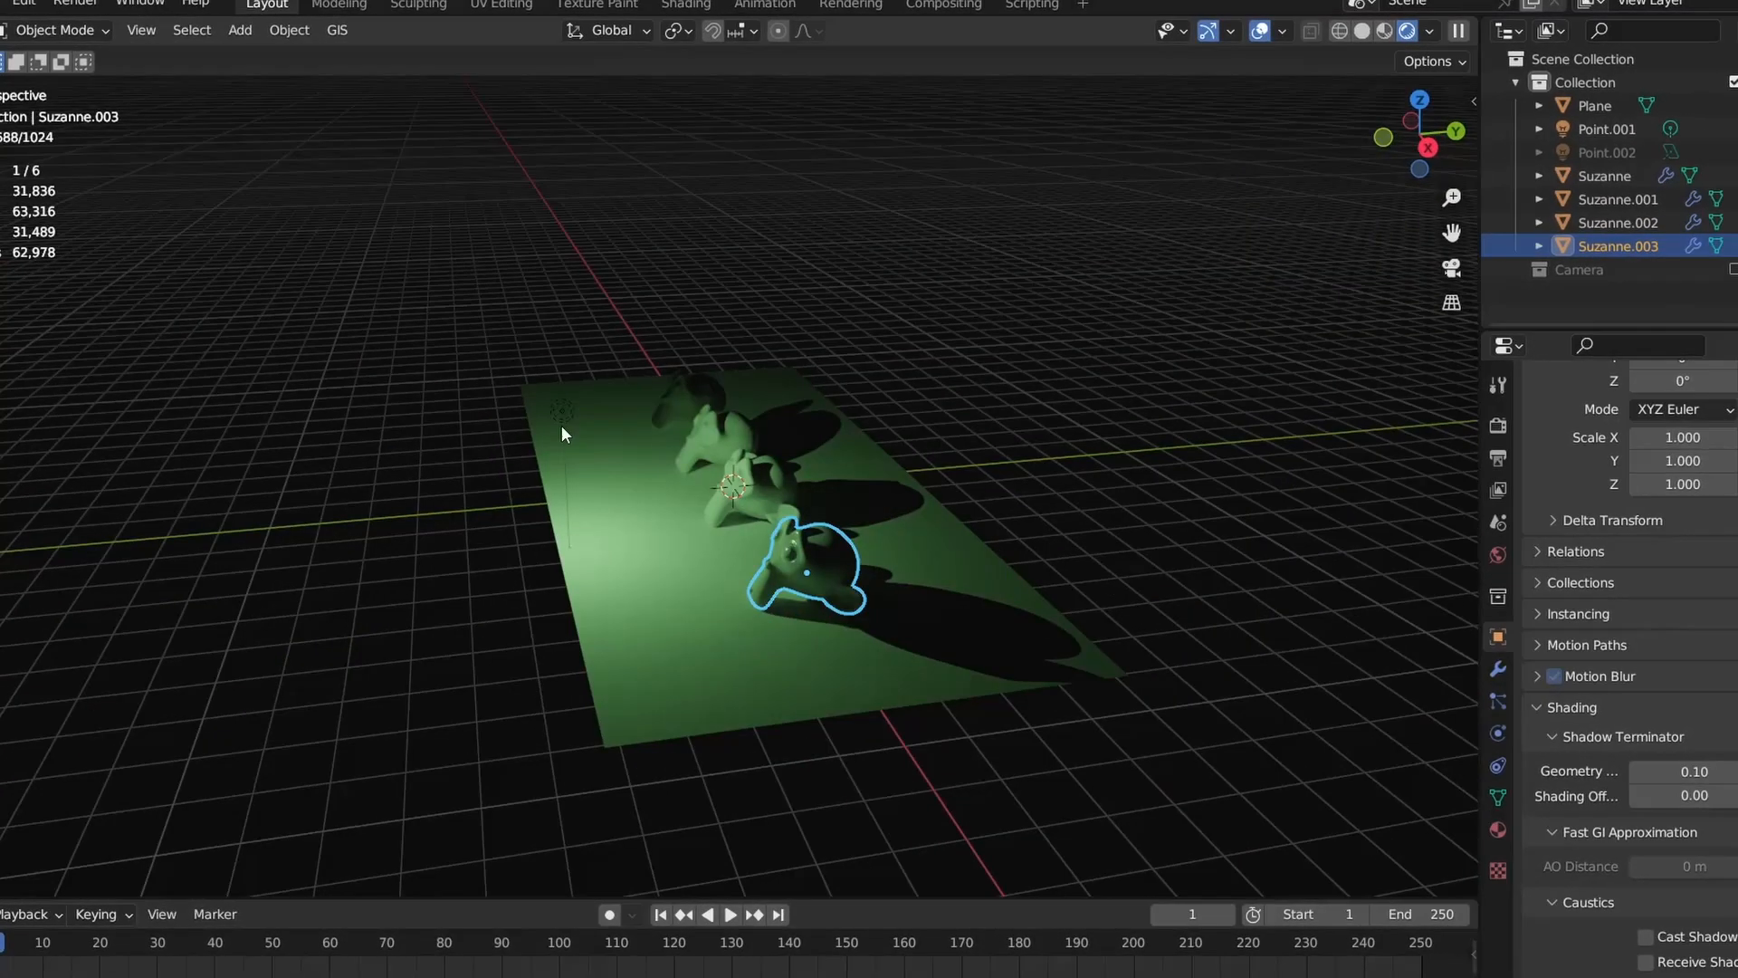
key("a")
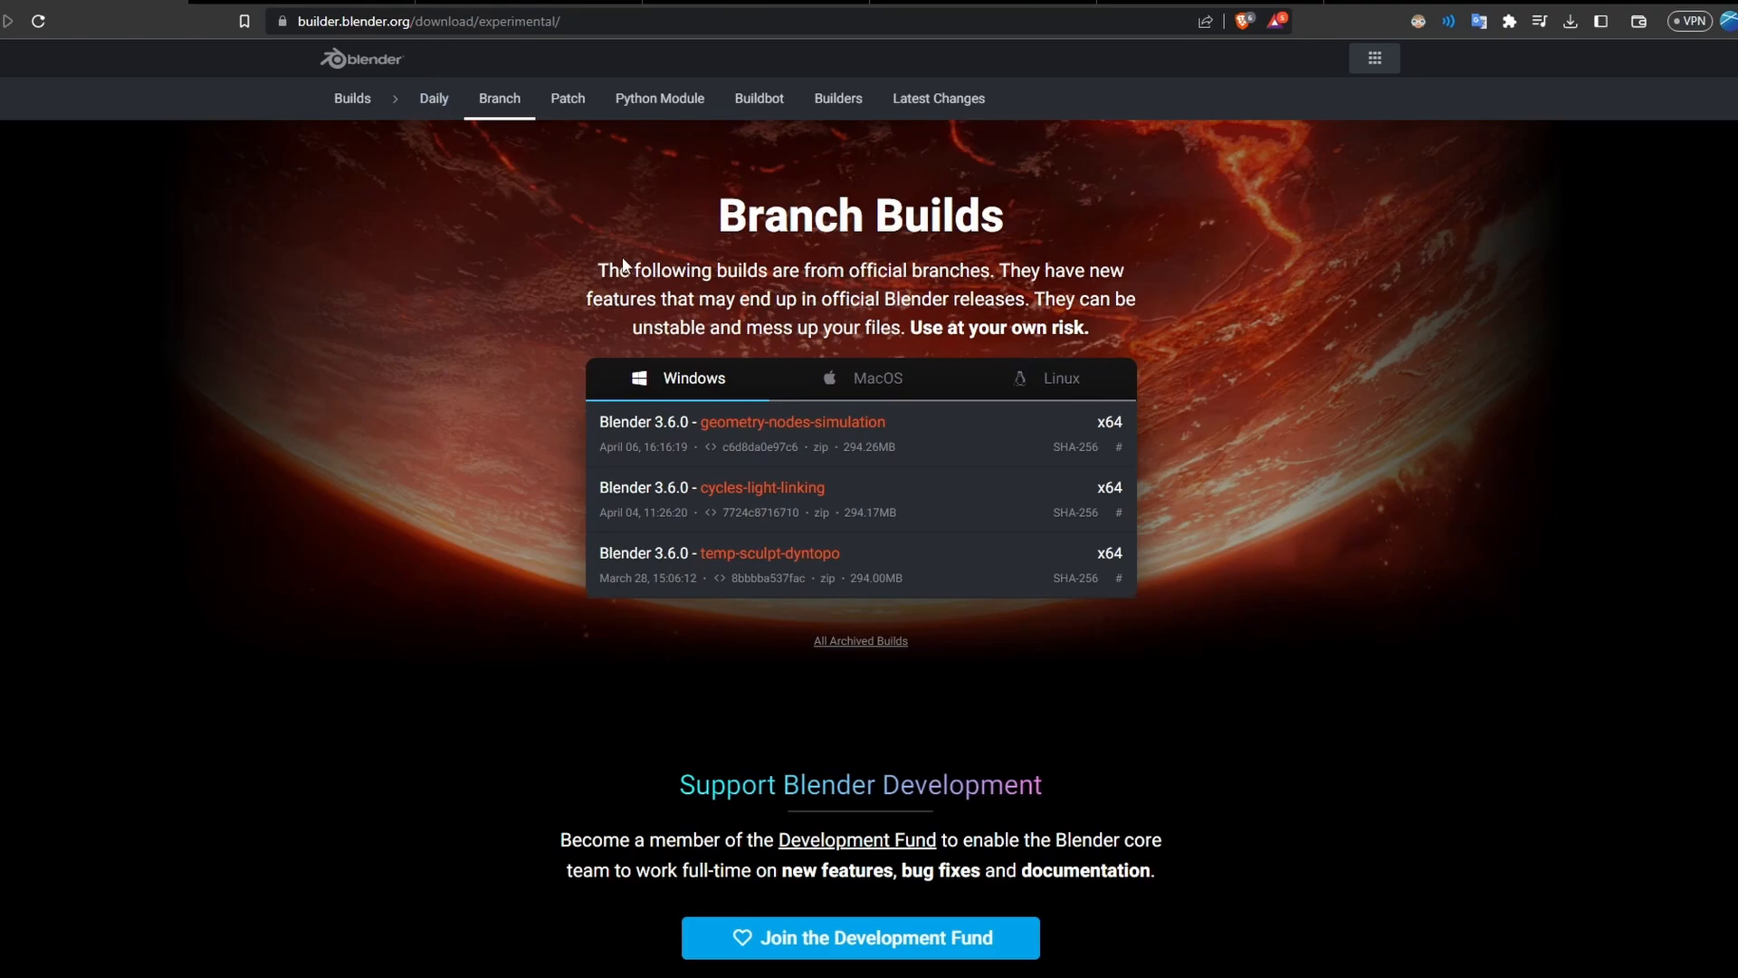
- Switch to the Blender Launcher page and scroll through its Home page
left_click(426, 20)
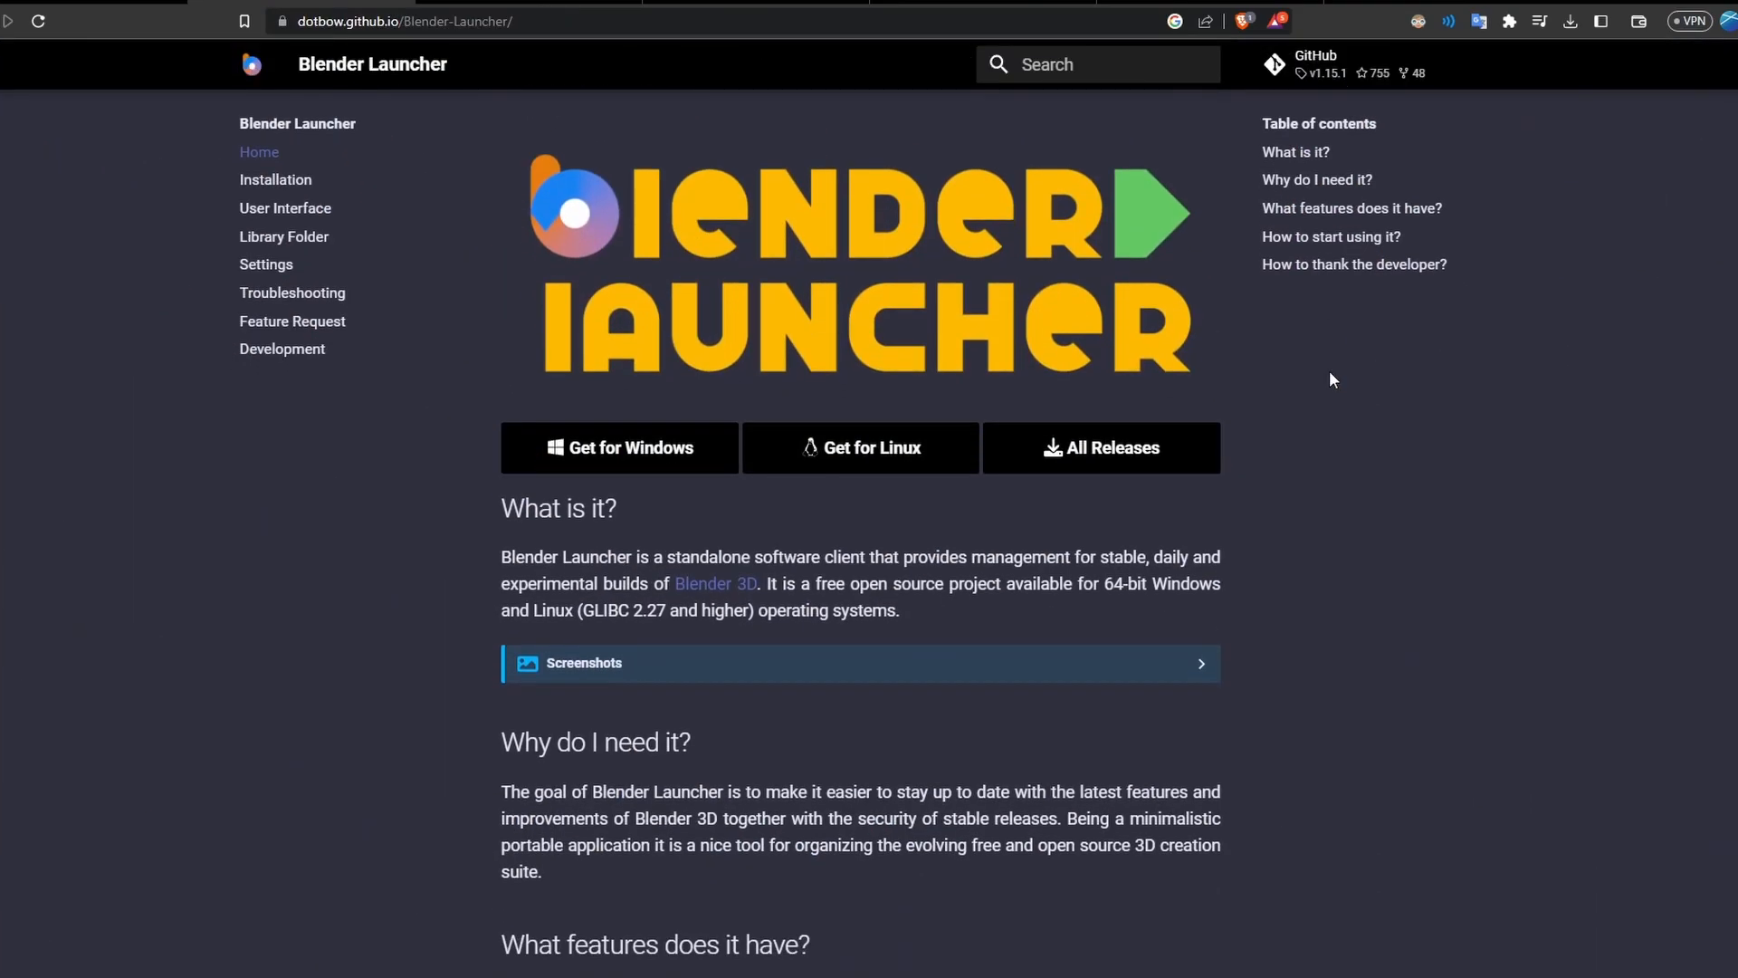
scroll("down", 3)
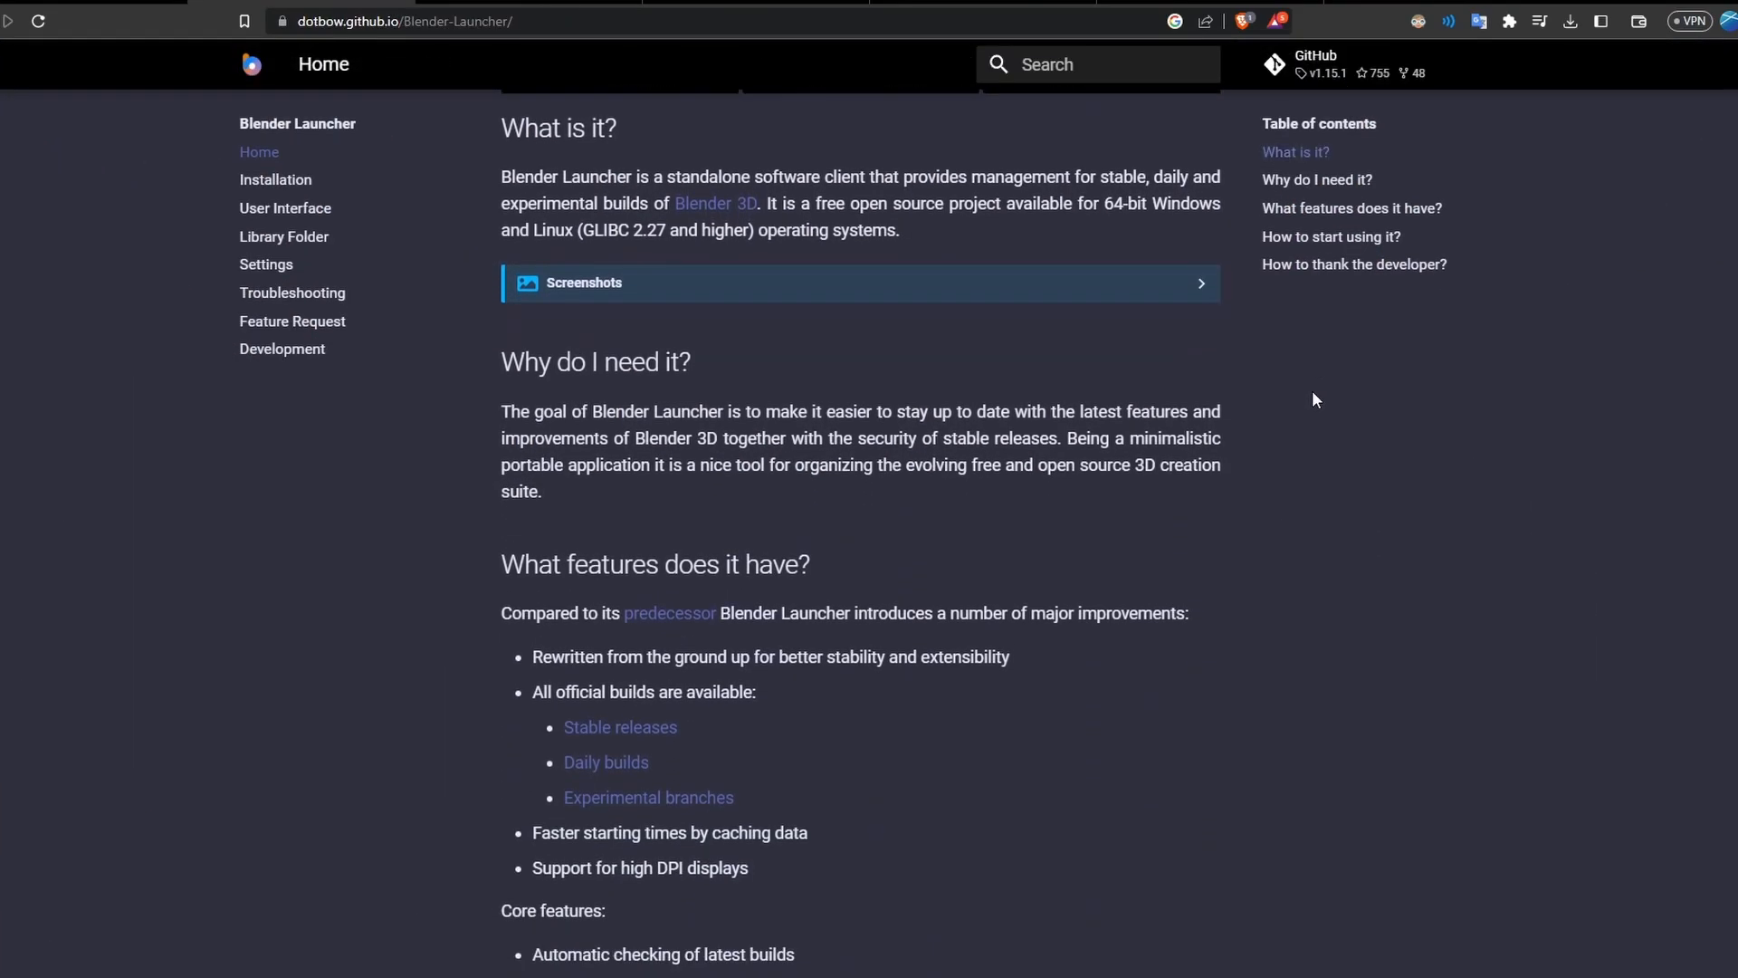
scroll("up", 3)
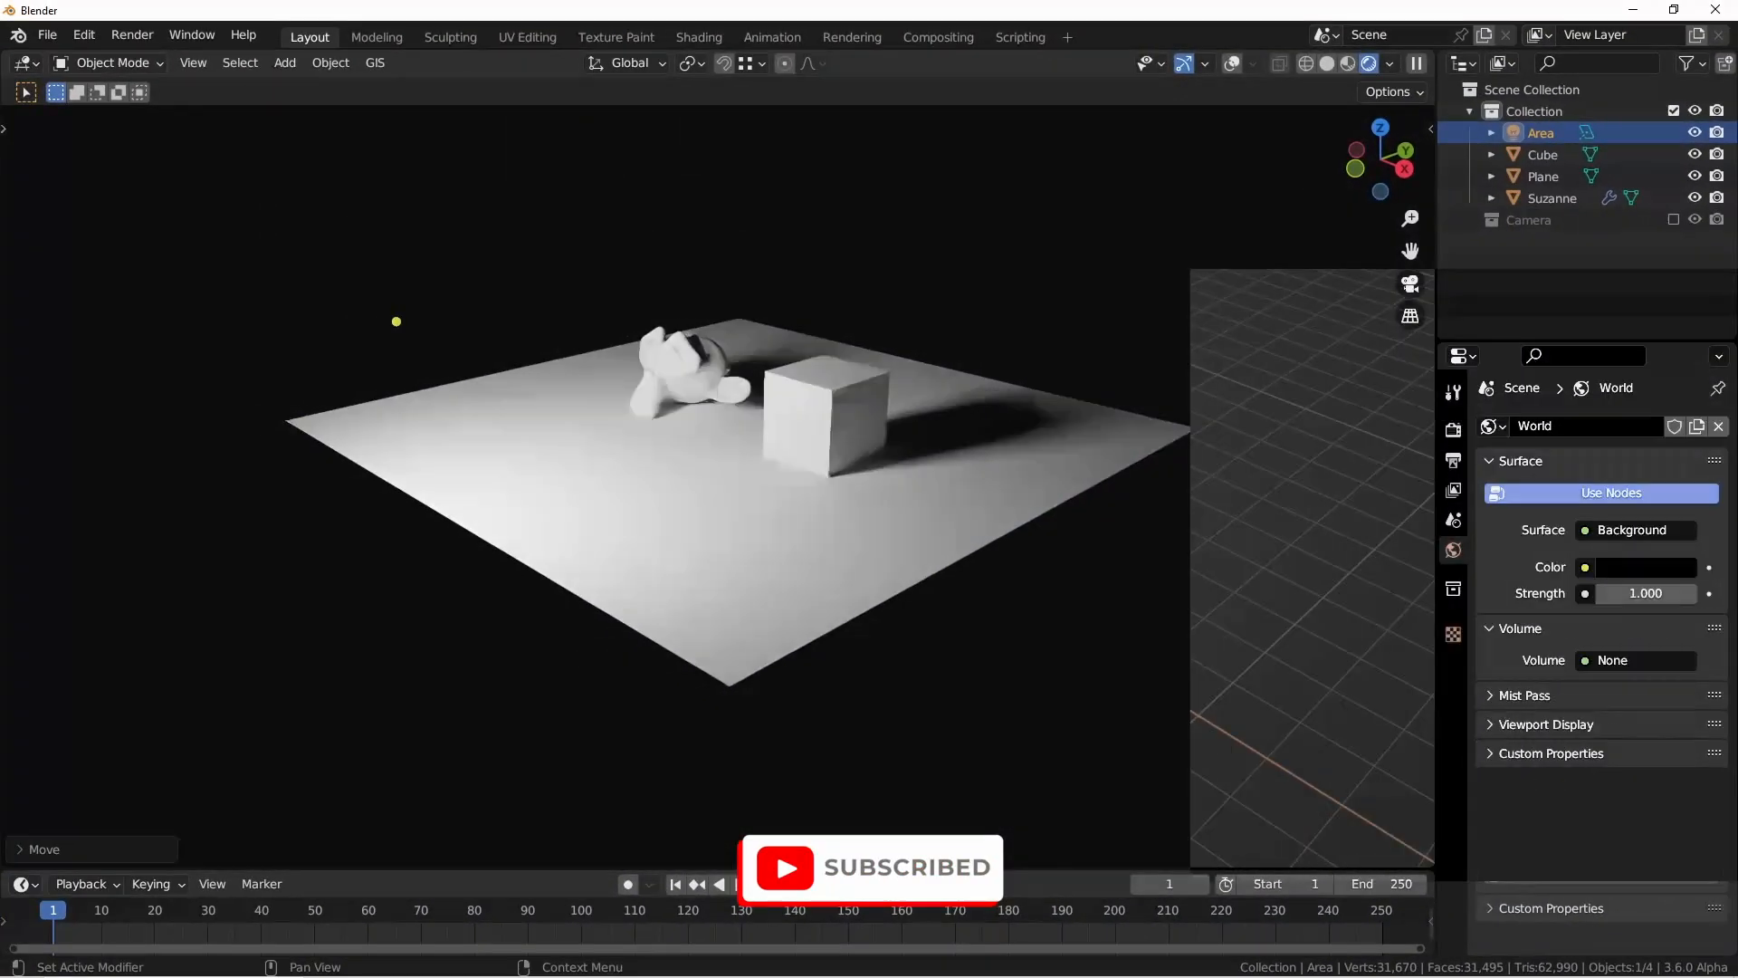
- View the Area light's lamp settings, then its Object properties down to Light Linking
left_click(1651, 425)
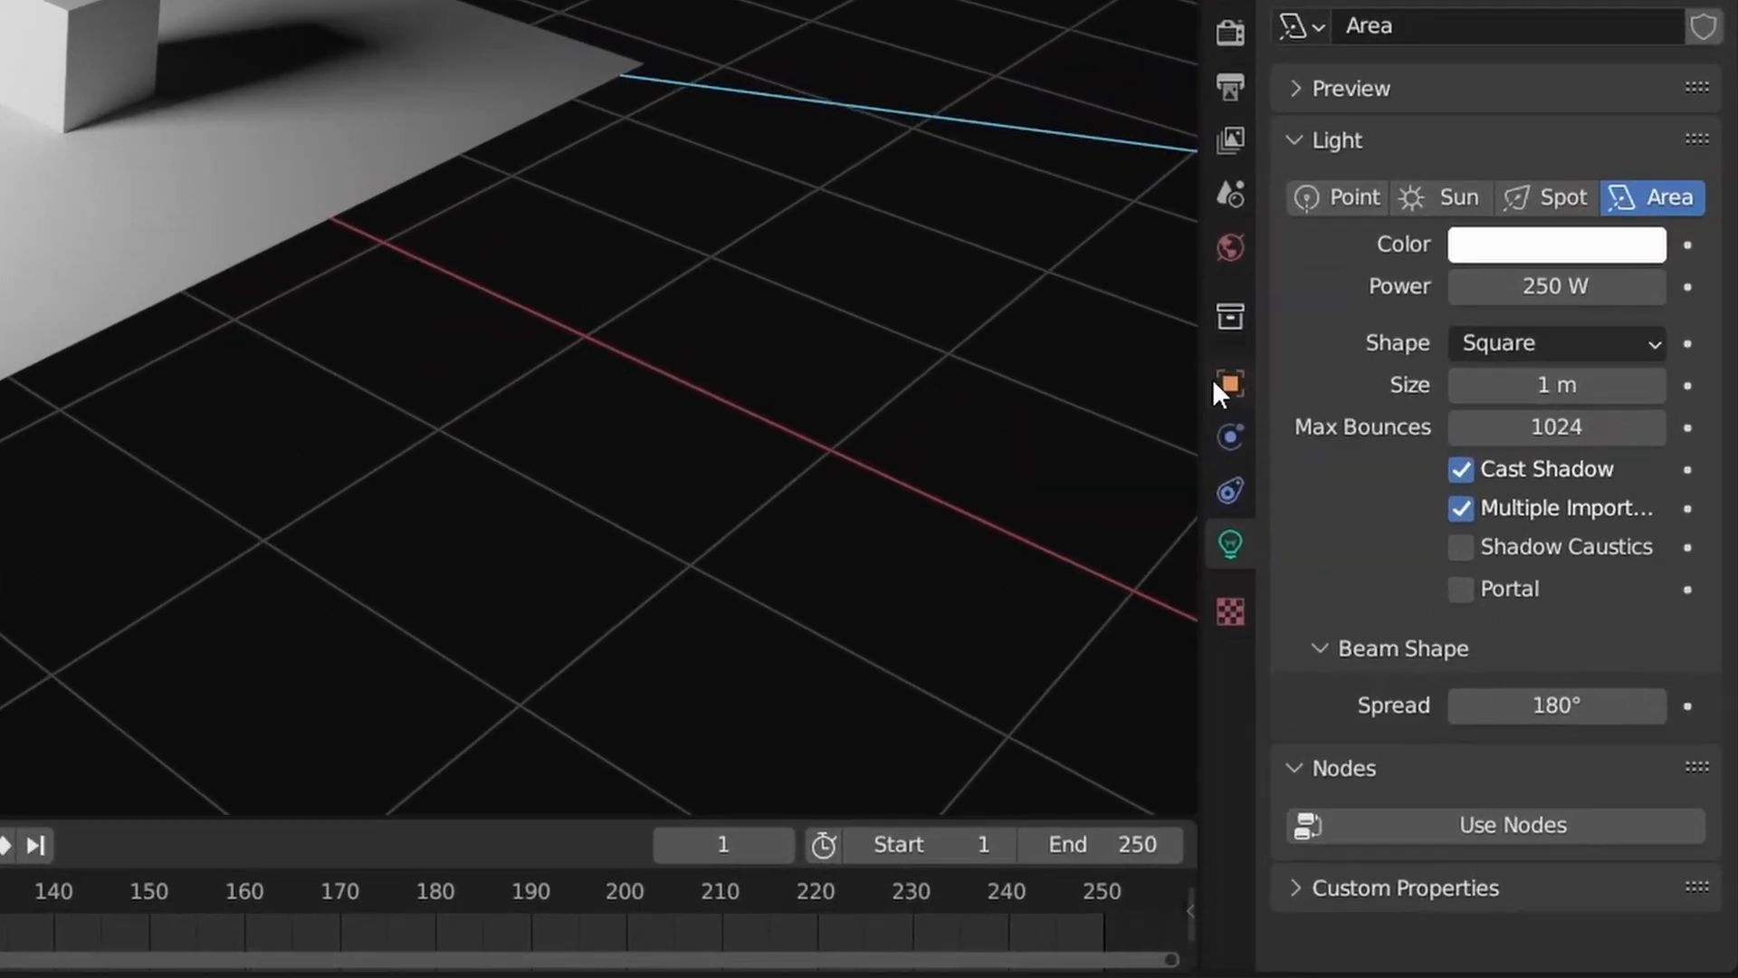
left_click(1229, 385)
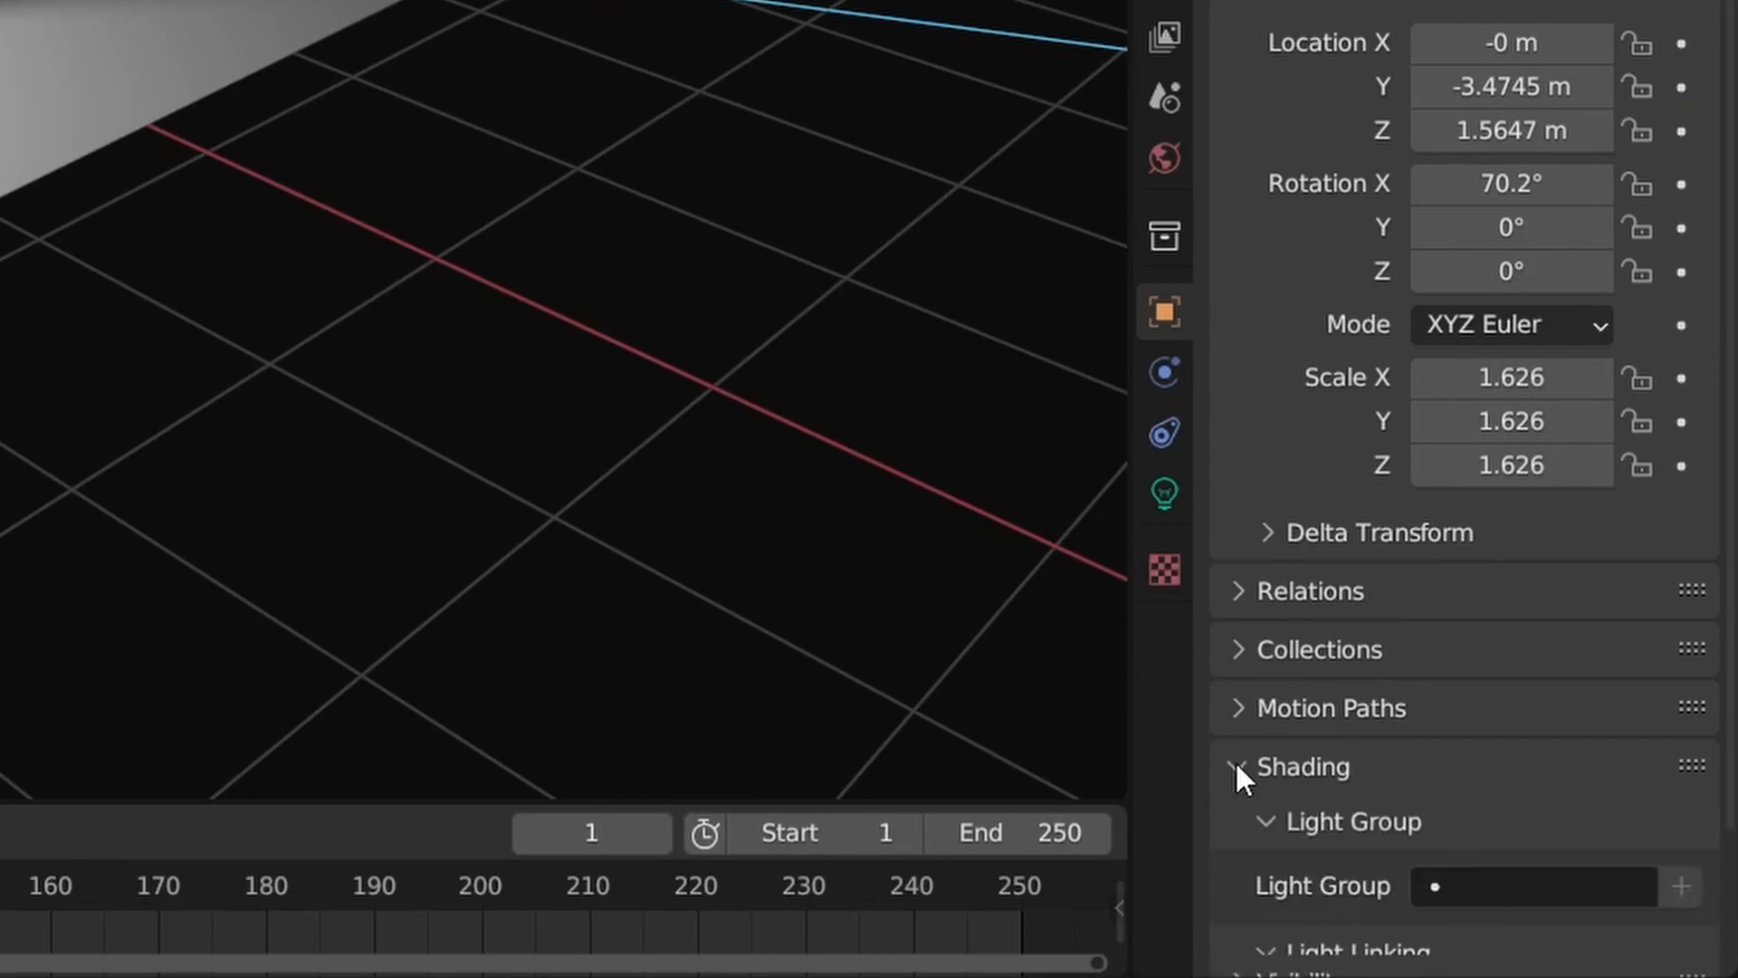
scroll("down", 3)
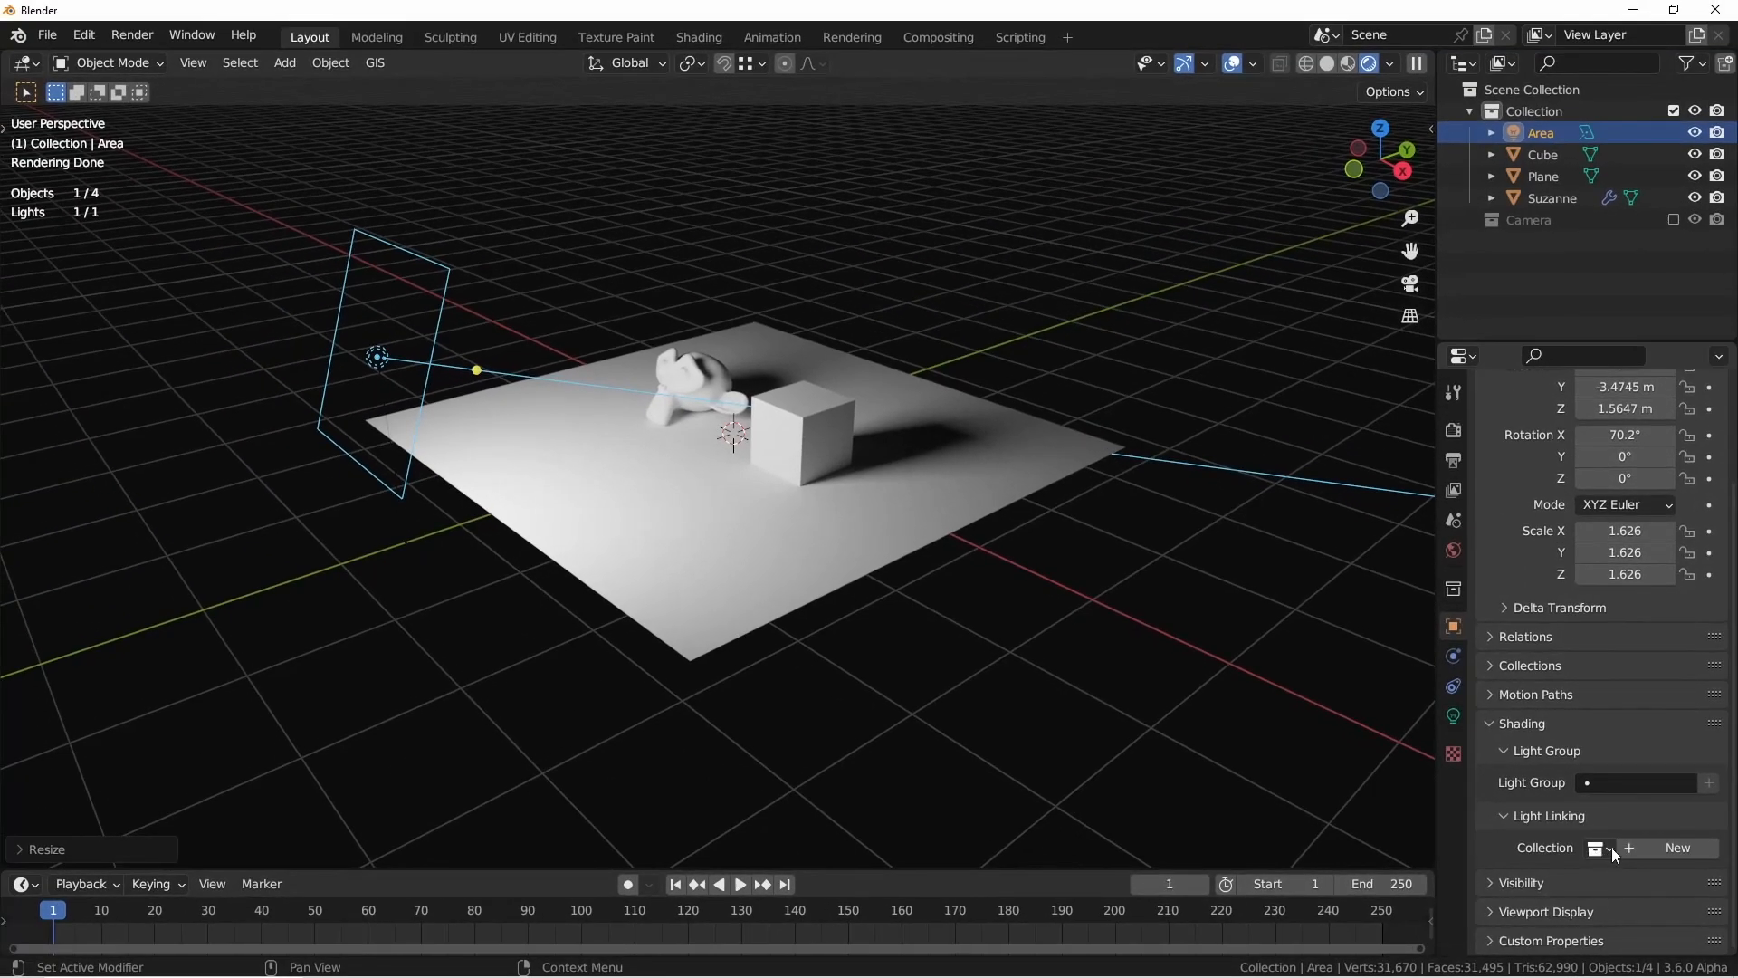
- Create a new light-linking collection for the Area light and rename it Light01
left_click(1596, 847)
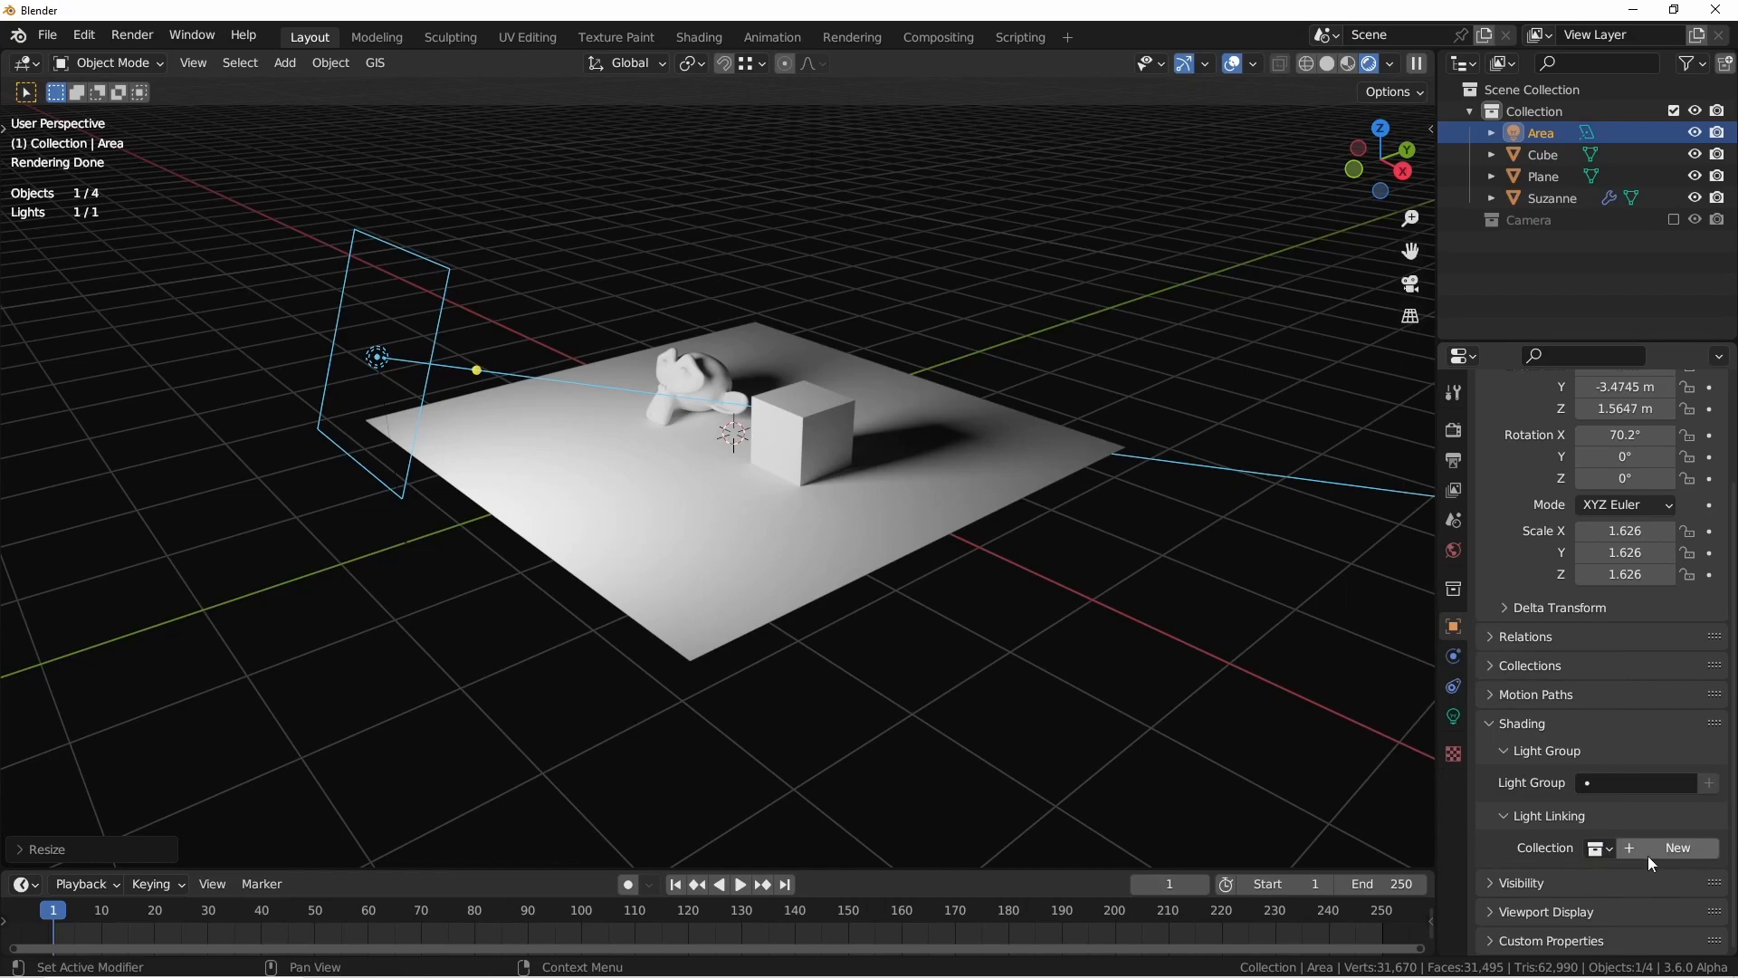
left_click(1677, 847)
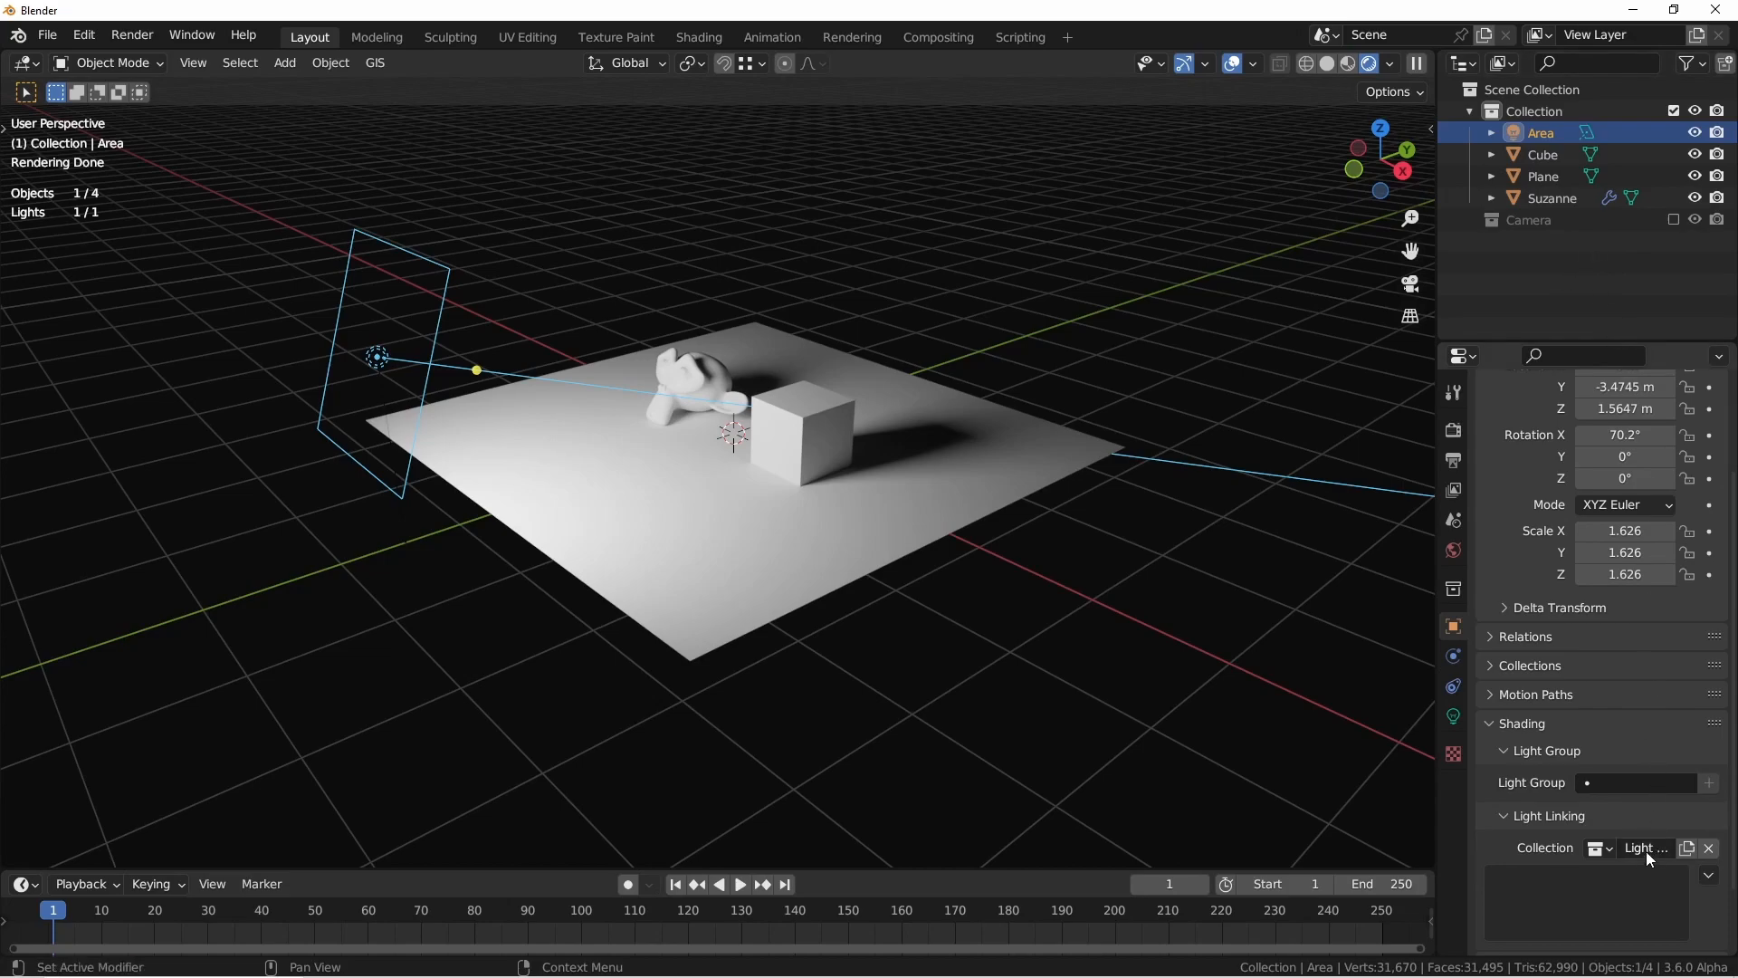
double_click(1645, 847)
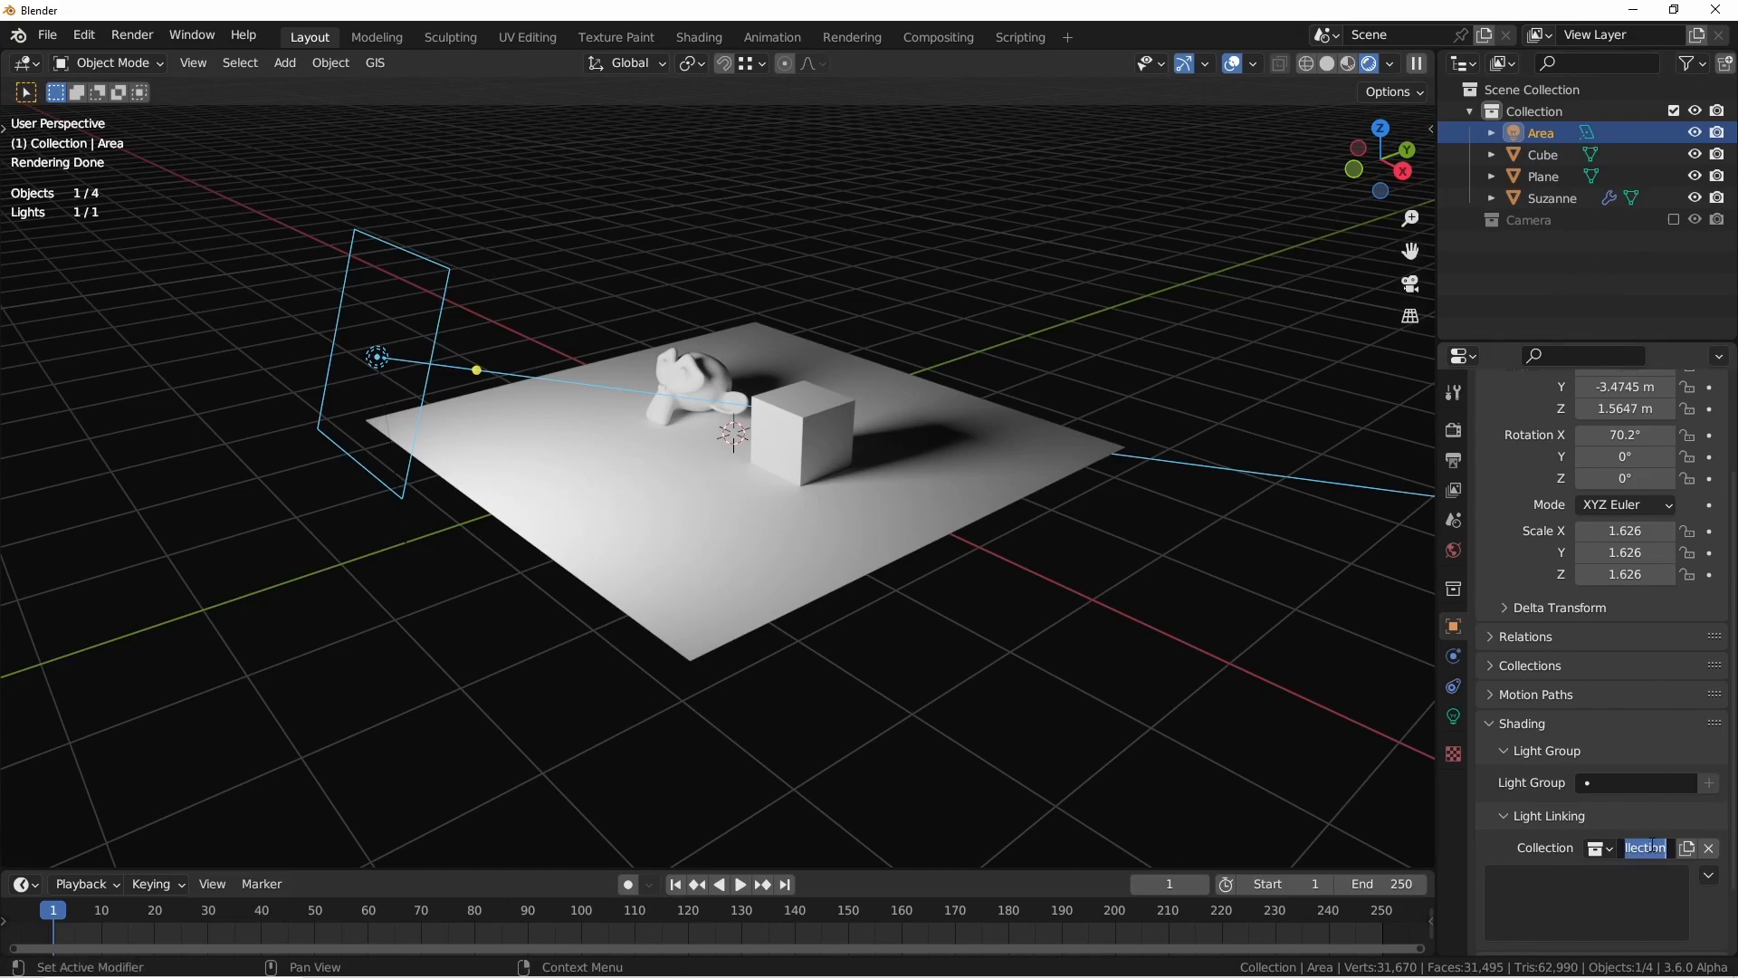
type("Light01")
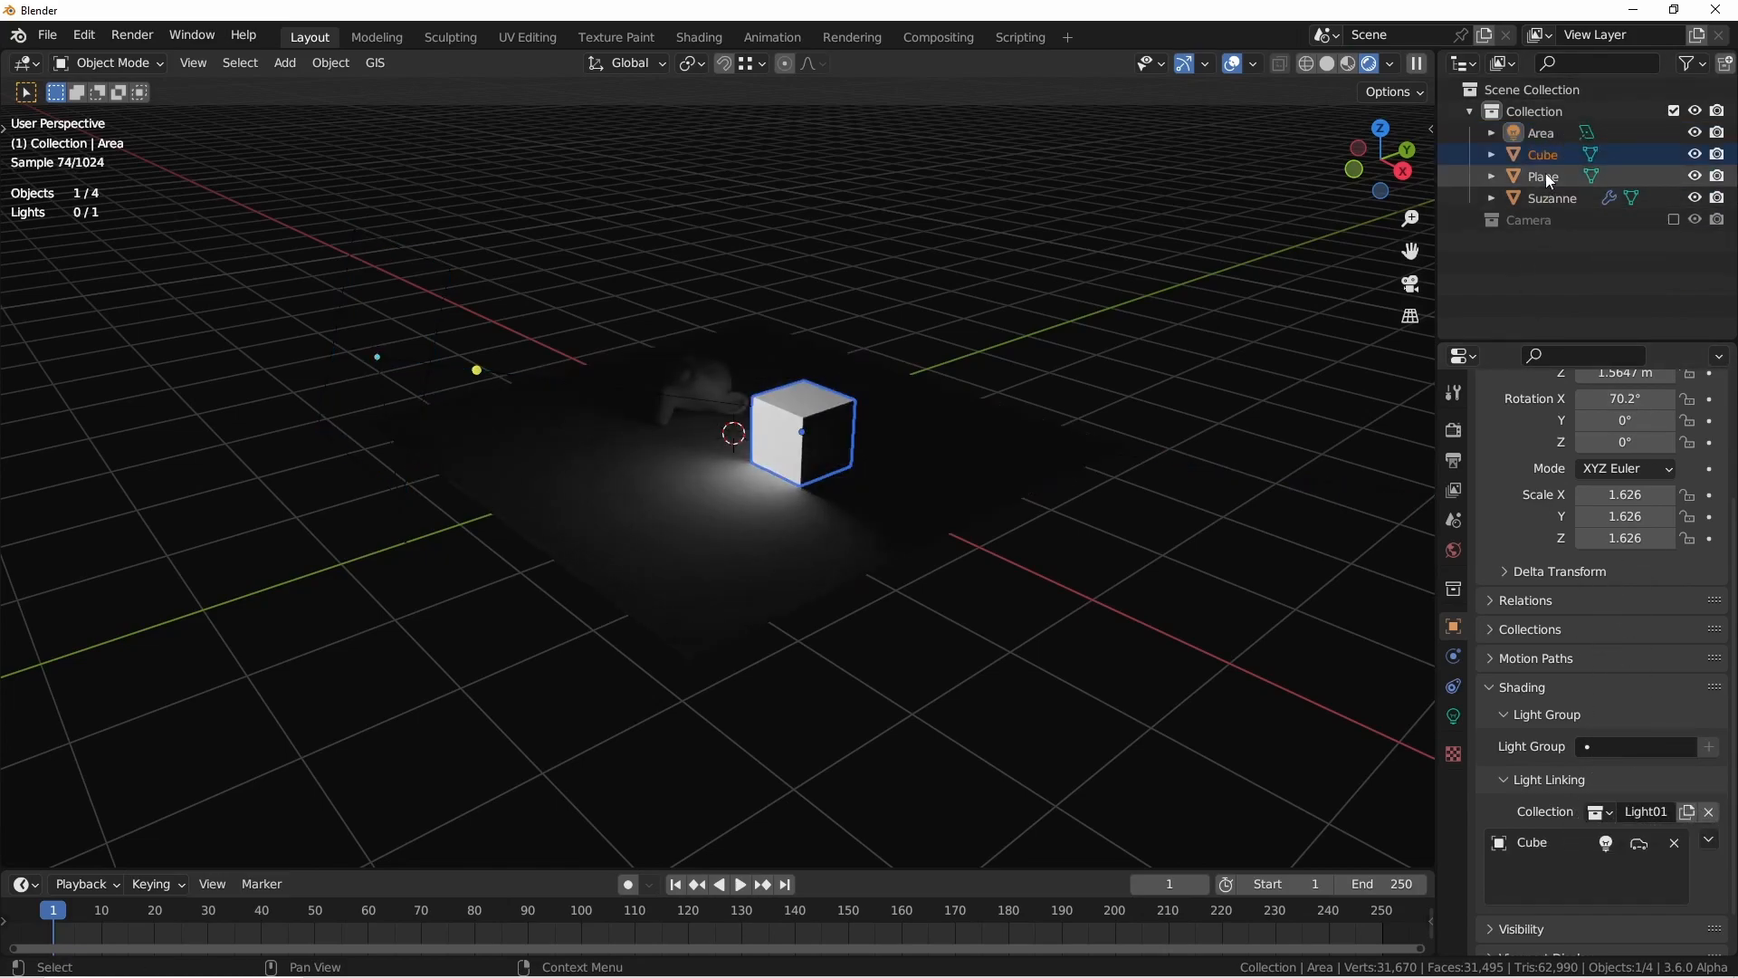
- Remove the Cube from the Light01 collection and move to the four-Suzanne scene
left_click(1542, 177)
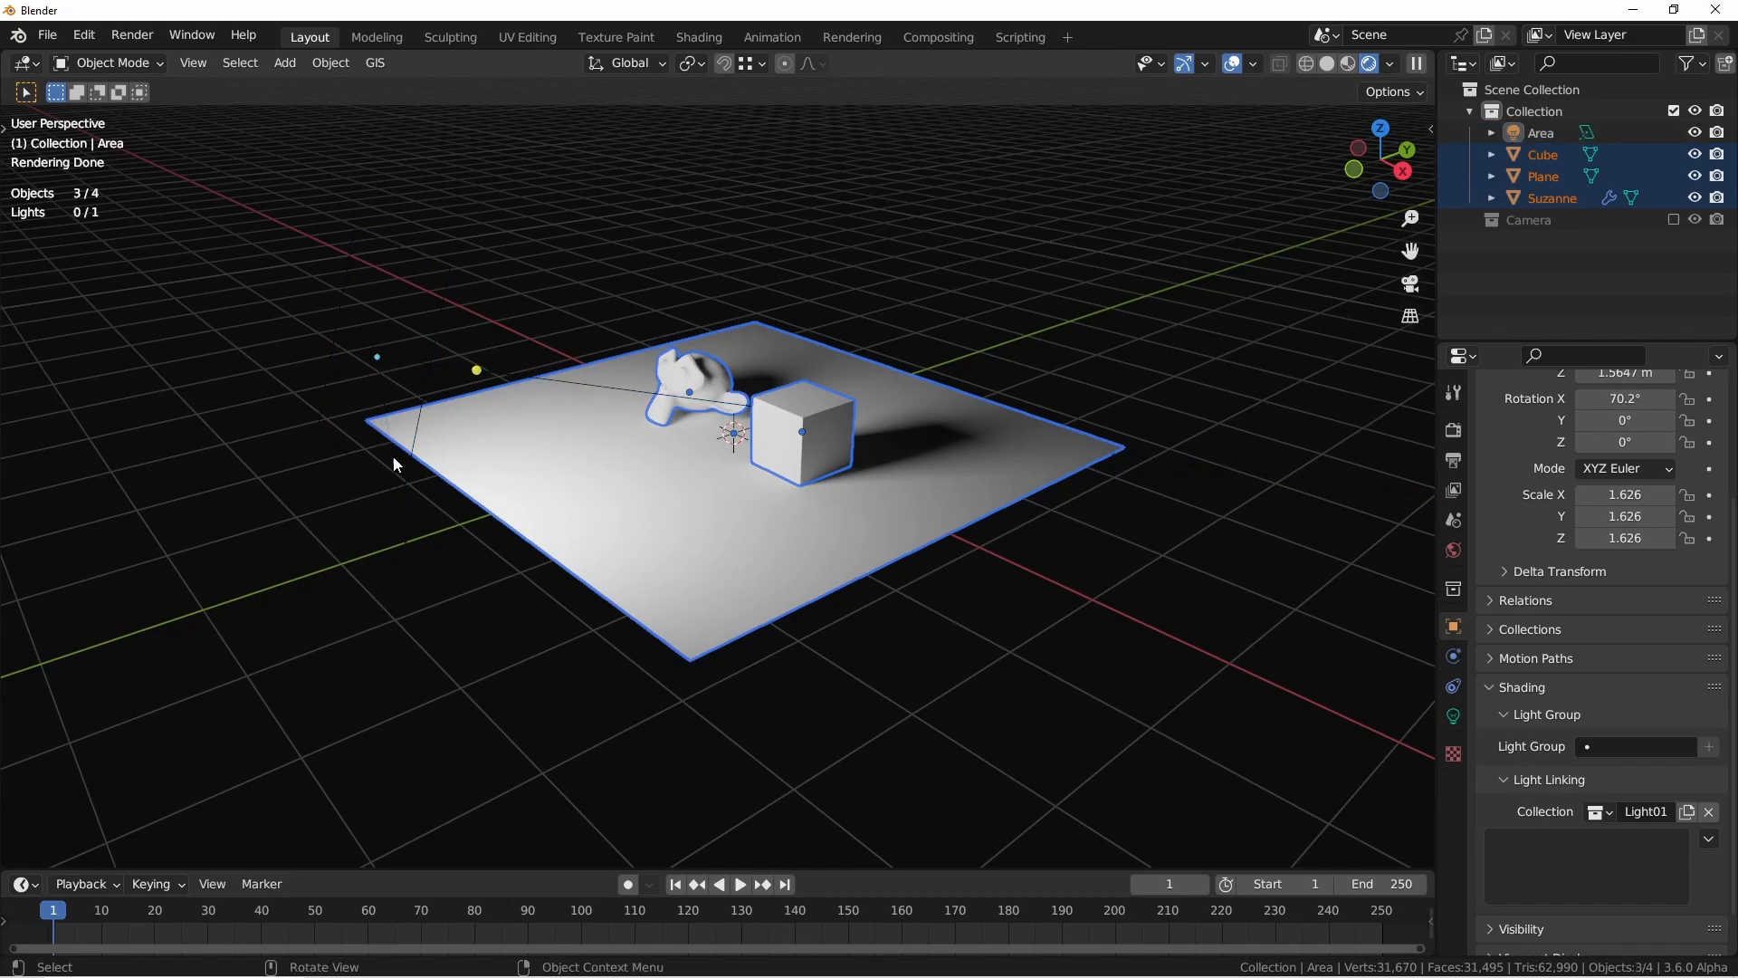
mouse_move(1660, 867)
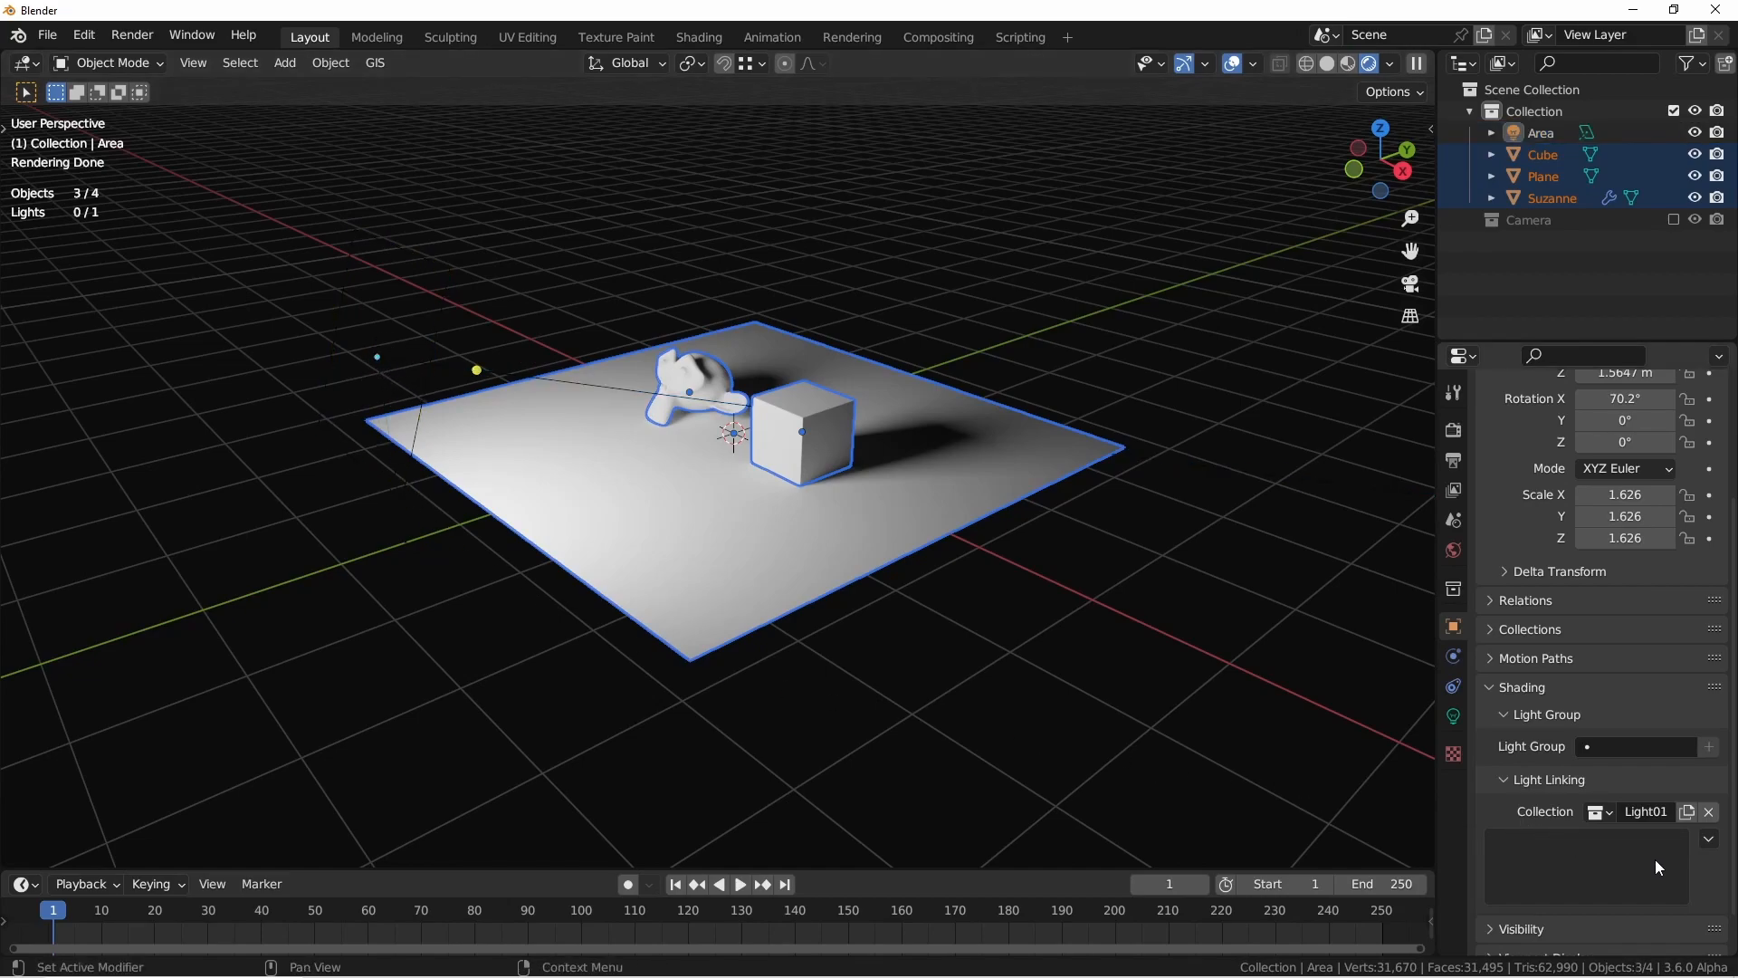
left_click(1544, 174)
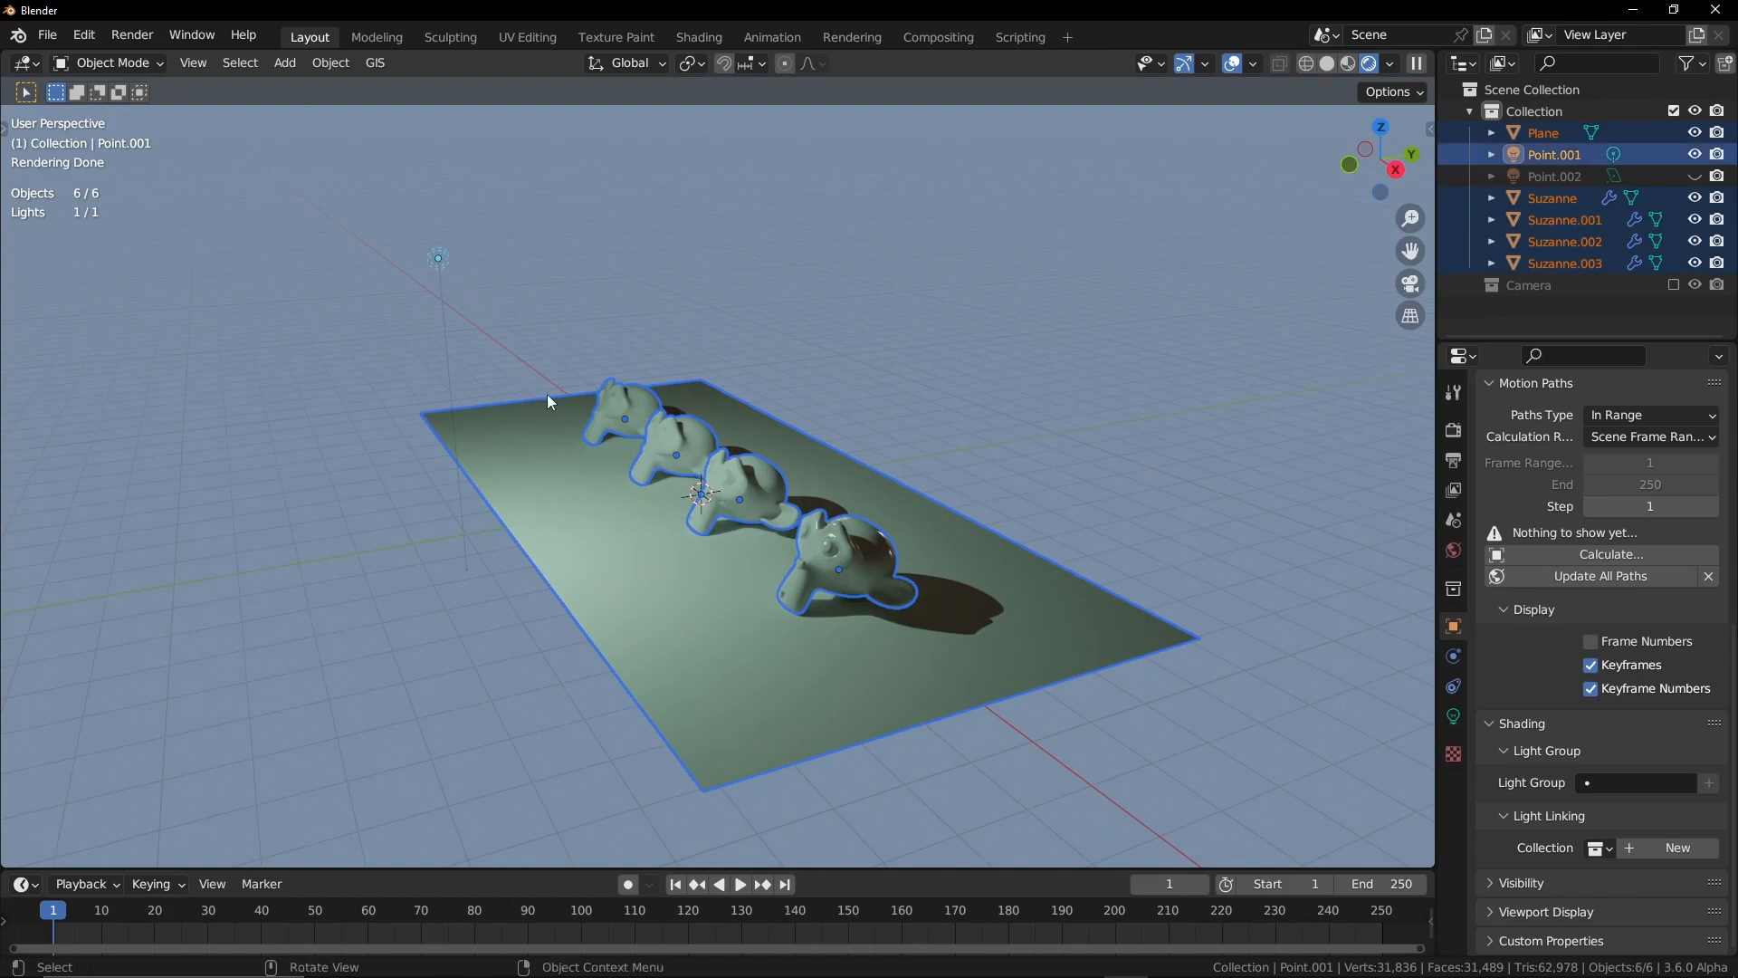
- Link the Plane and four Suzannes as receivers of Point.001, then deselect everything
key("ctrl+l")
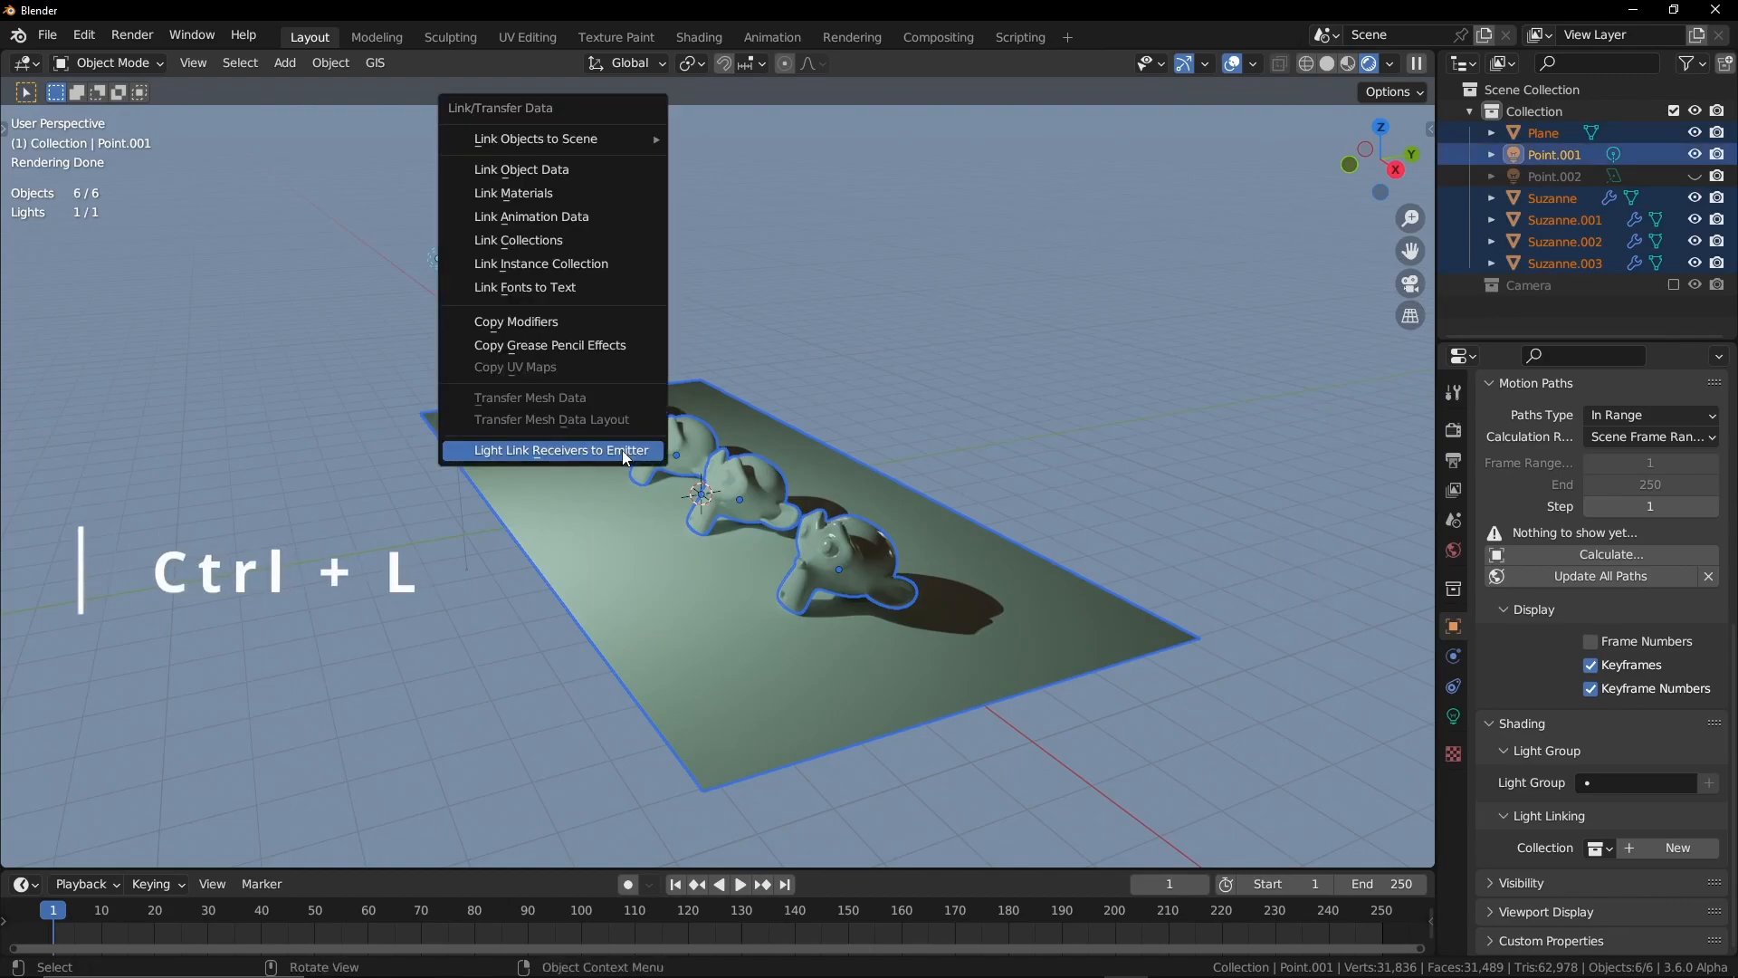
mouse_move(666, 471)
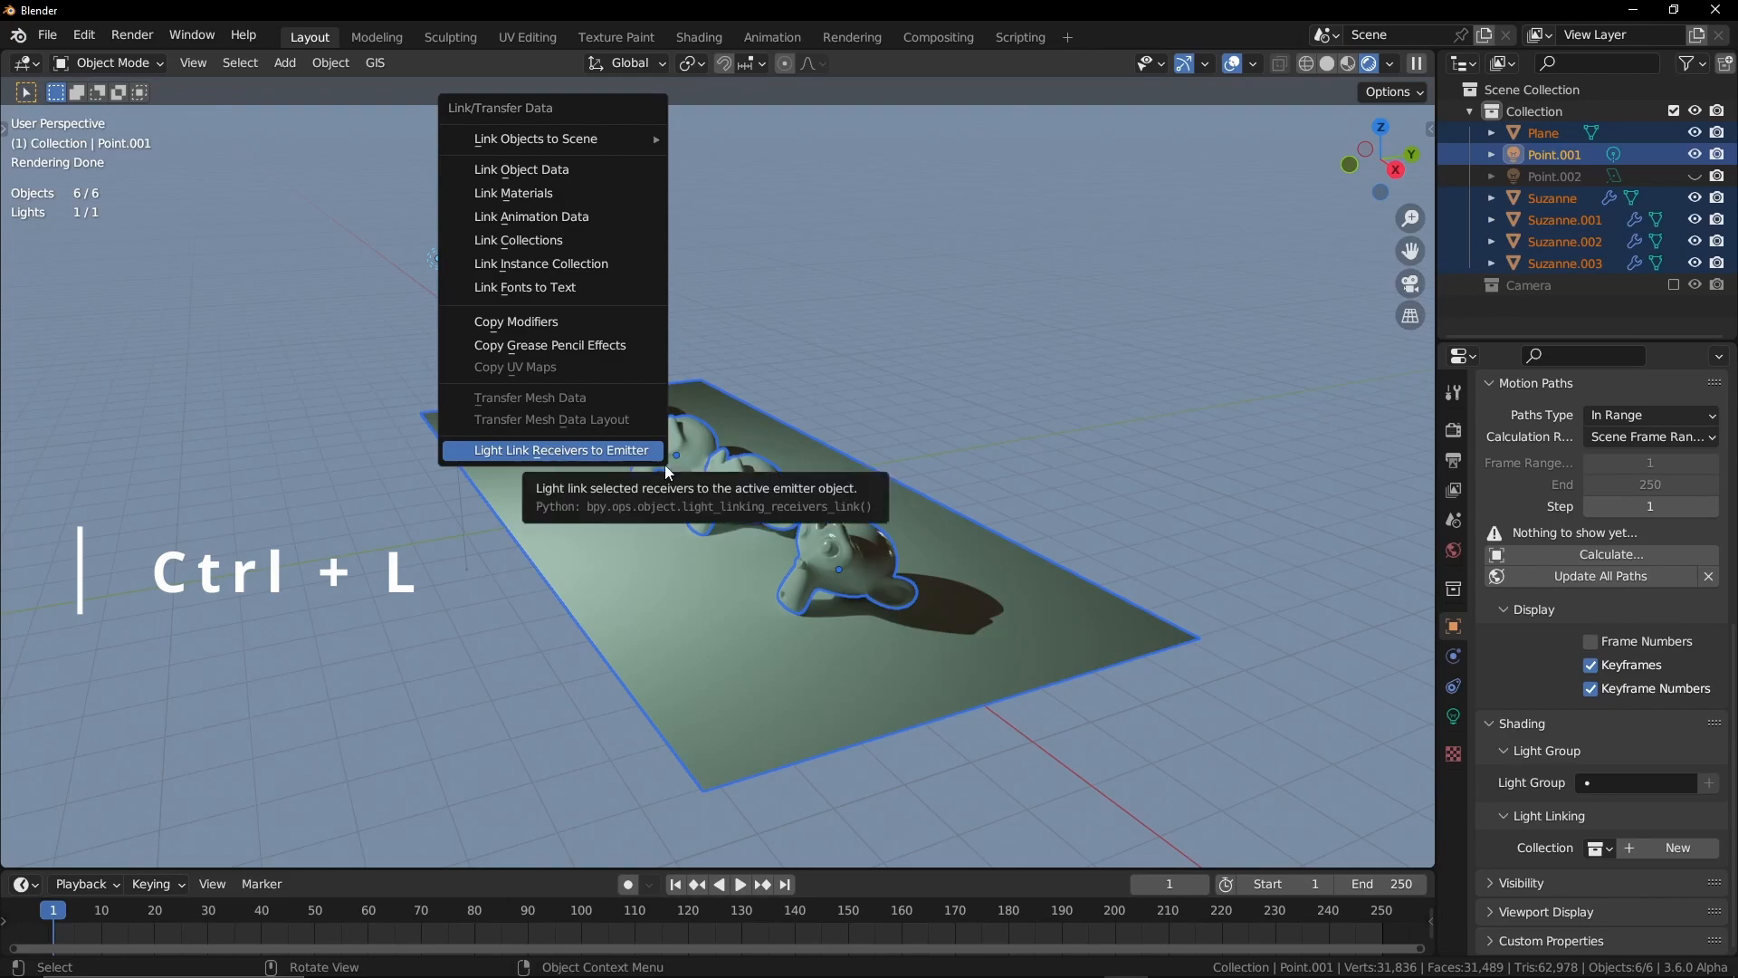
left_click(329, 62)
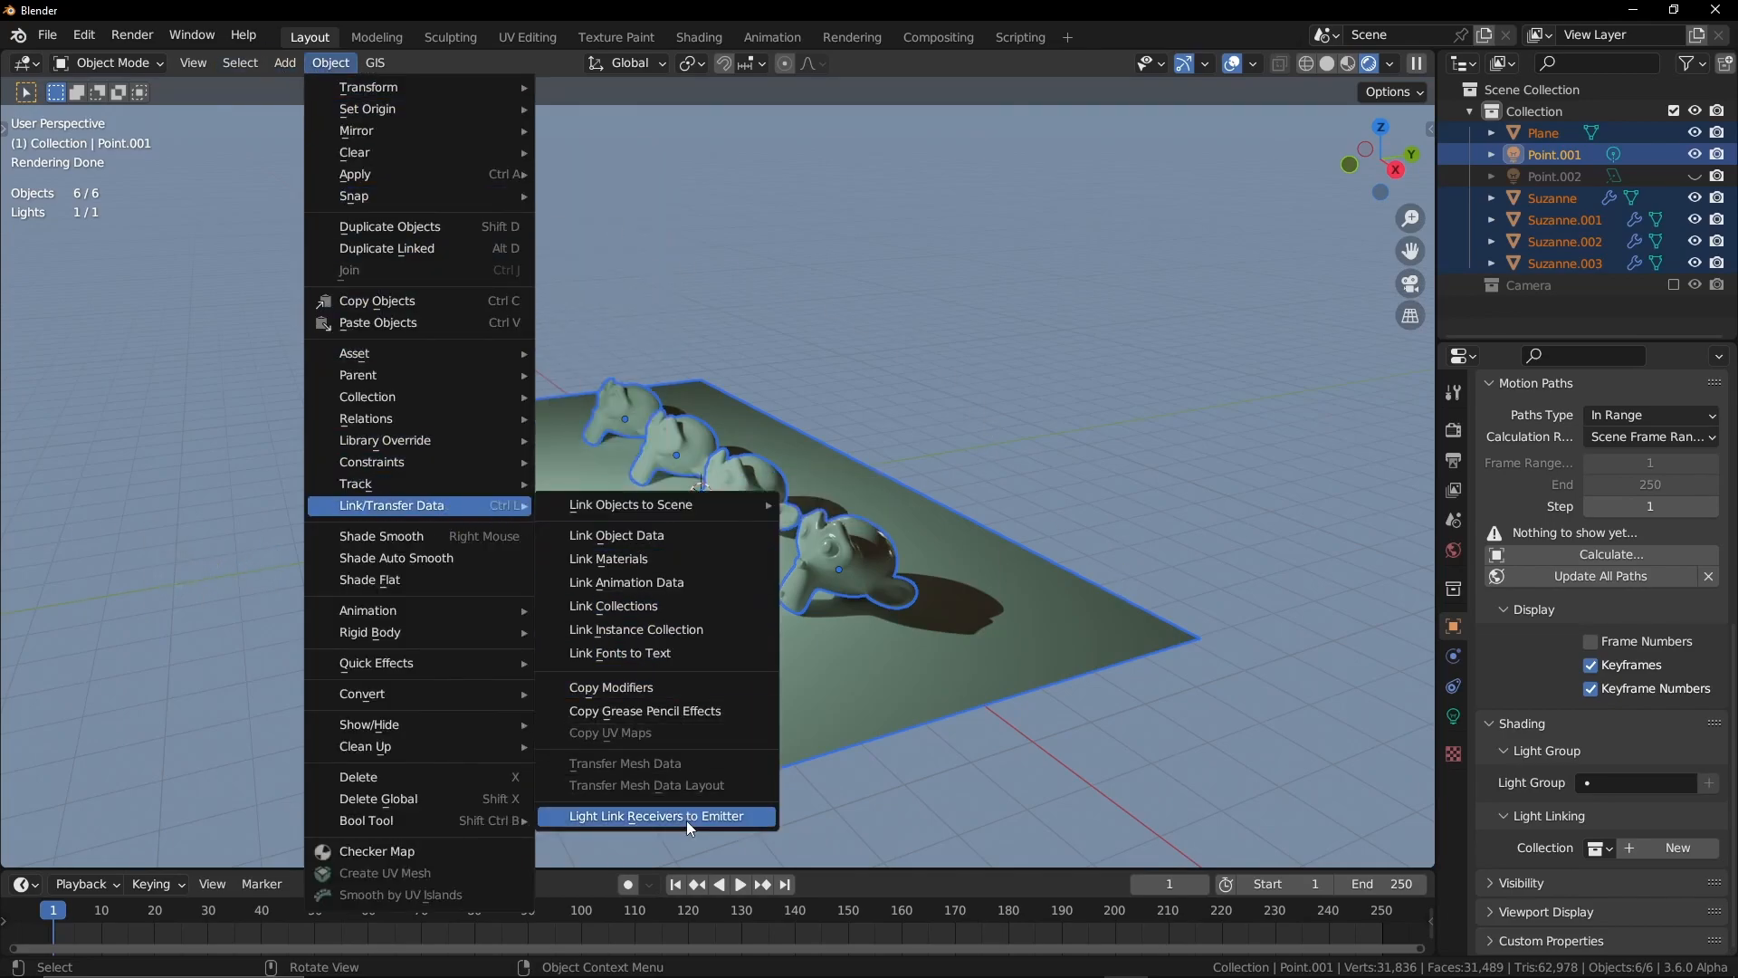
left_click(656, 816)
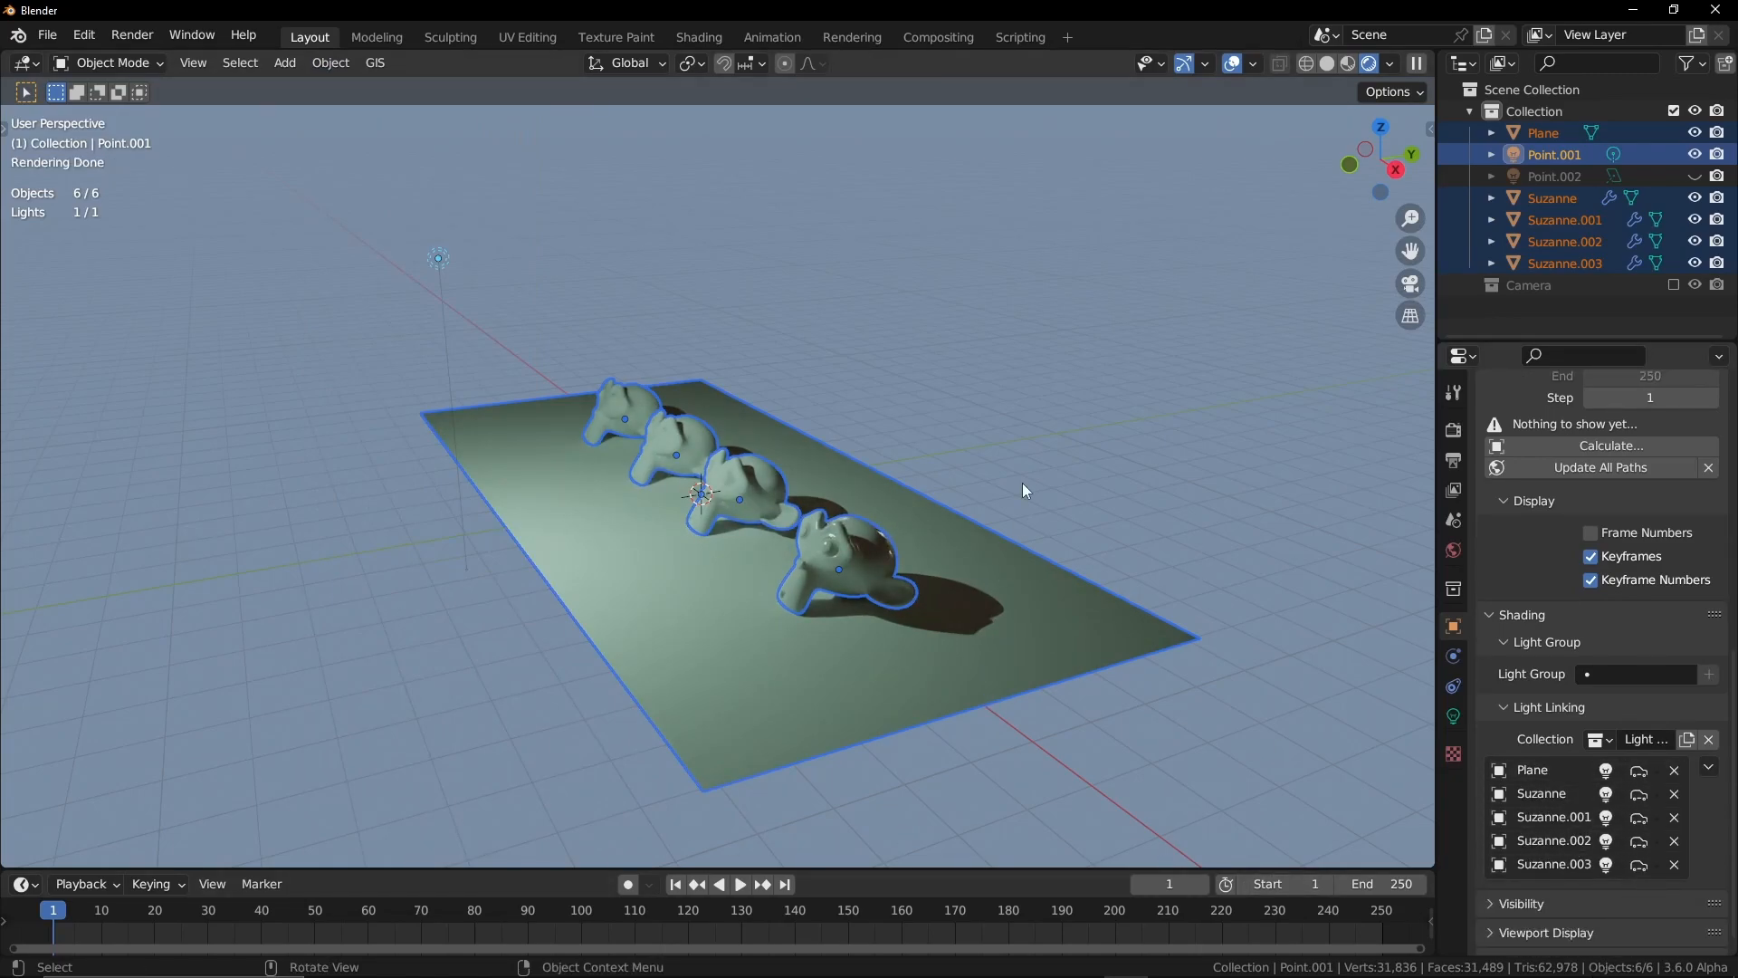
left_click(284, 62)
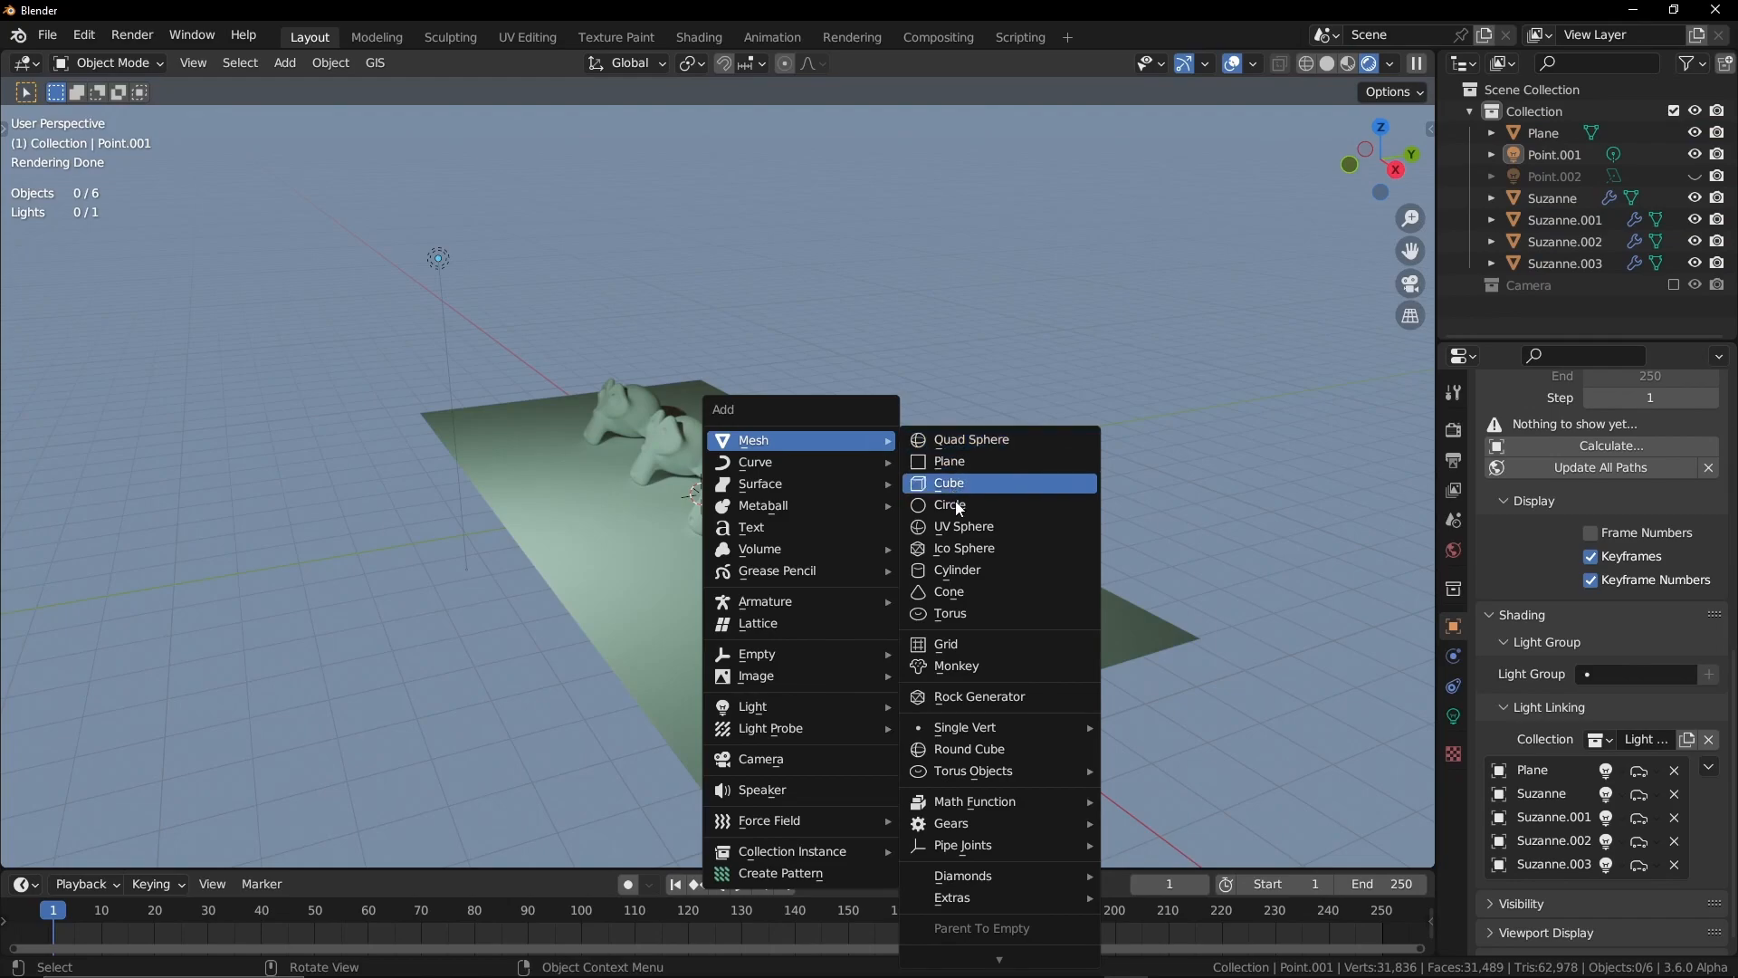
- Add a sphere and link it as a light-linking receiver of Point.001
left_click(964, 525)
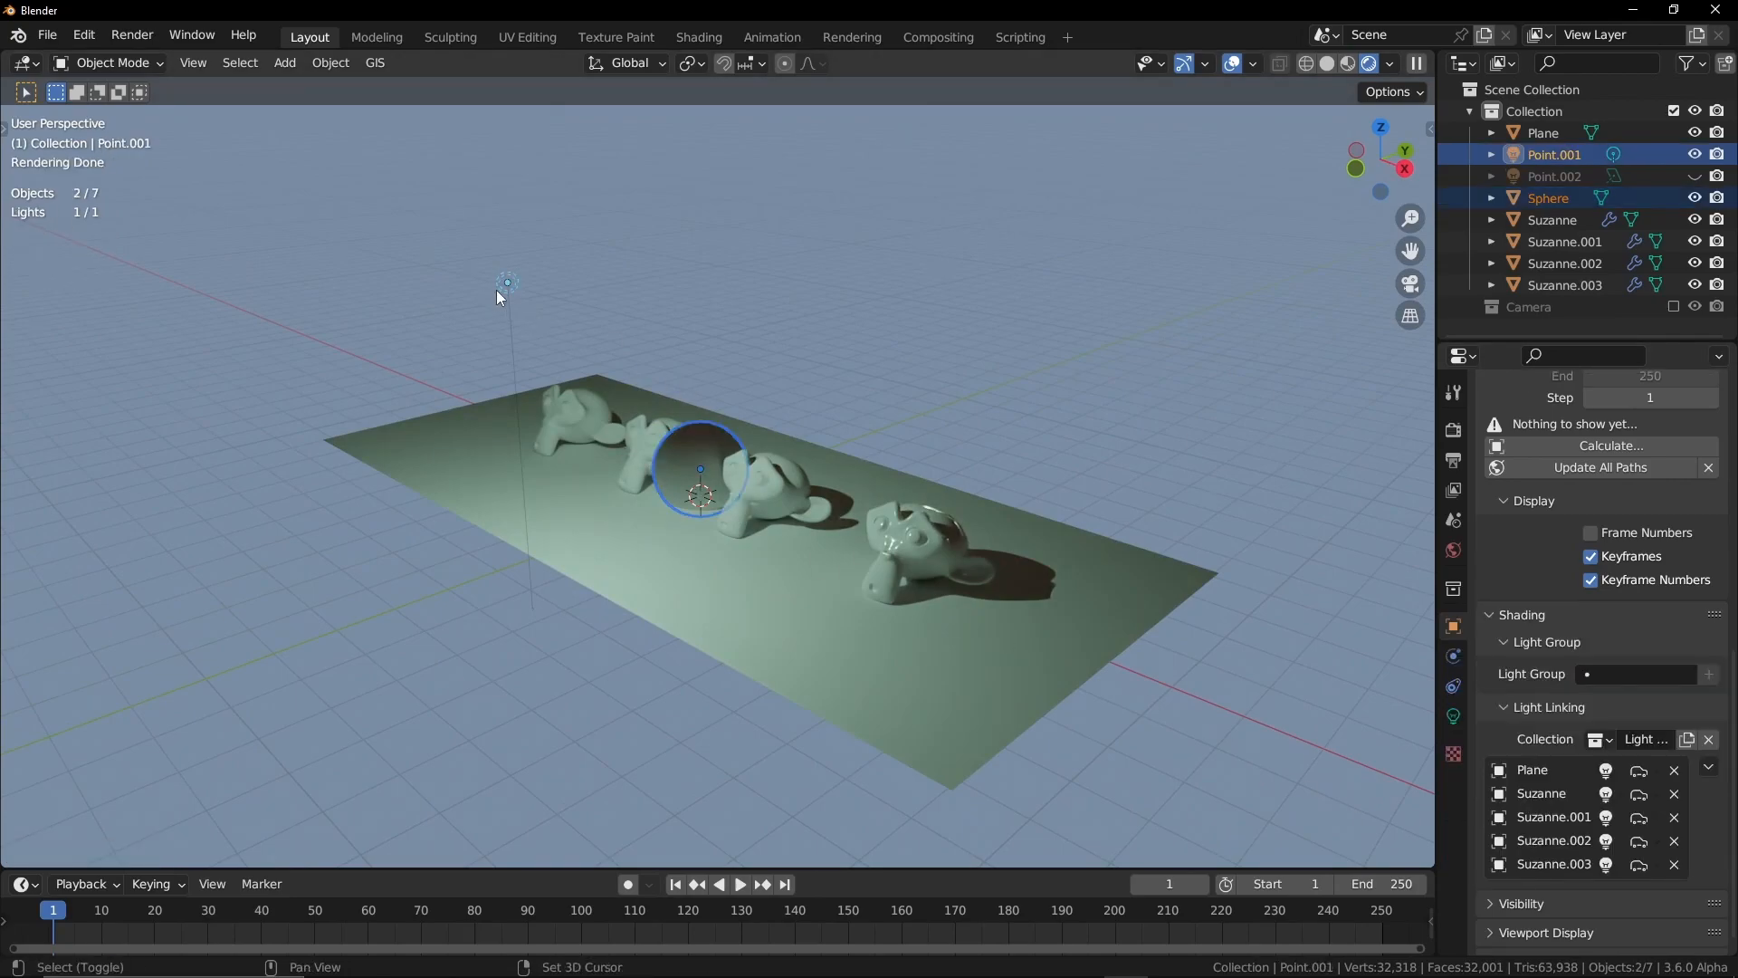
key("ctrl+l")
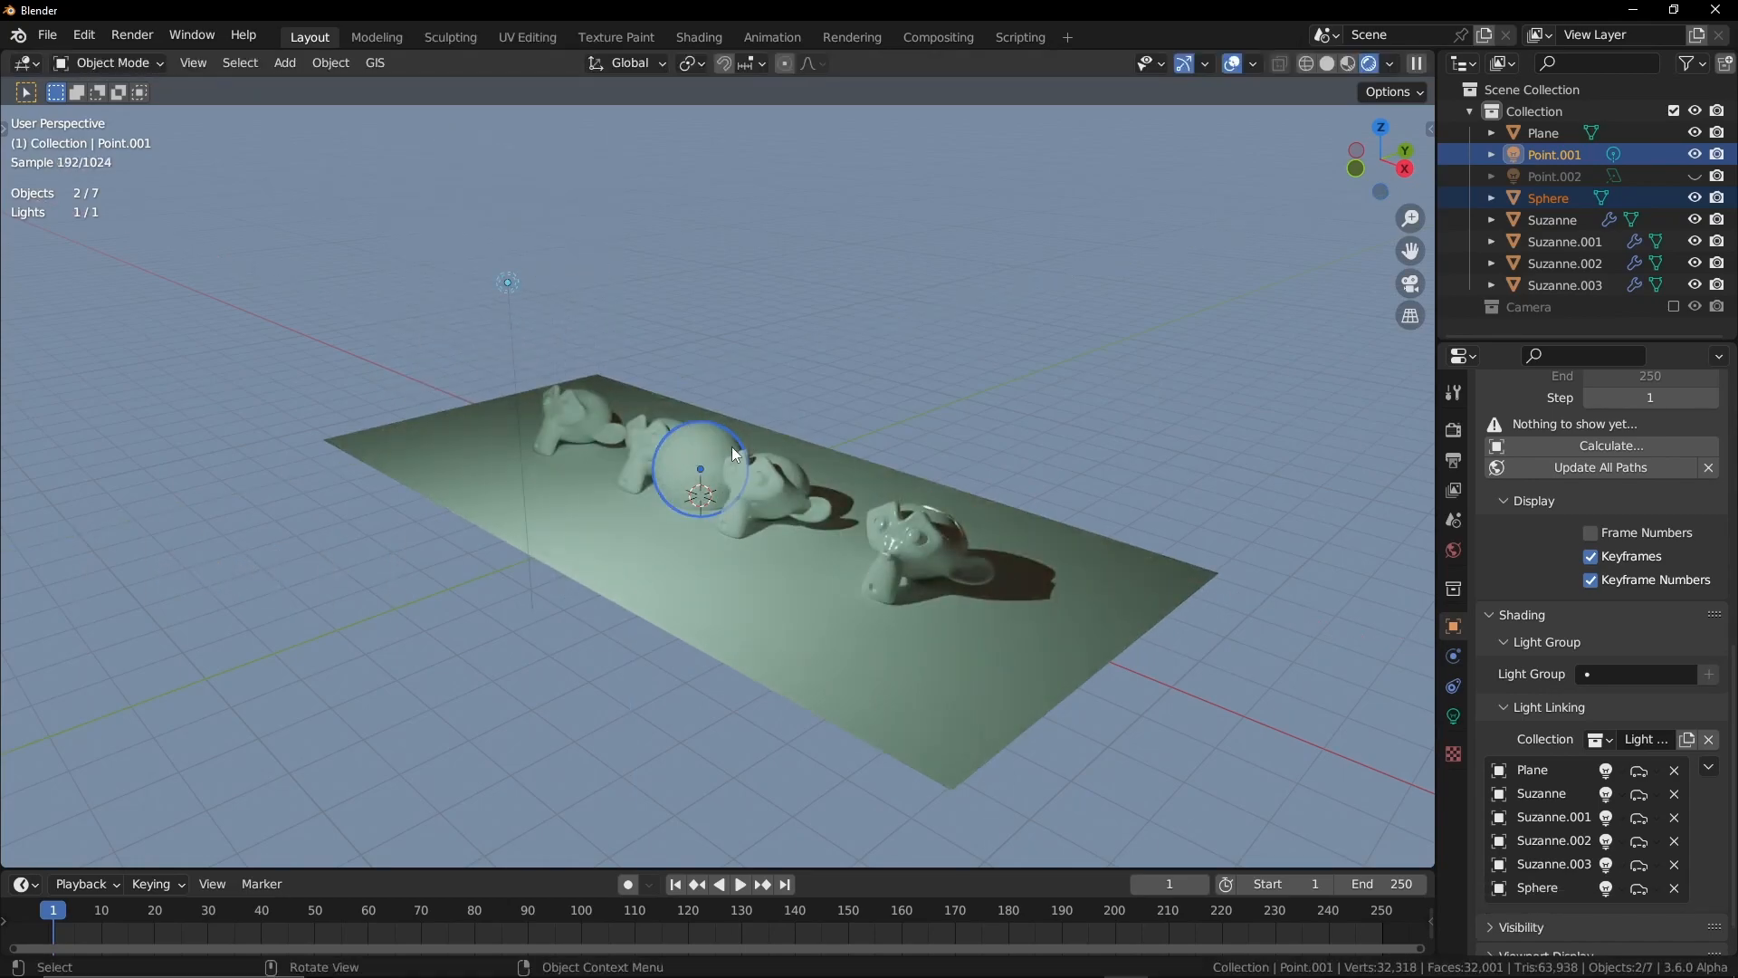
left_click(909, 544)
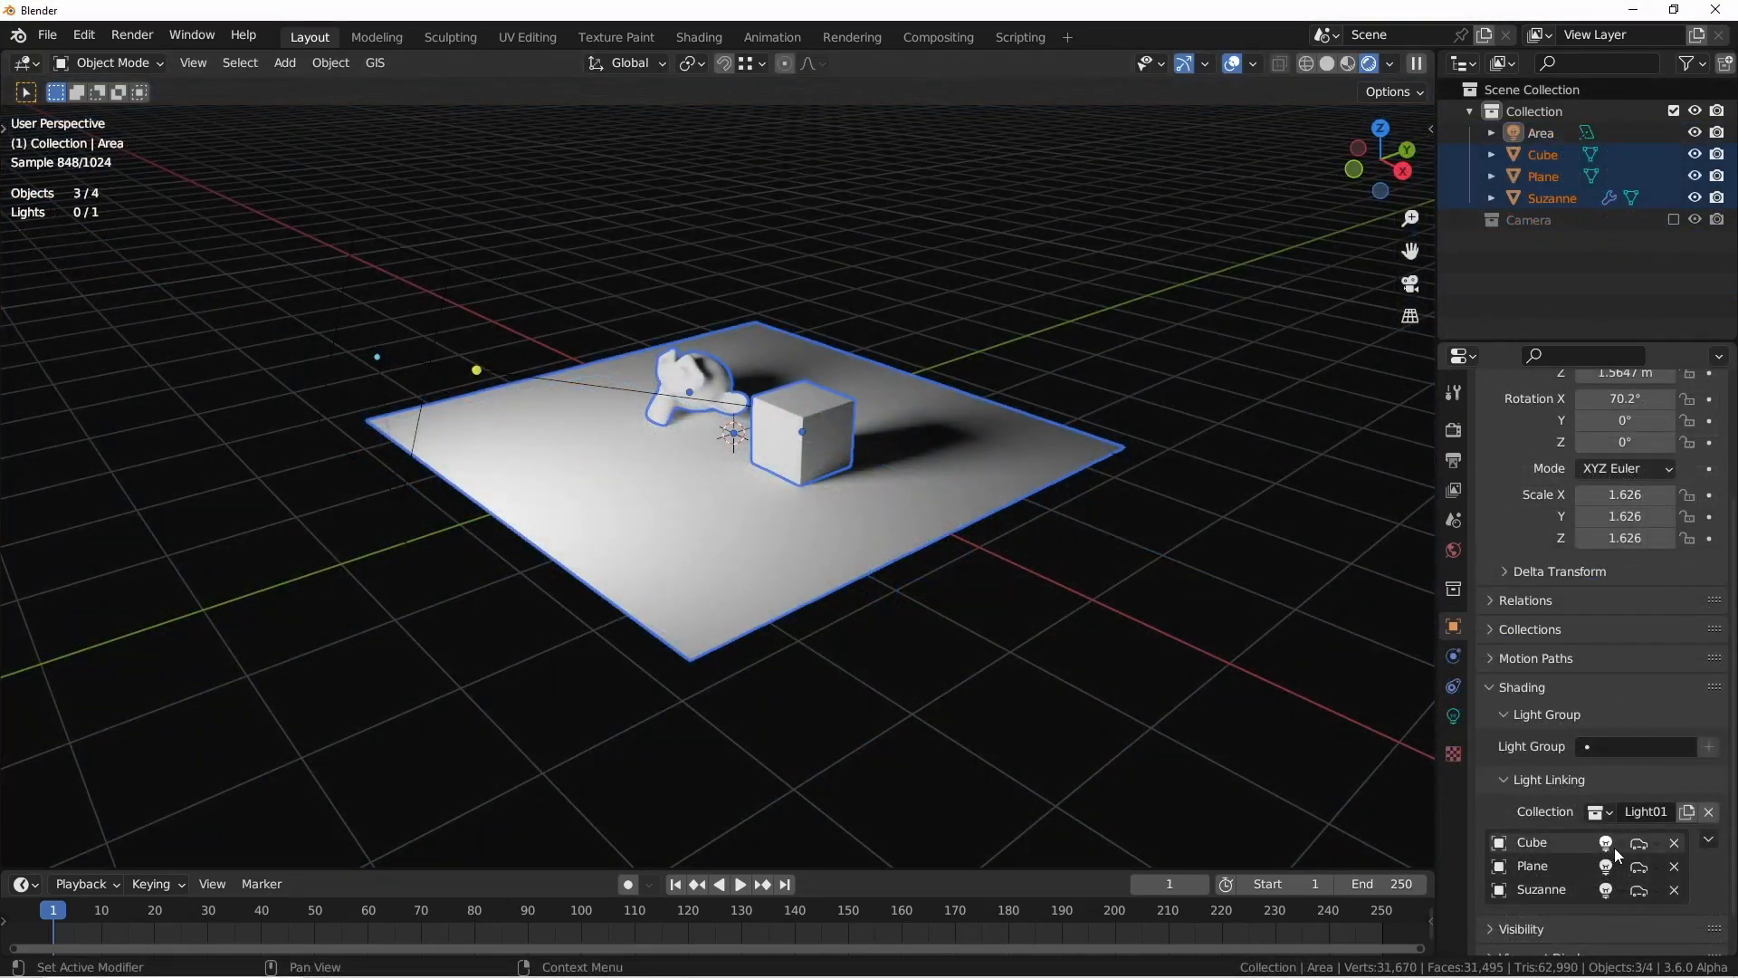
- Set Cube's light state to Exclude, then select the Plane and grab it to move
left_click(1605, 841)
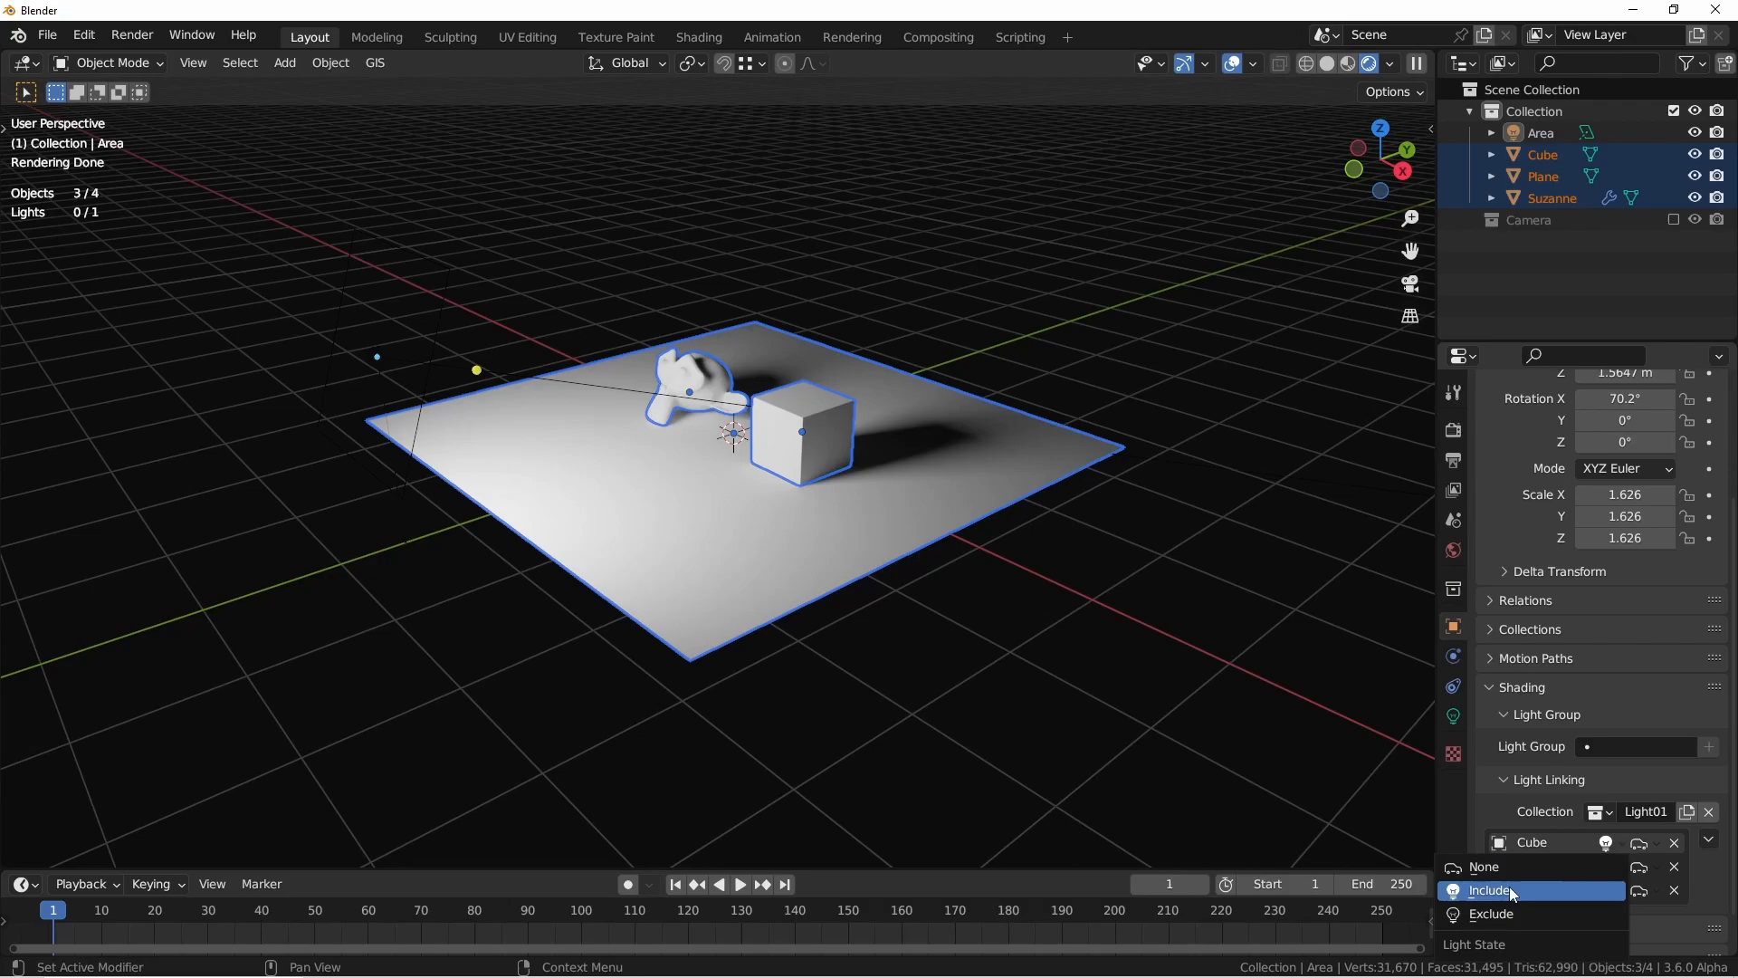
left_click(1490, 890)
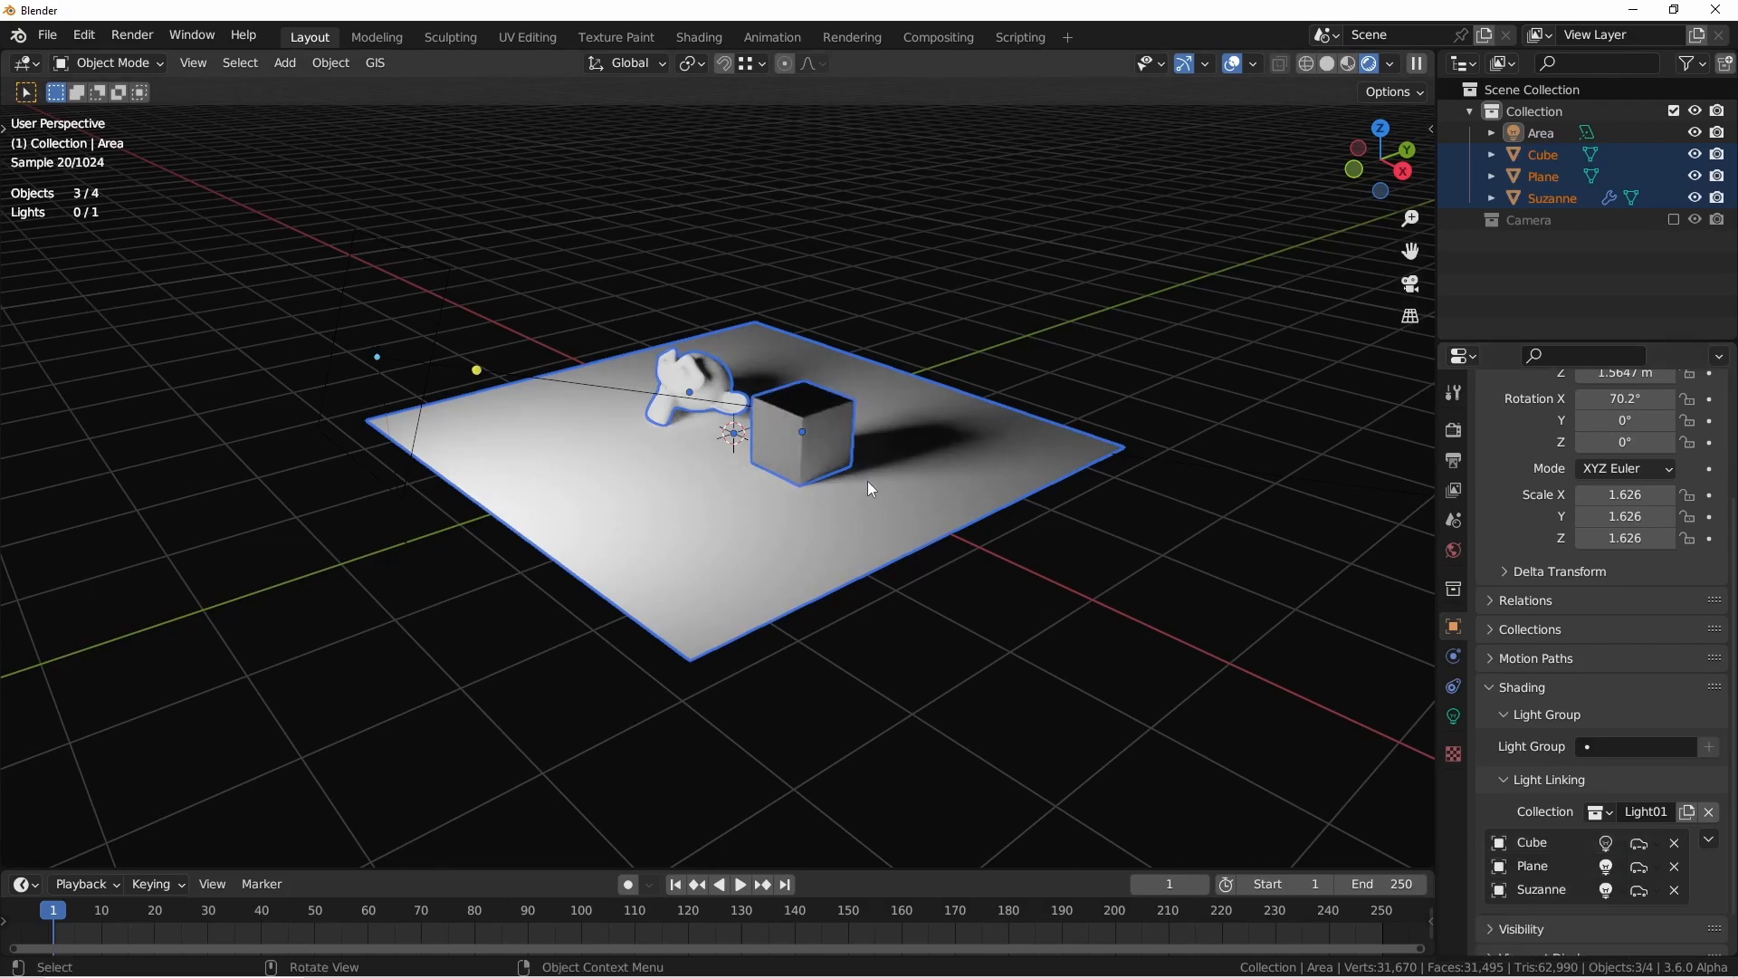
mouse_move(845, 538)
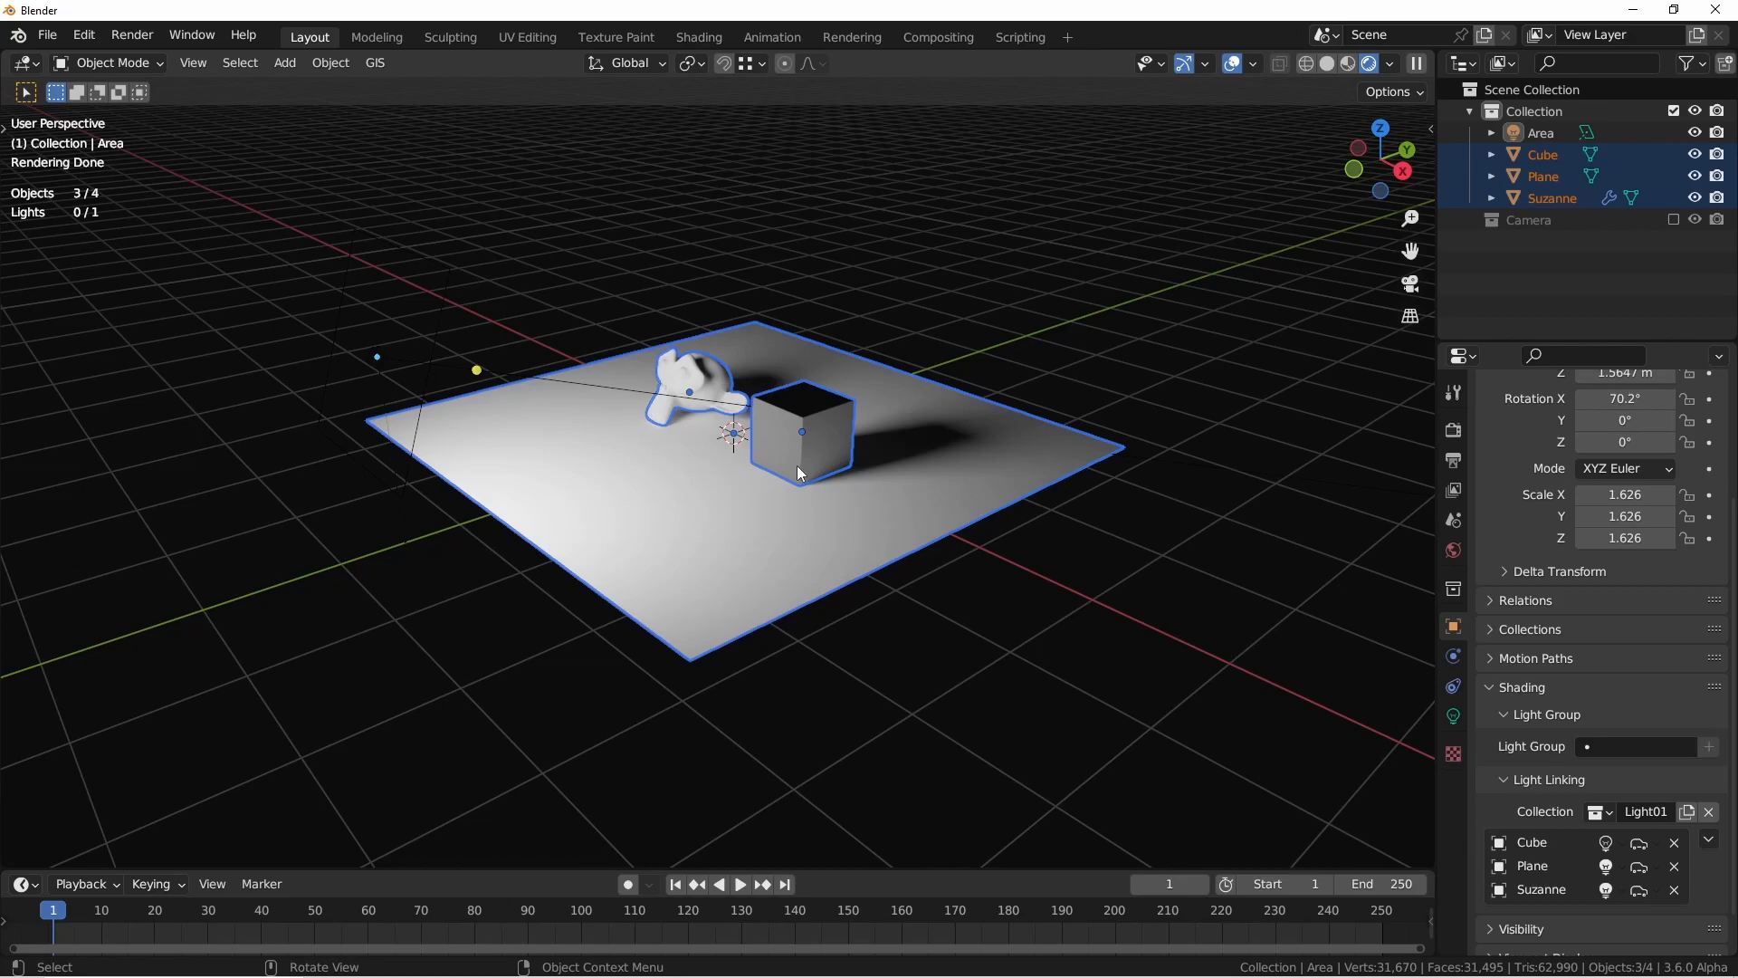
left_click(1542, 175)
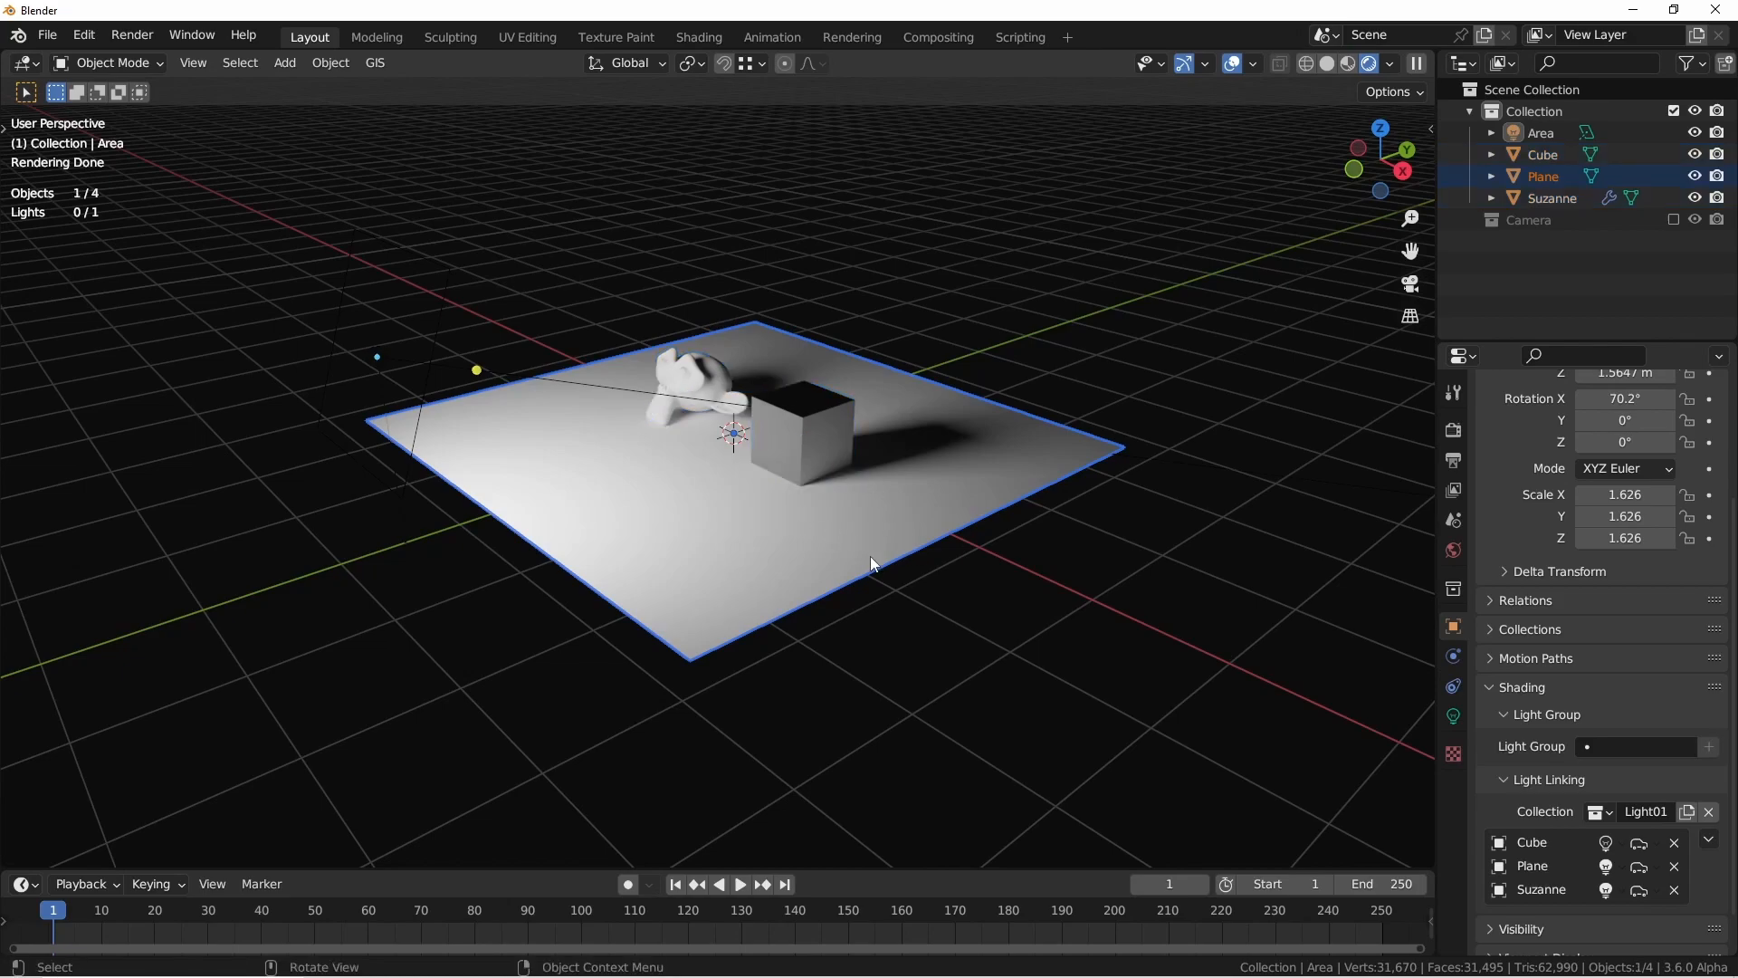
key("g")
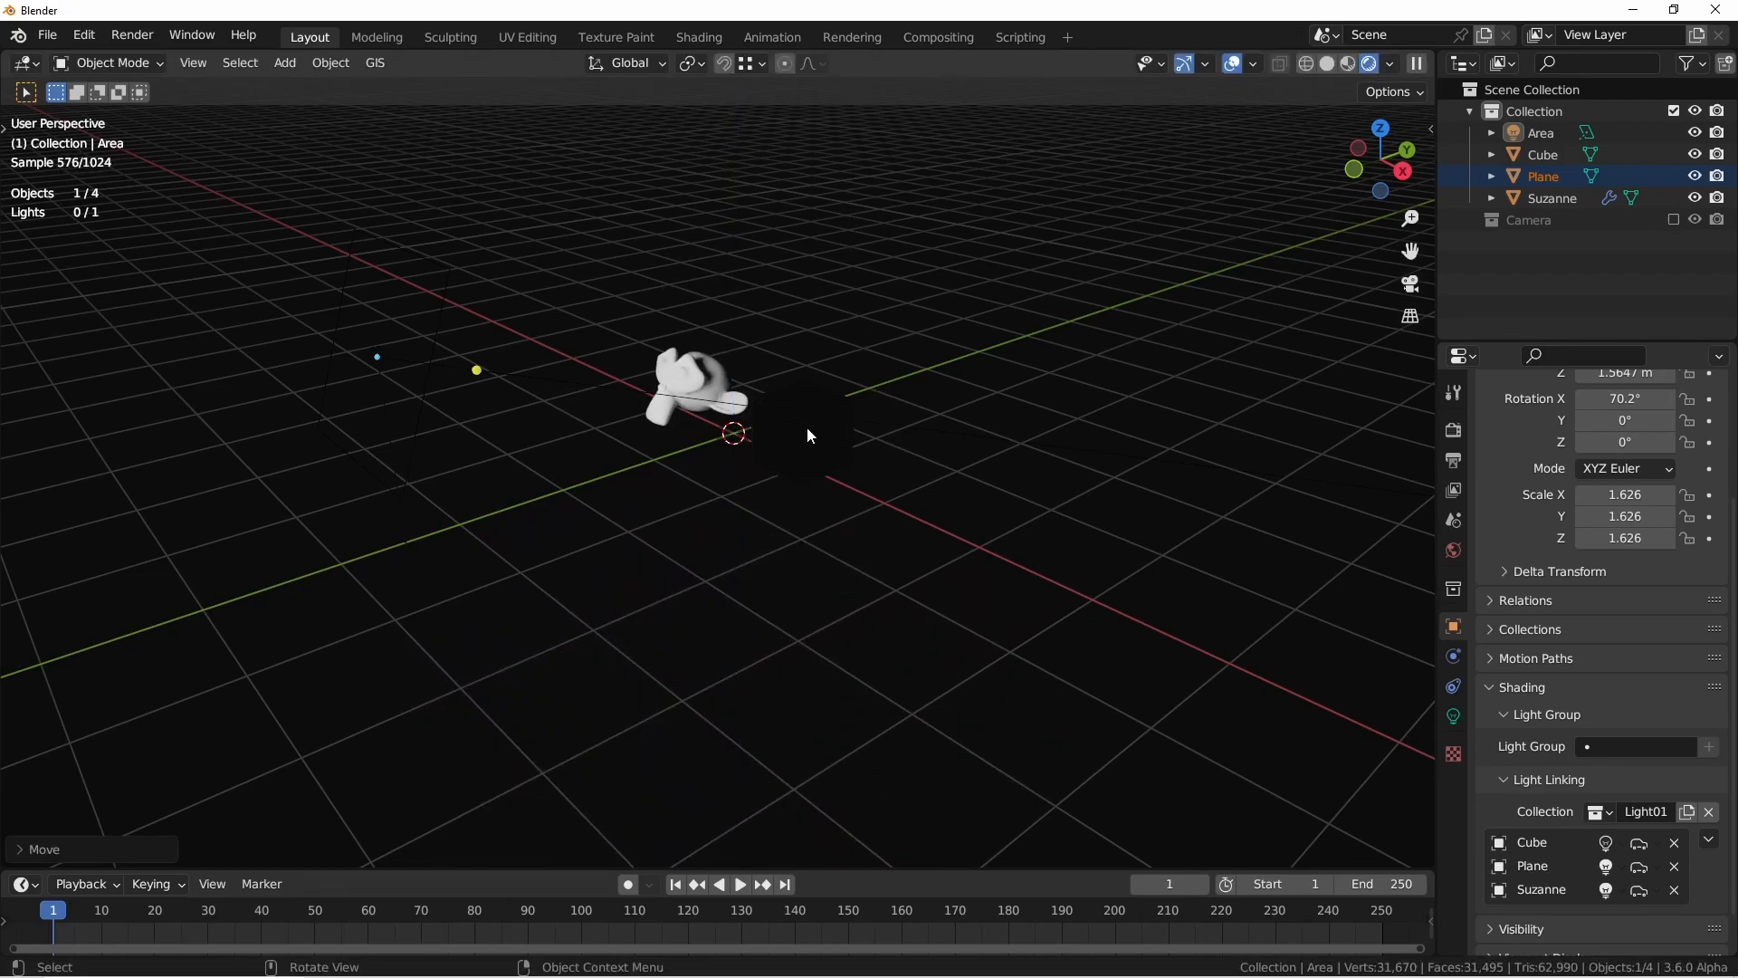
- With the Area light selected, set Plane's light state to Exclude and Cube's to None
left_click(1605, 841)
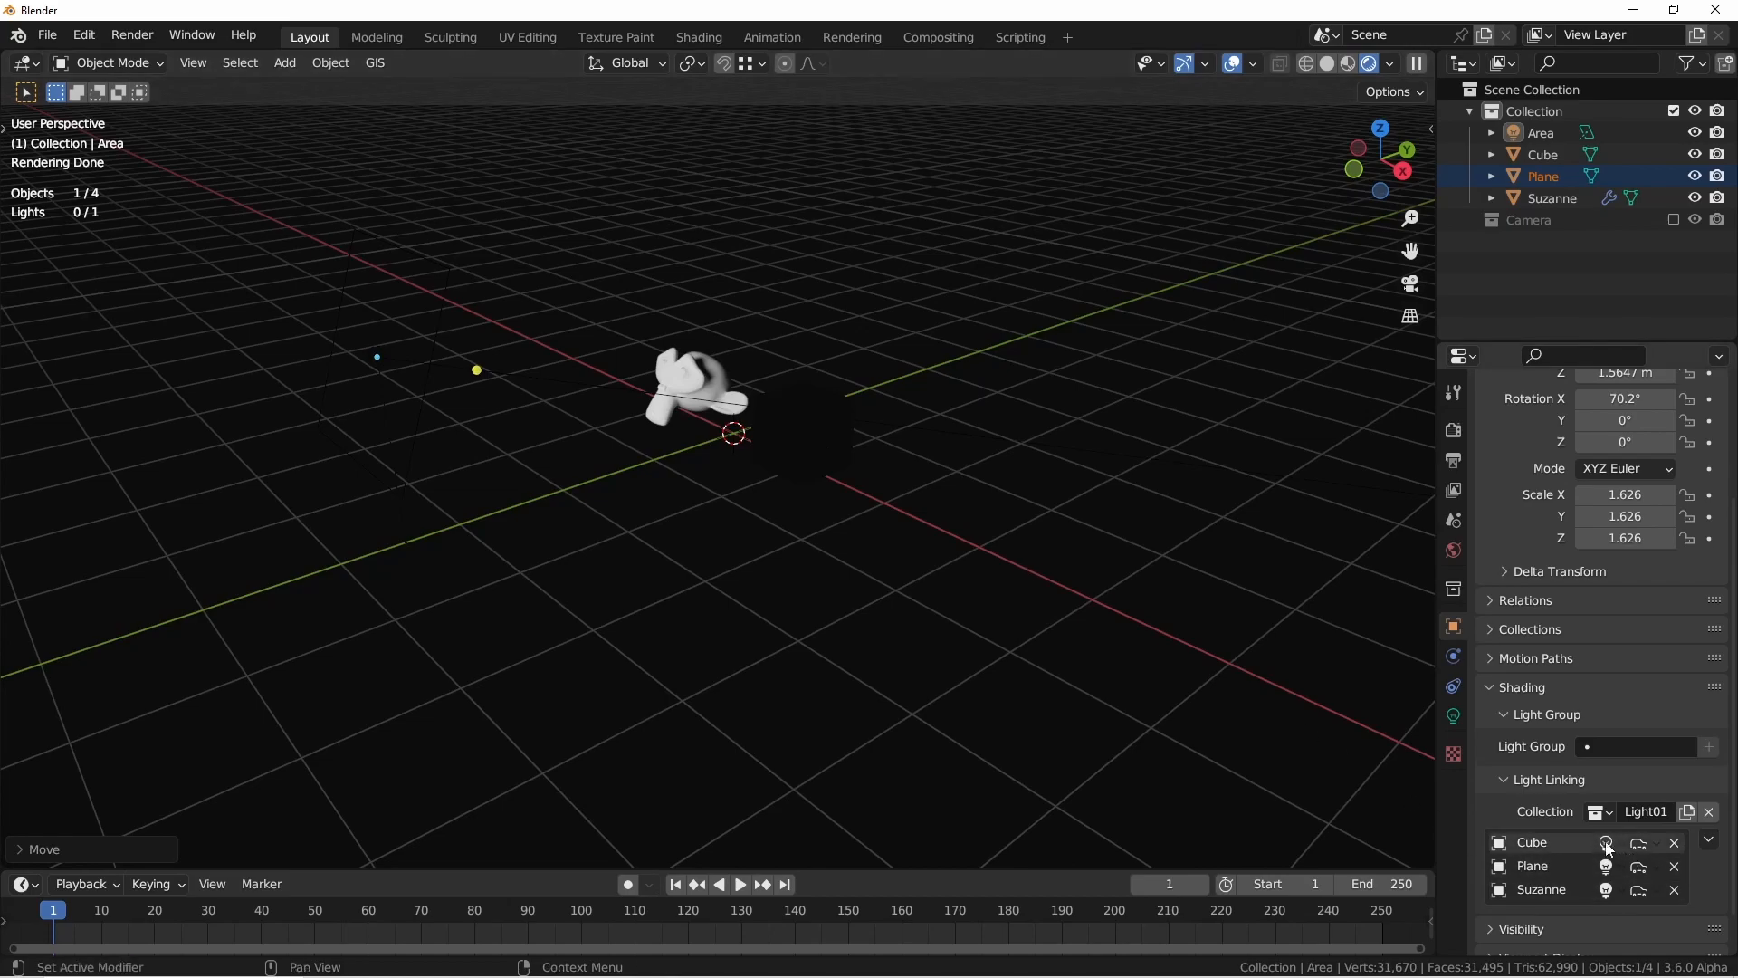
left_click(1604, 842)
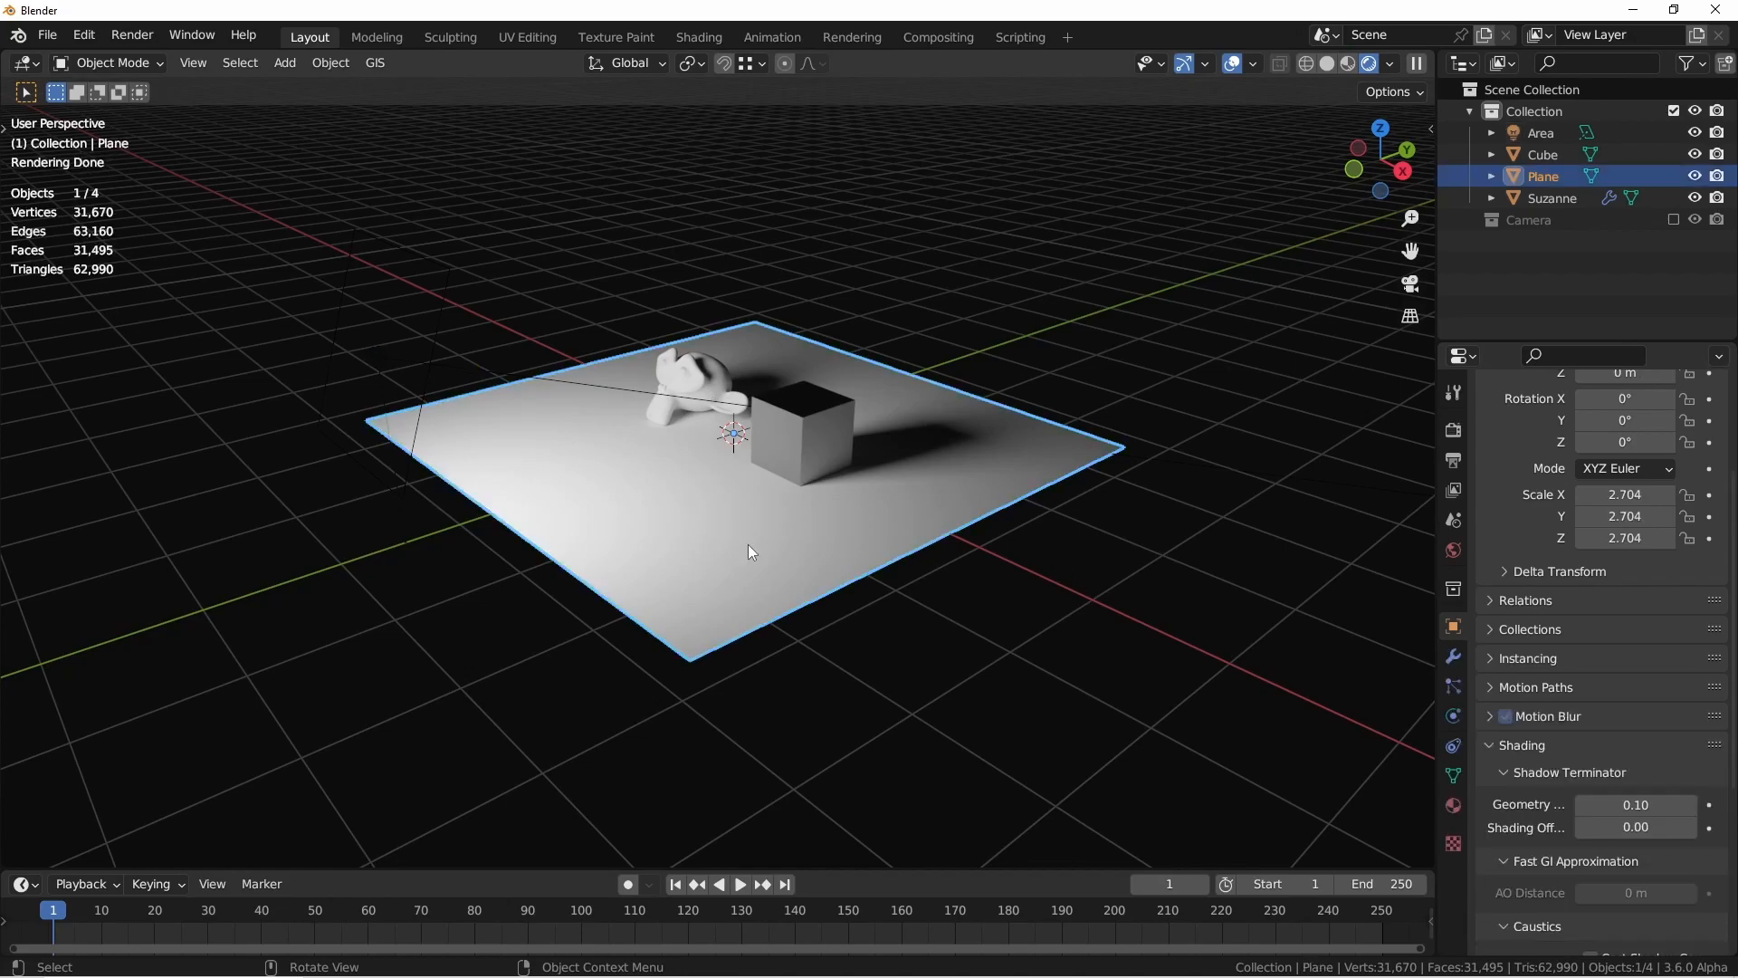
left_click(1541, 132)
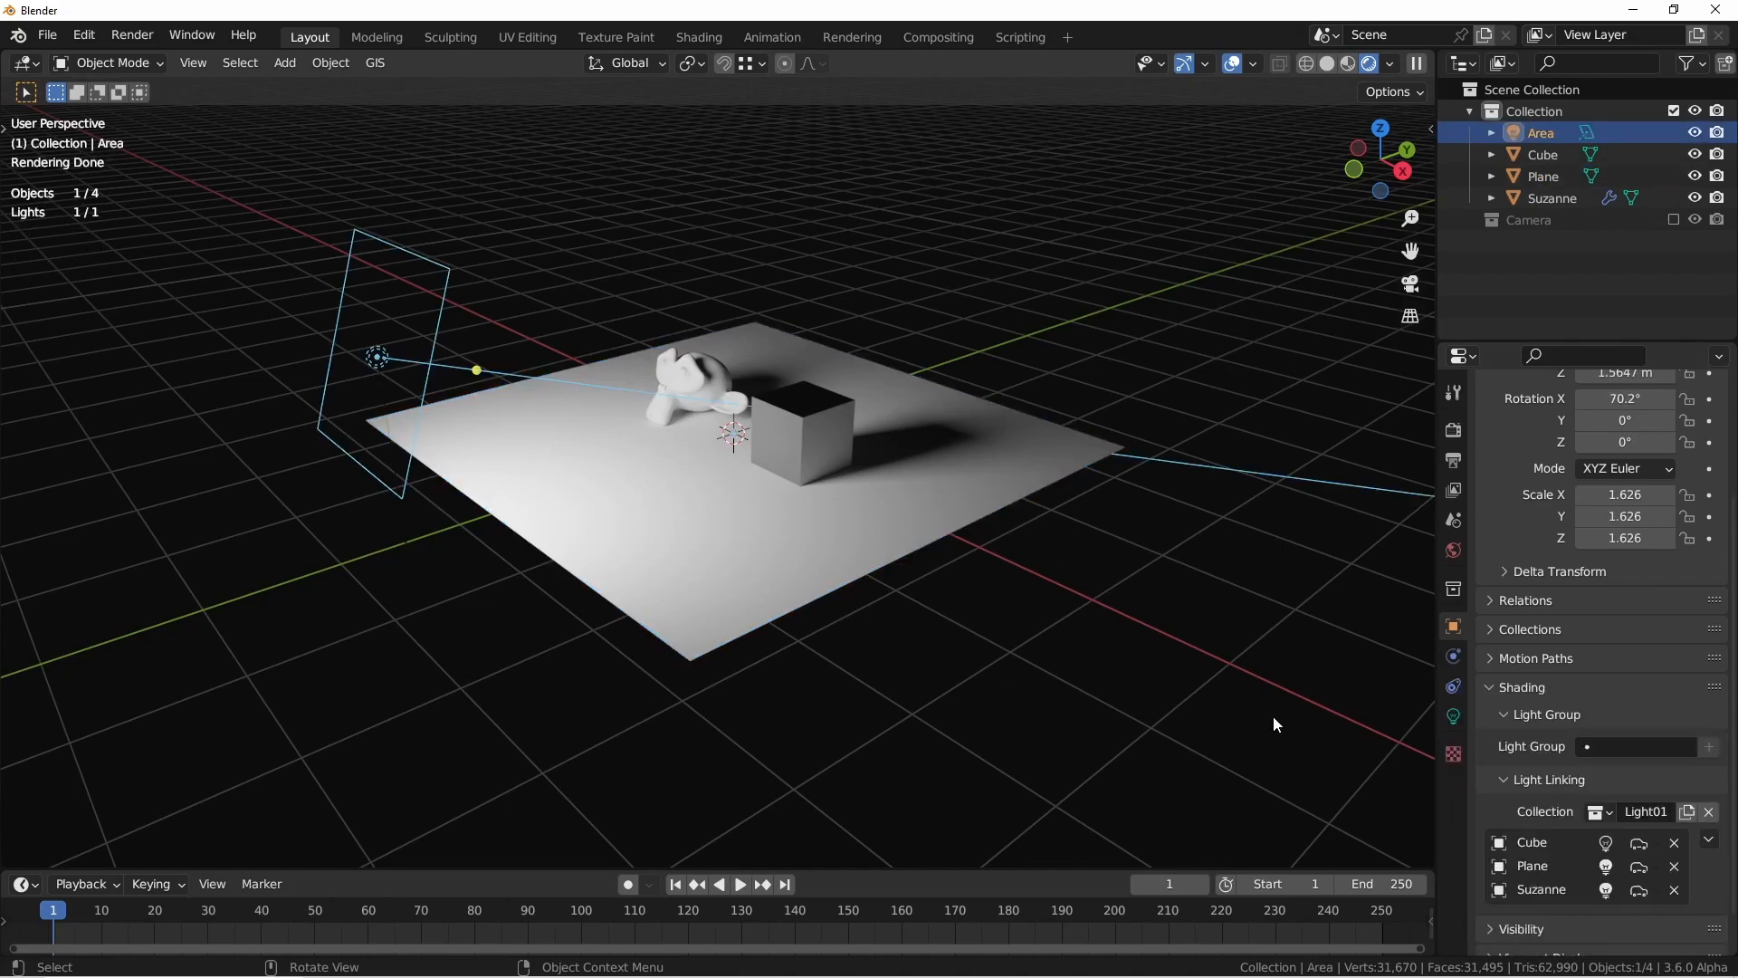
left_click(1605, 865)
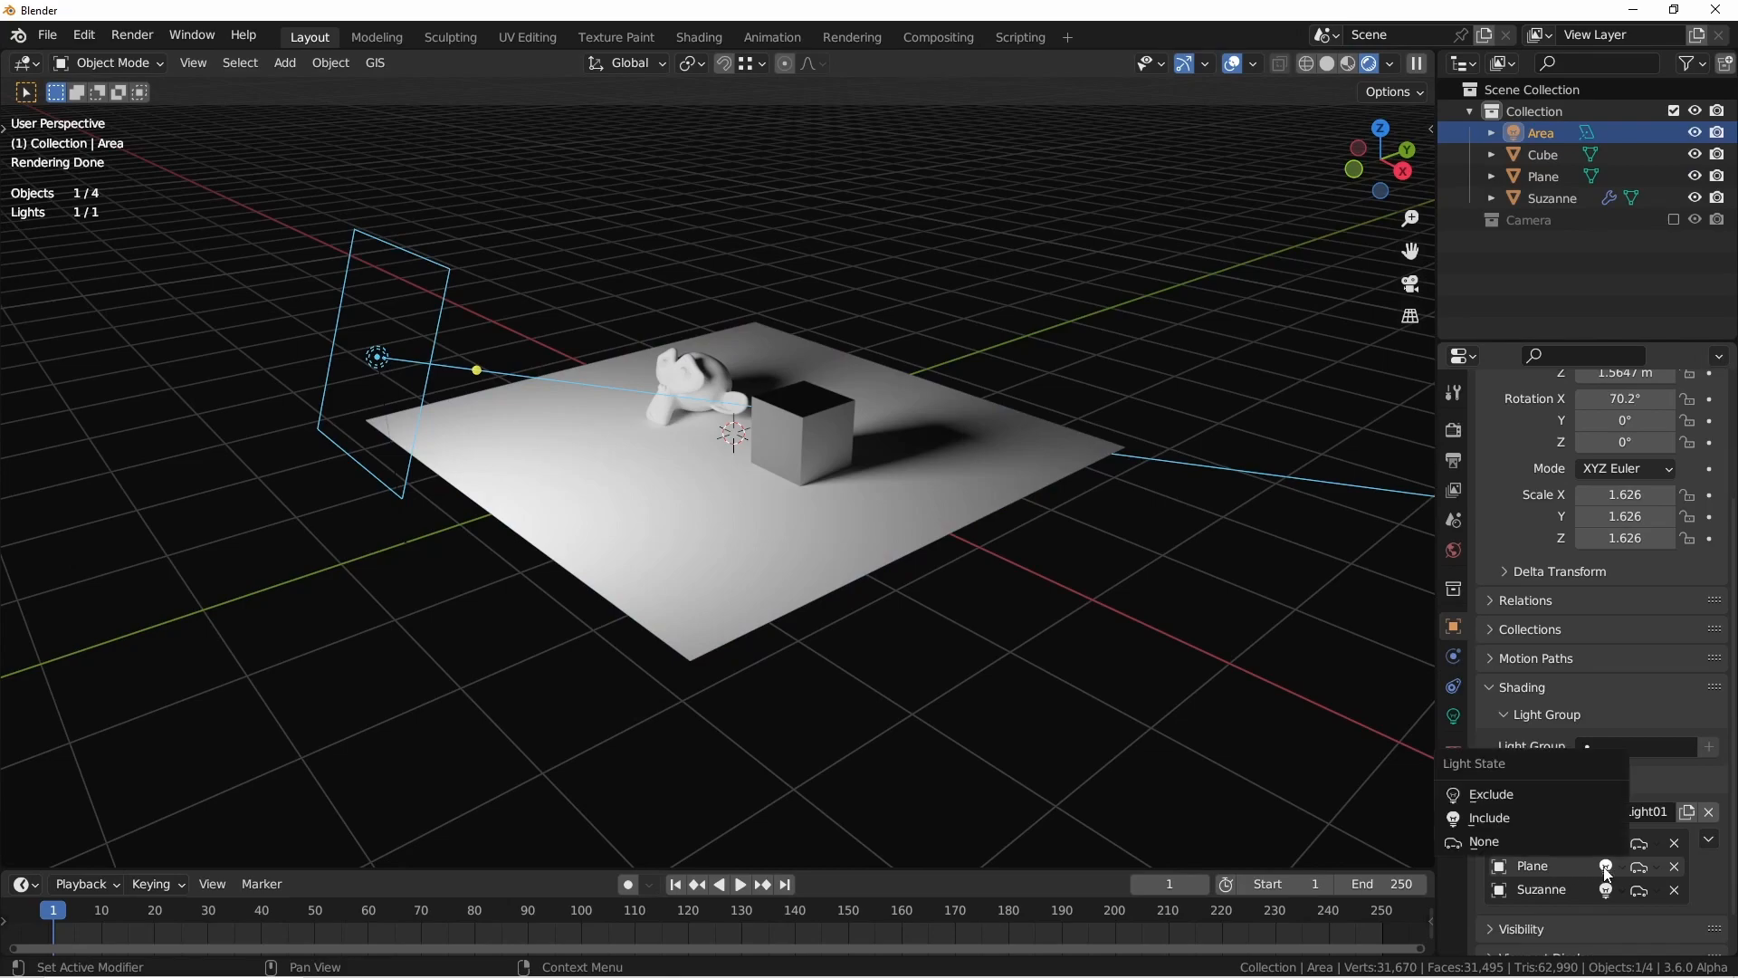
left_click(1483, 841)
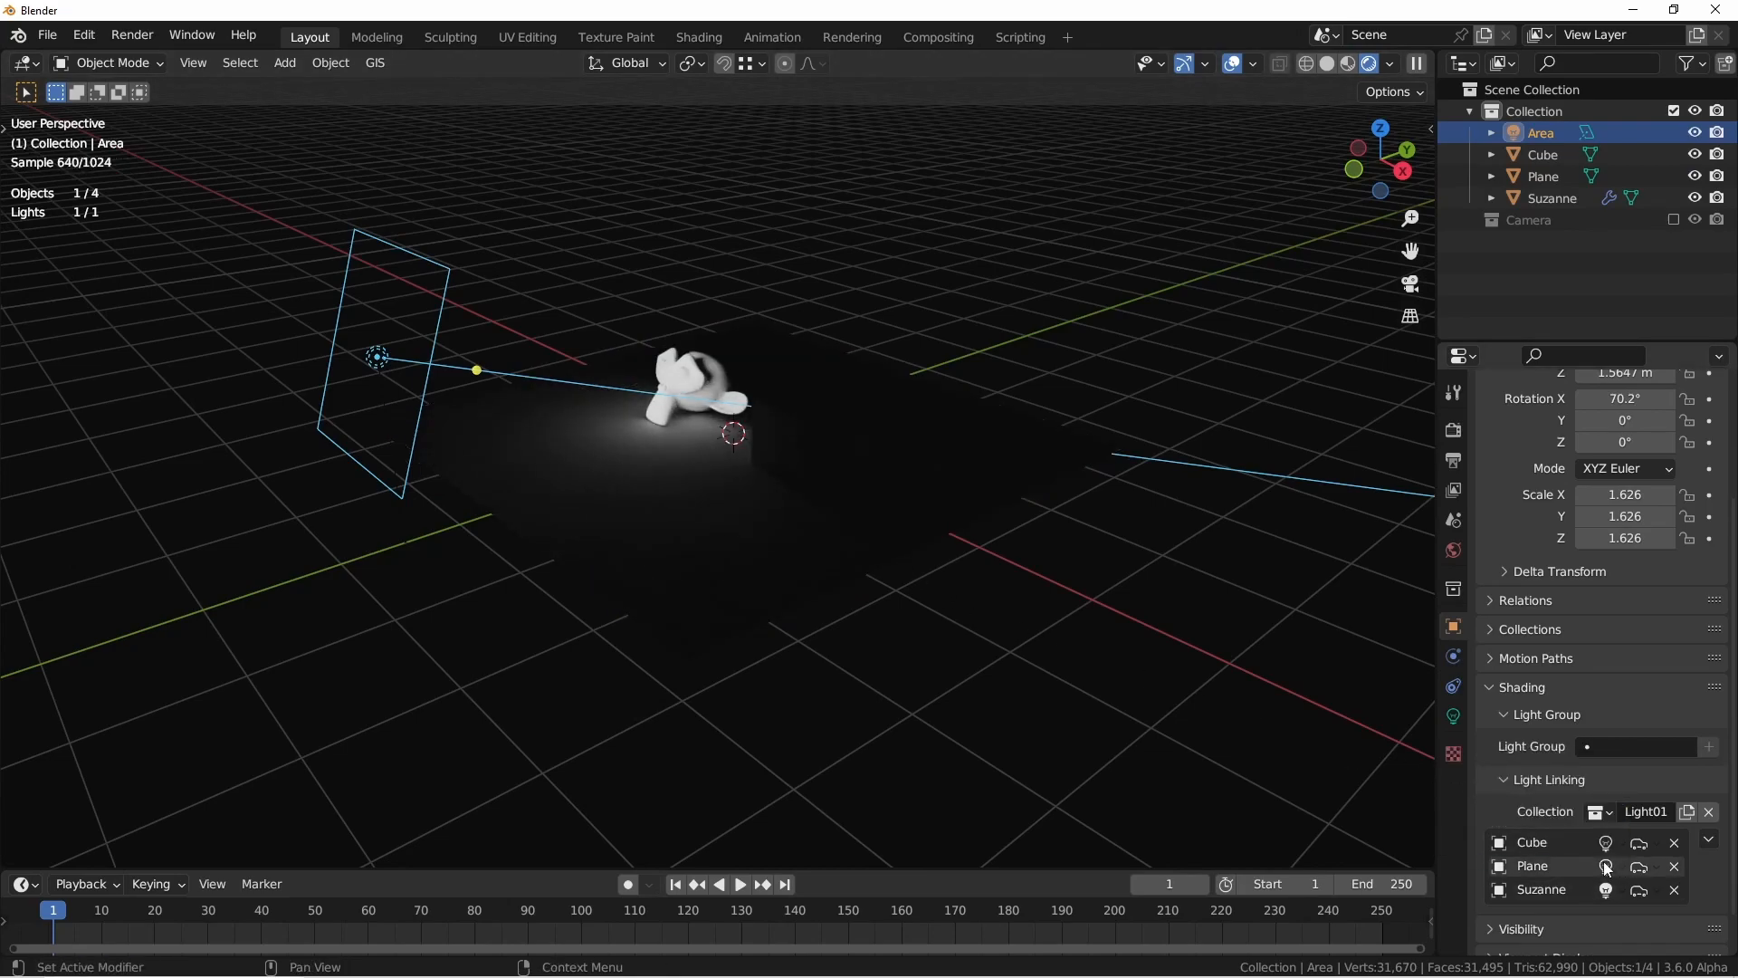
left_click(1605, 866)
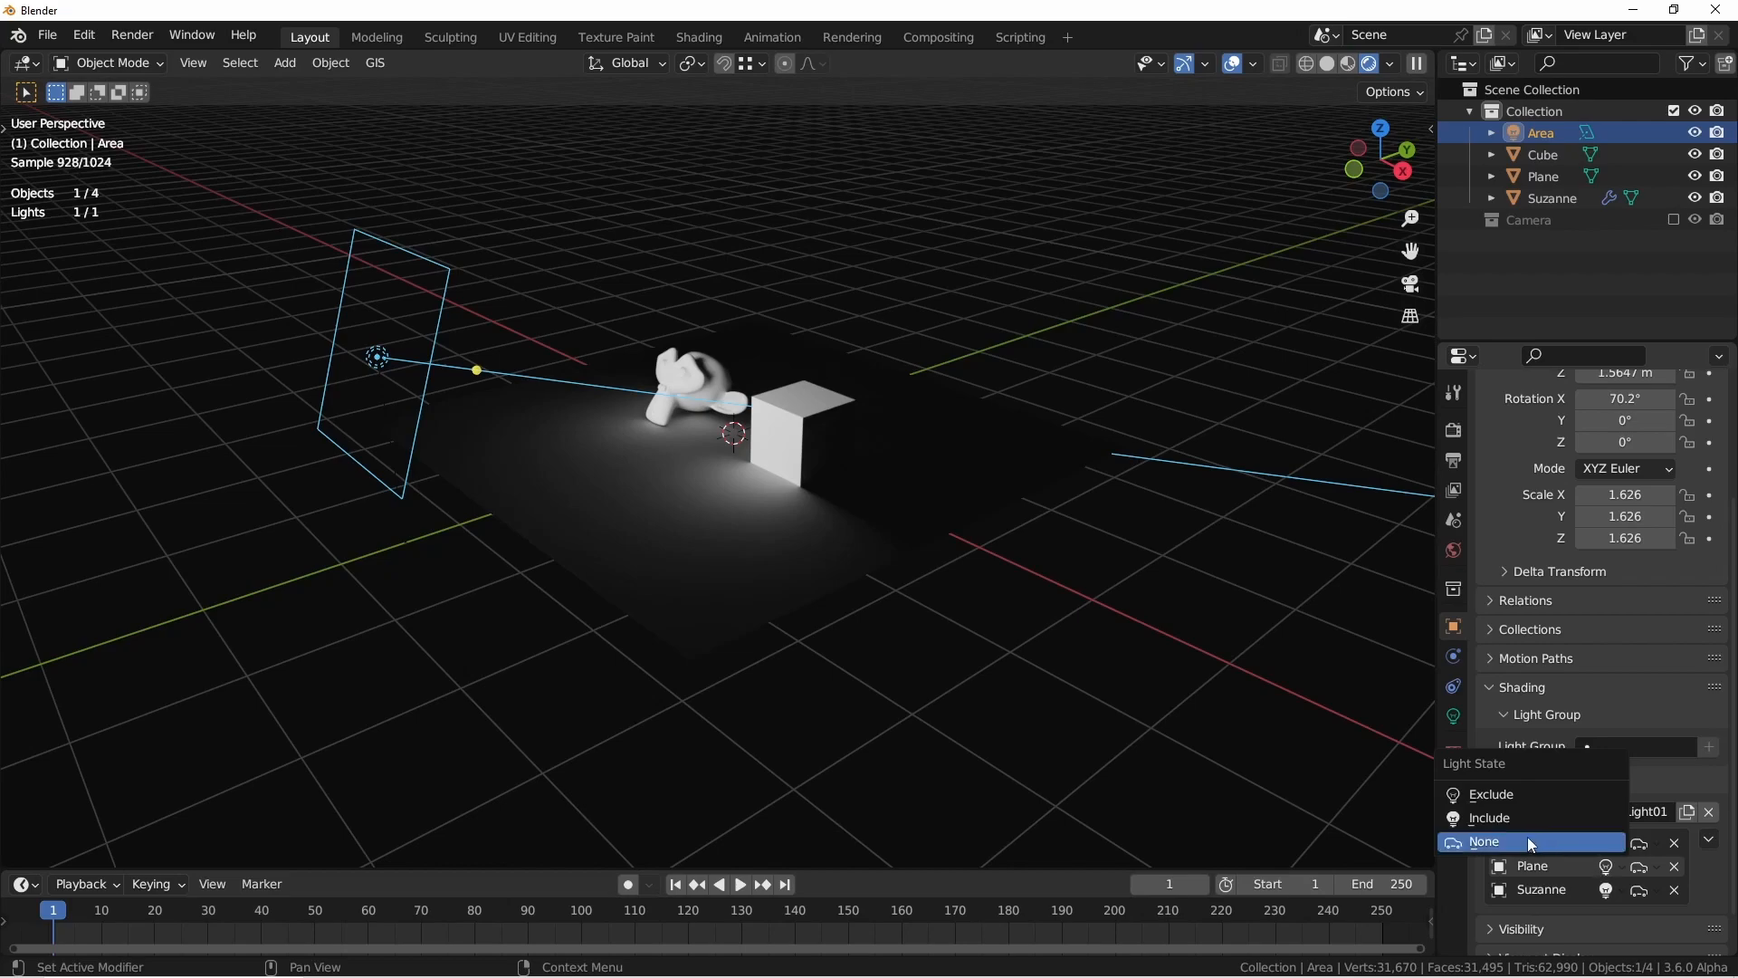
left_click(1483, 841)
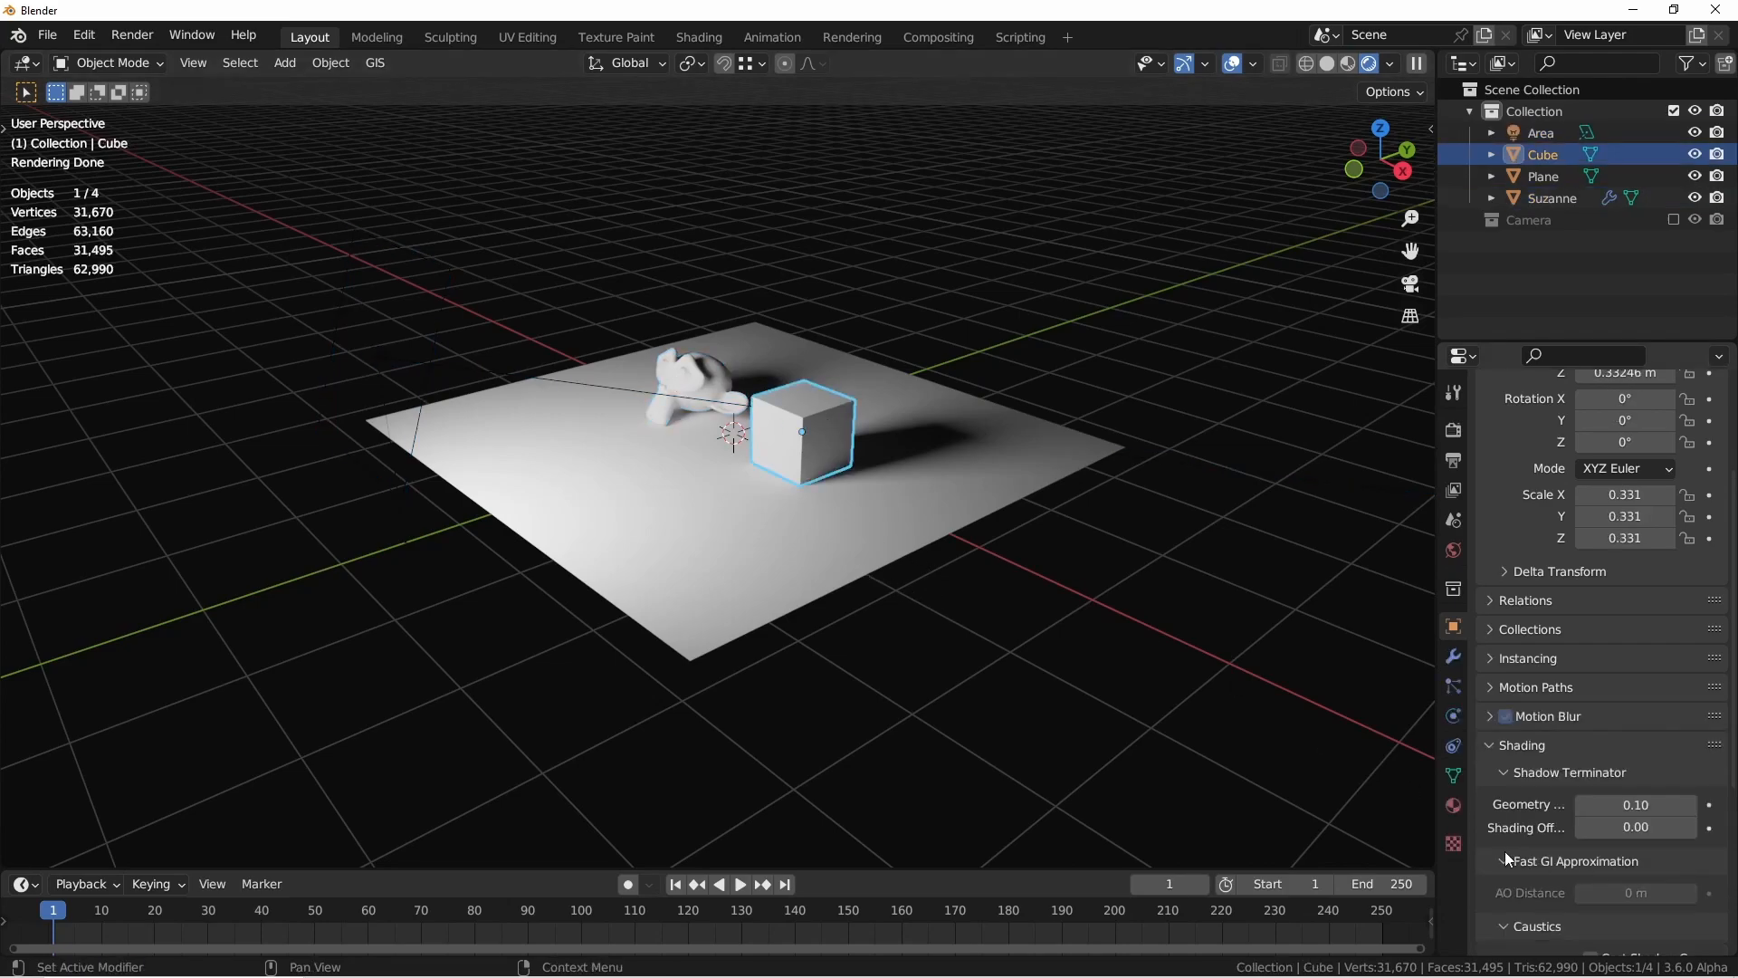
- Keep Cube excluded from the Area light and set its Shadow State to Exclude
left_click(1540, 132)
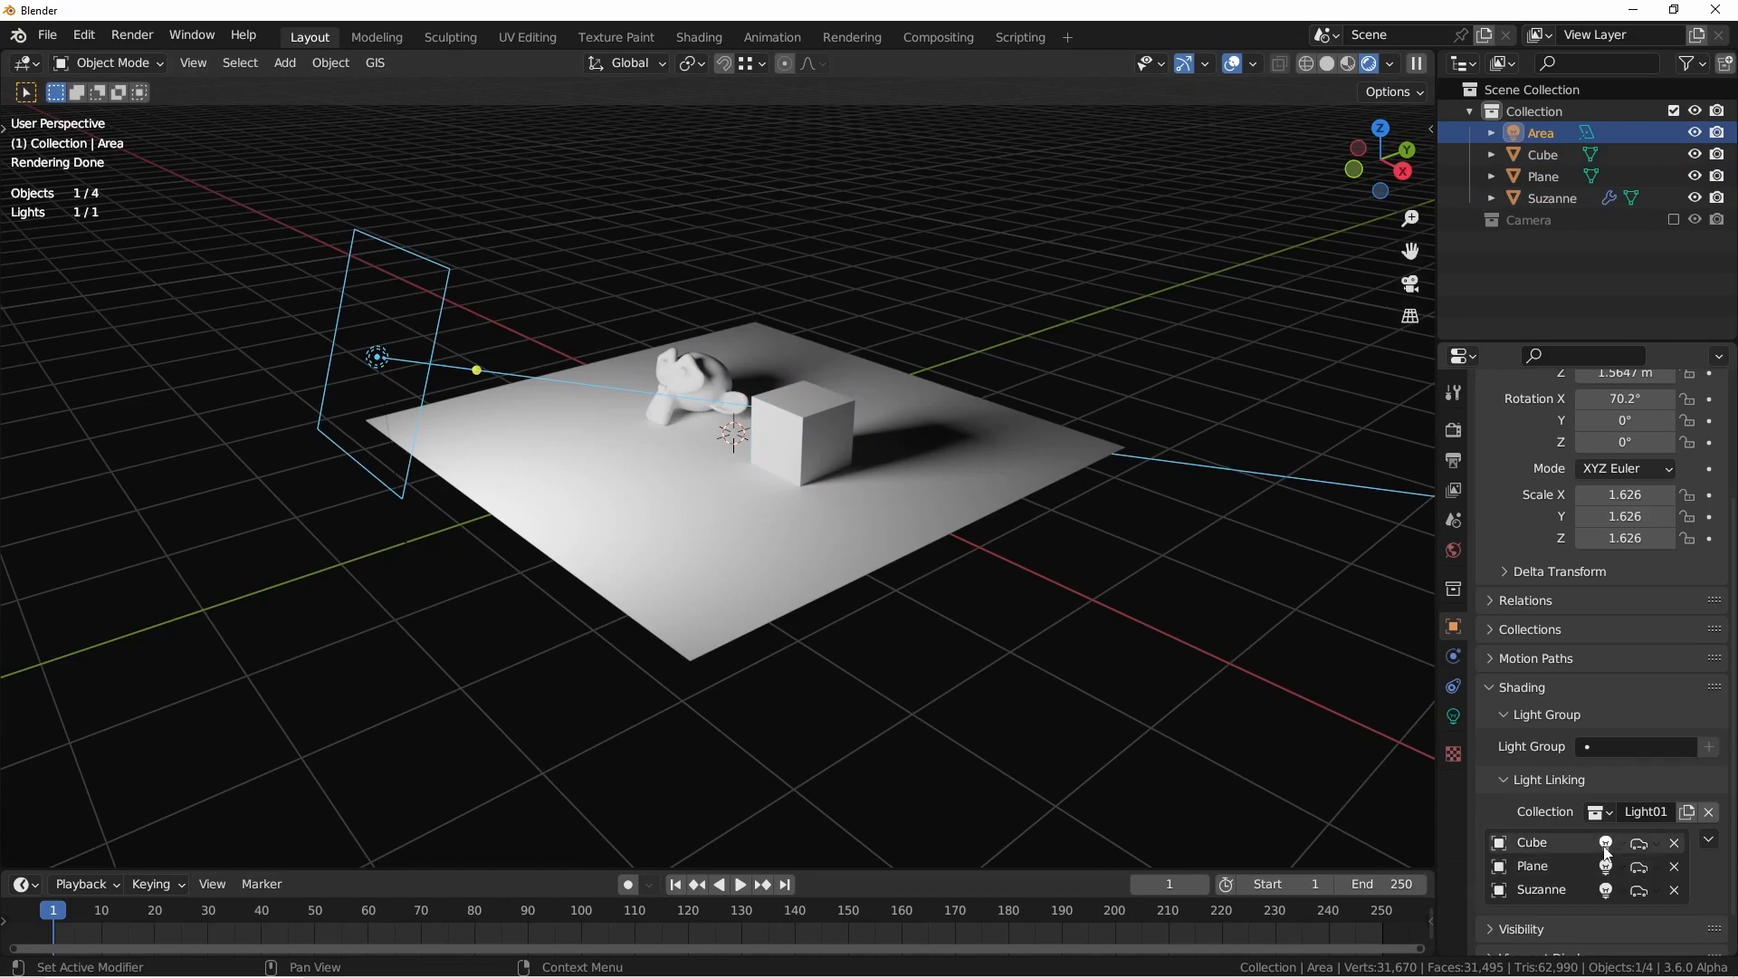
left_click(1605, 843)
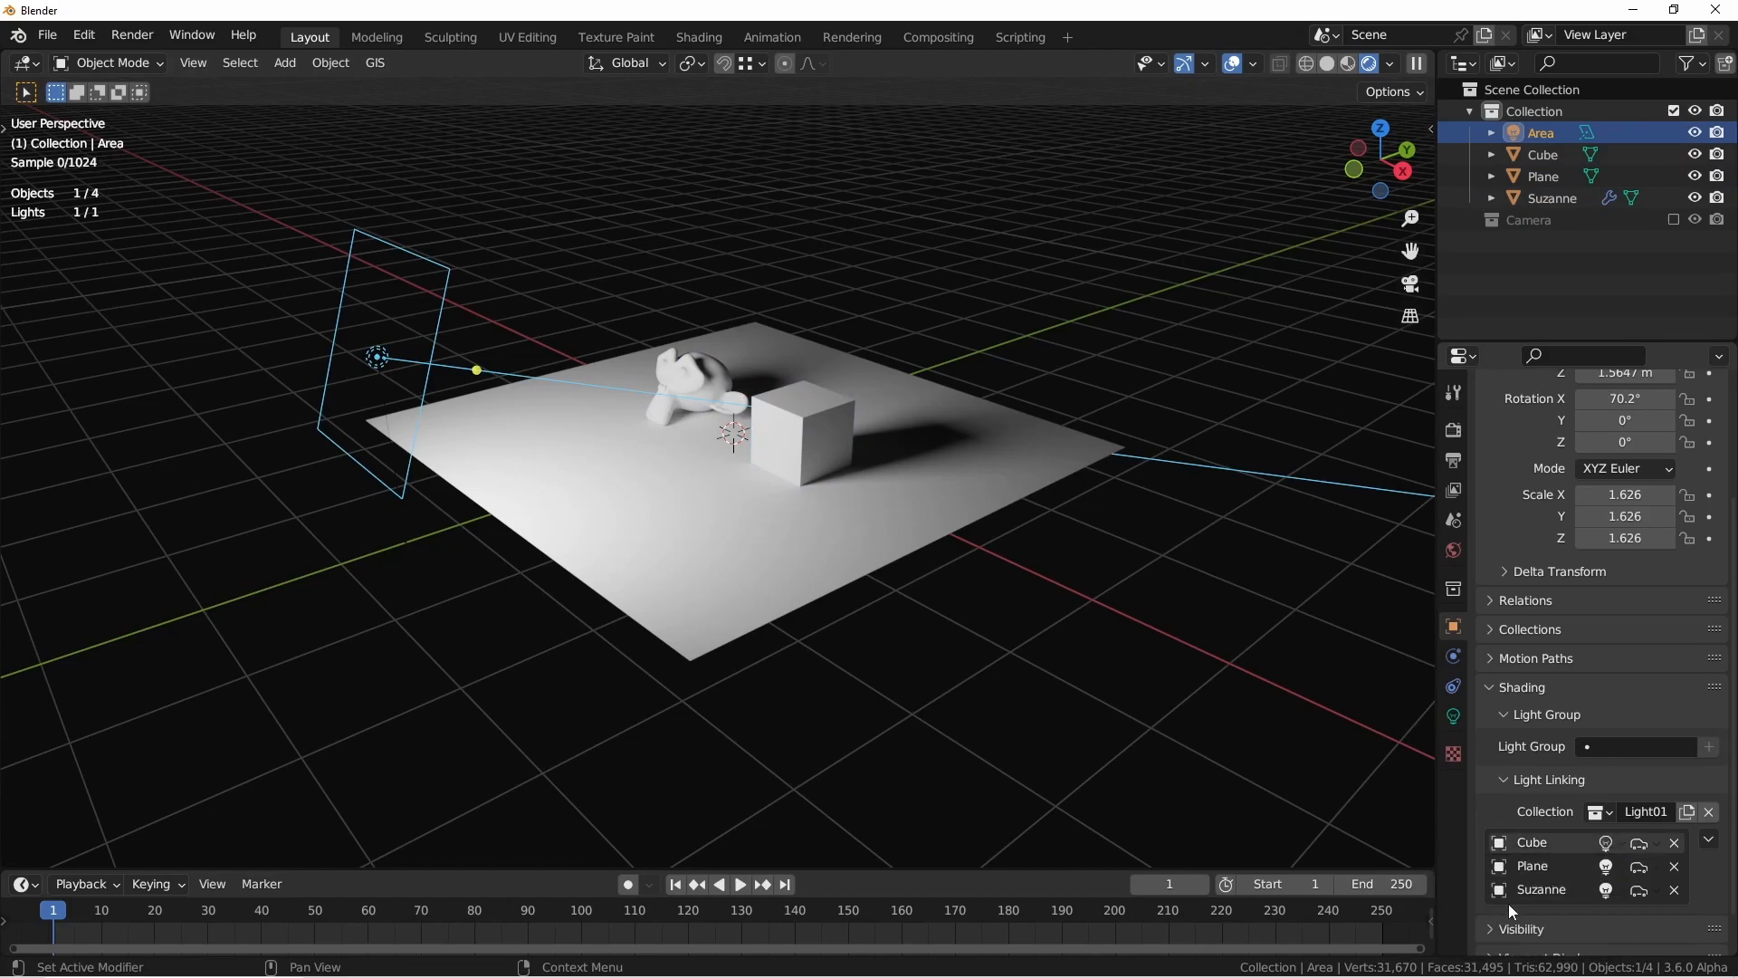
left_click(1018, 579)
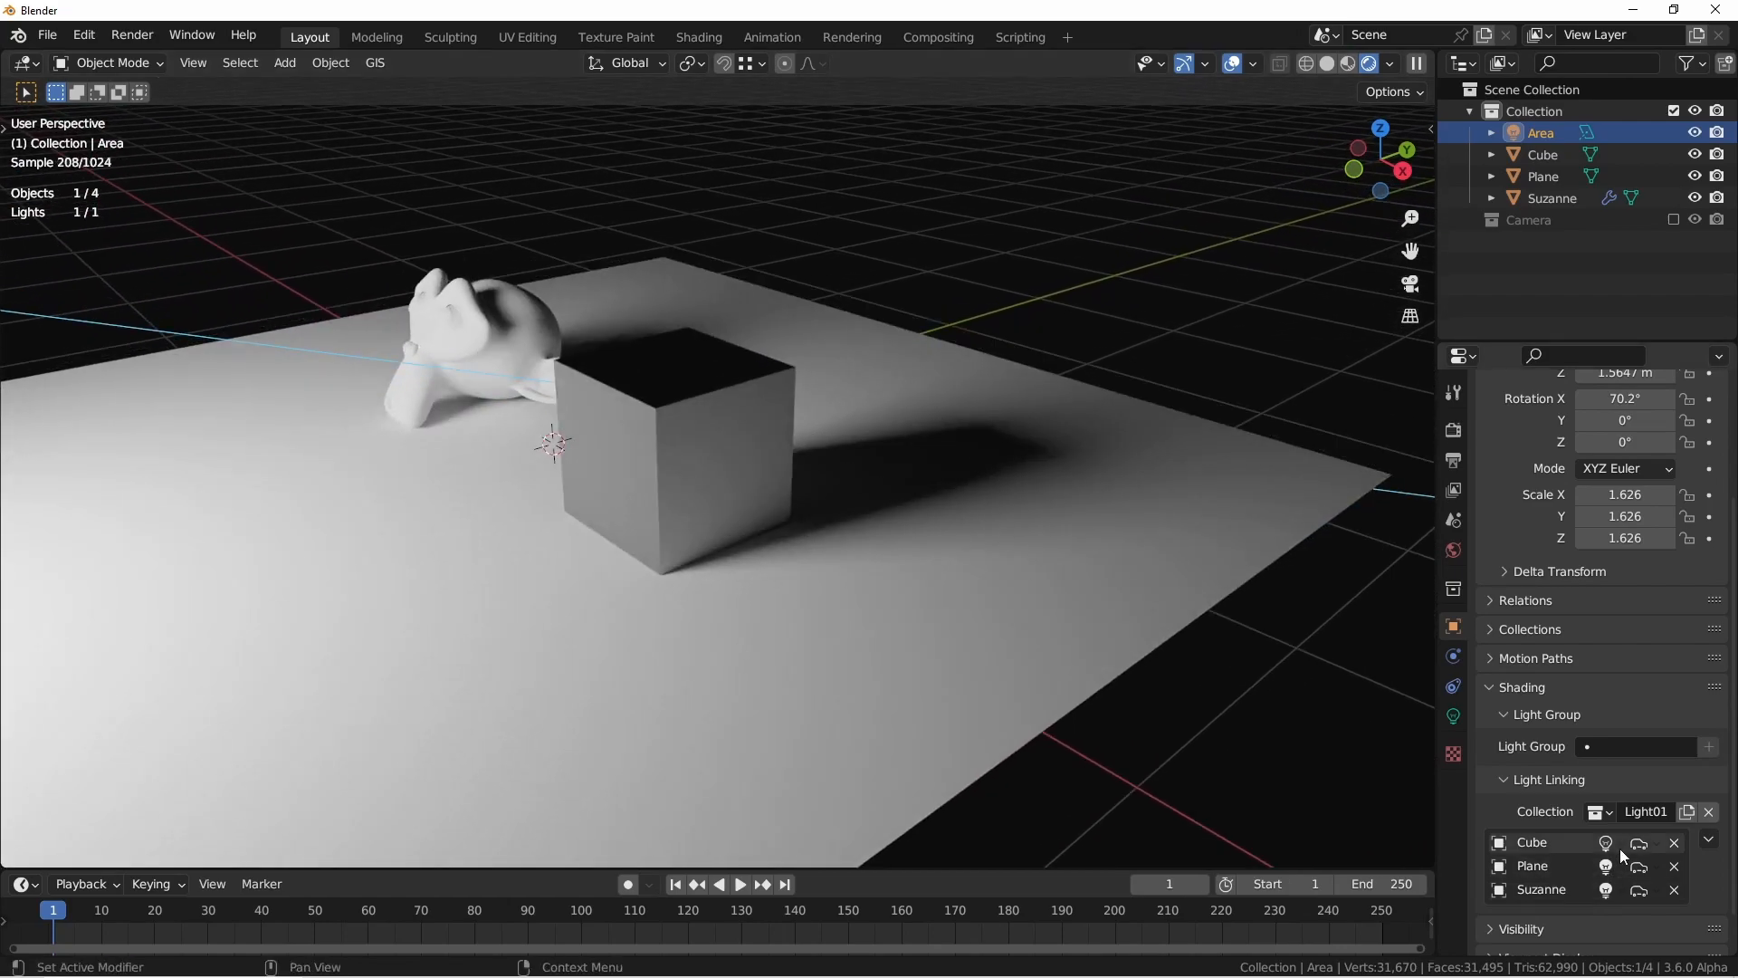
left_click(1605, 843)
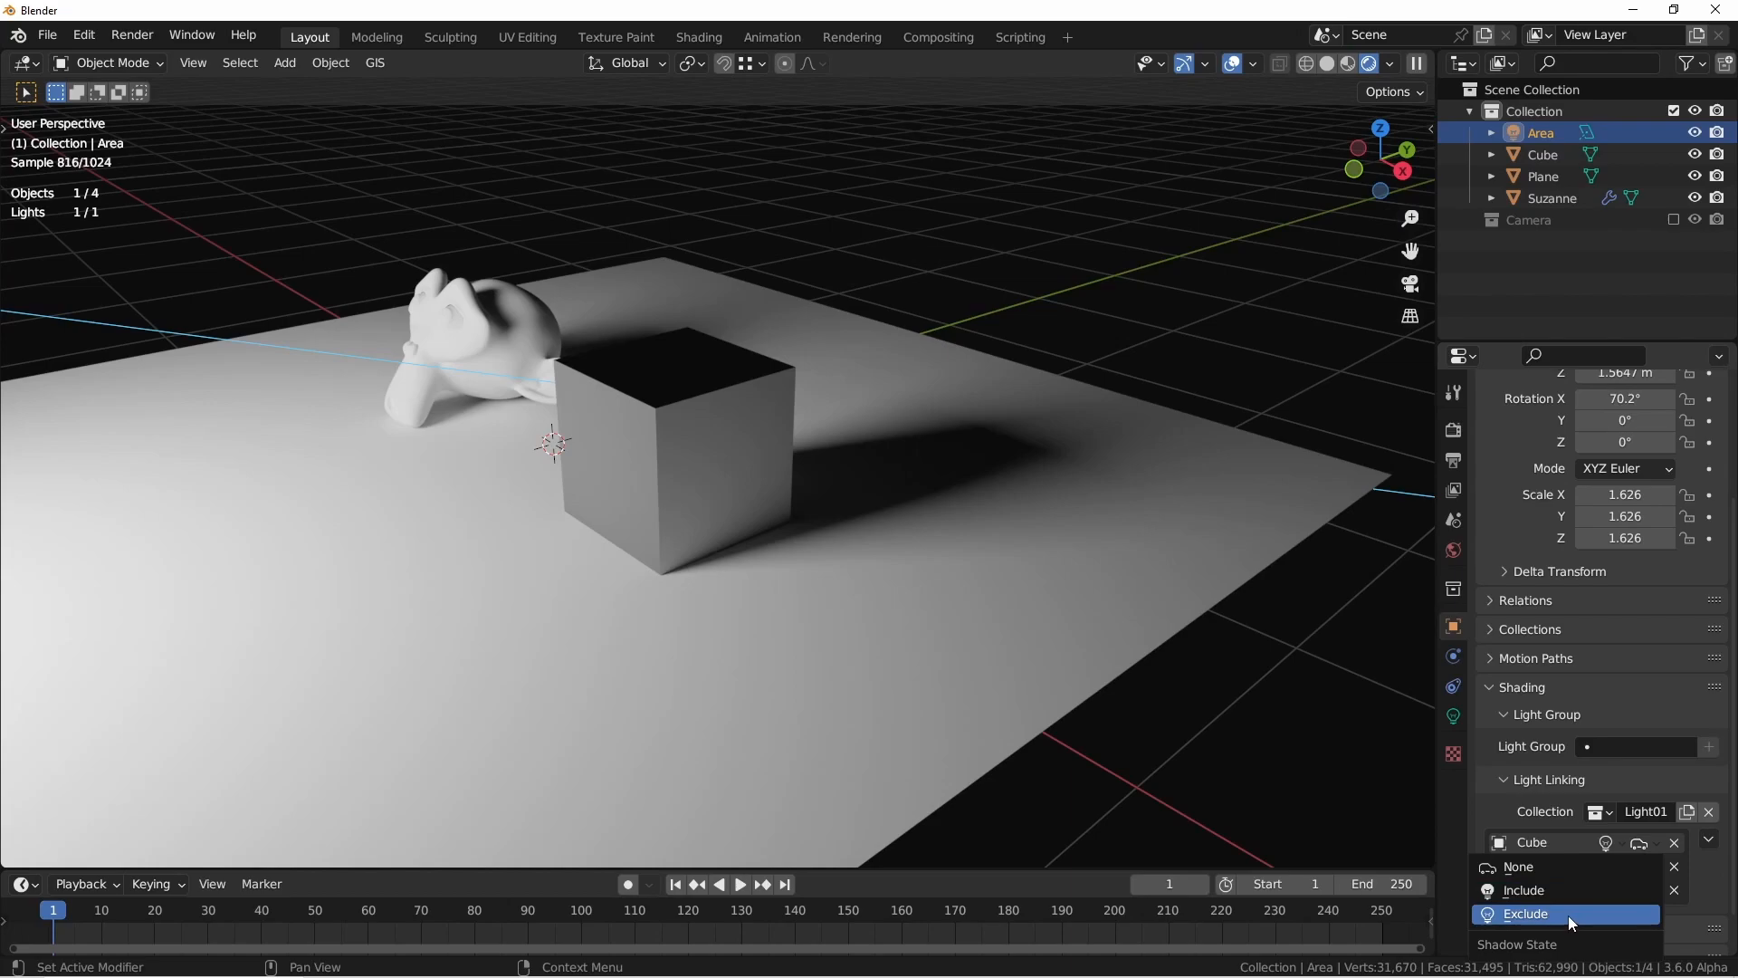
left_click(1526, 913)
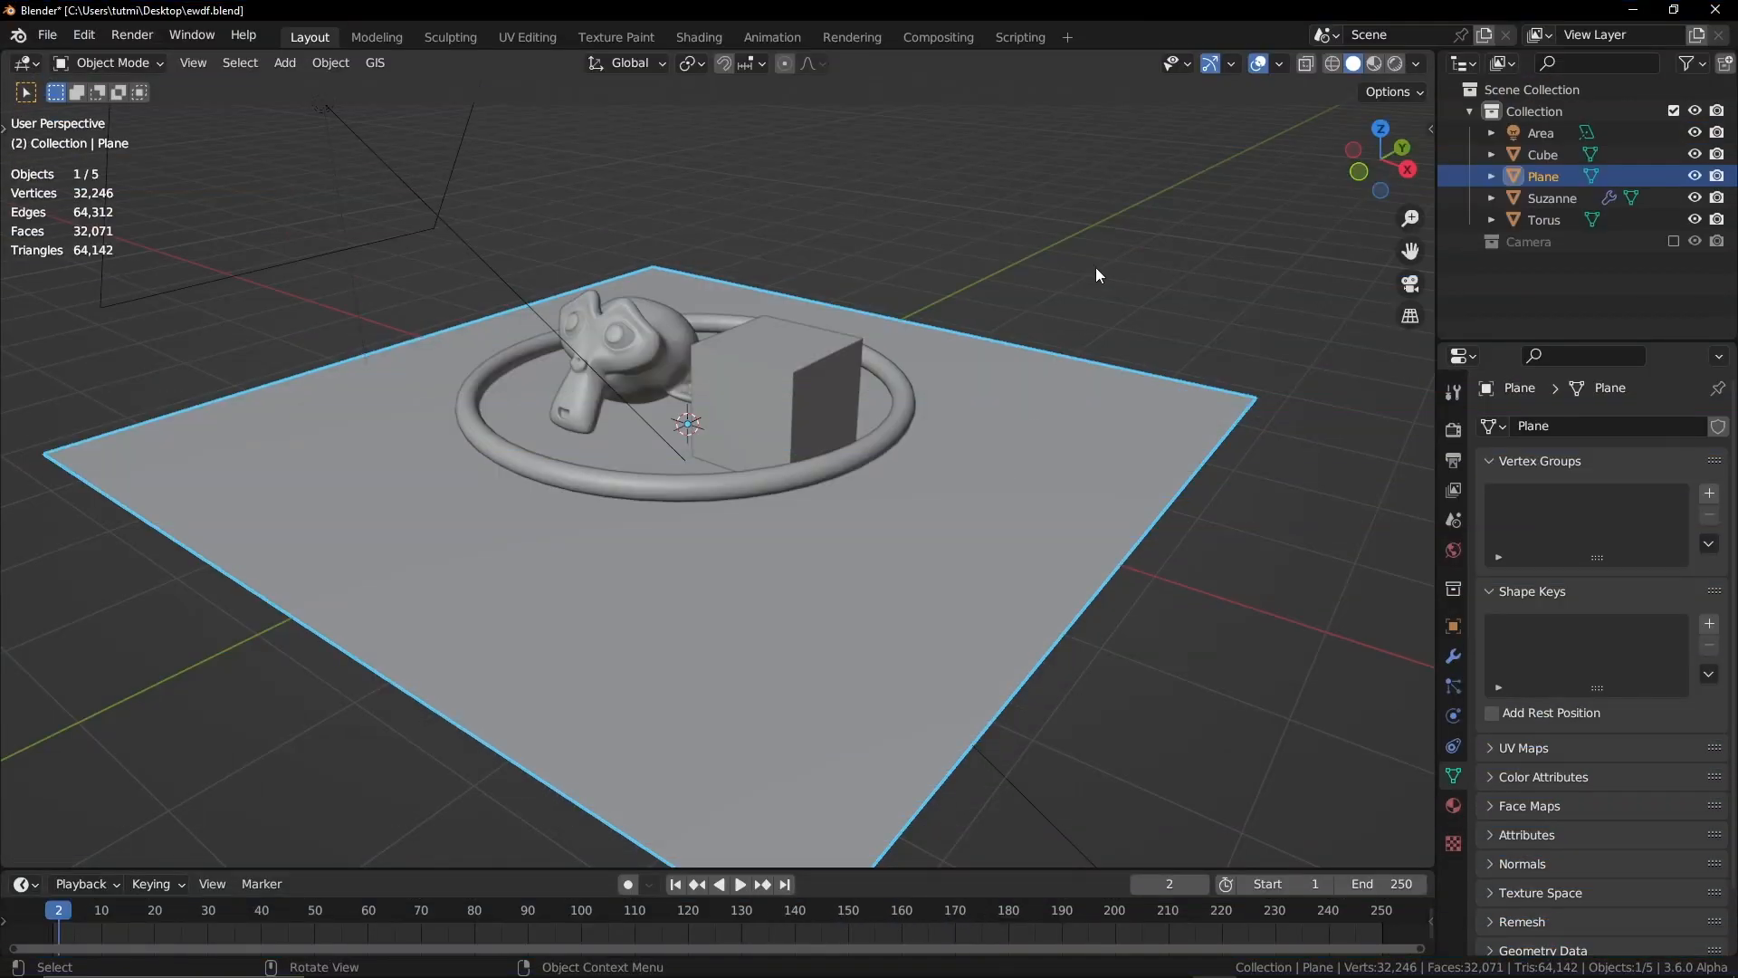
- Select Cube, Plane and Suzanne with Torus active, and show the torus's Light Linking settings
left_click(782, 377)
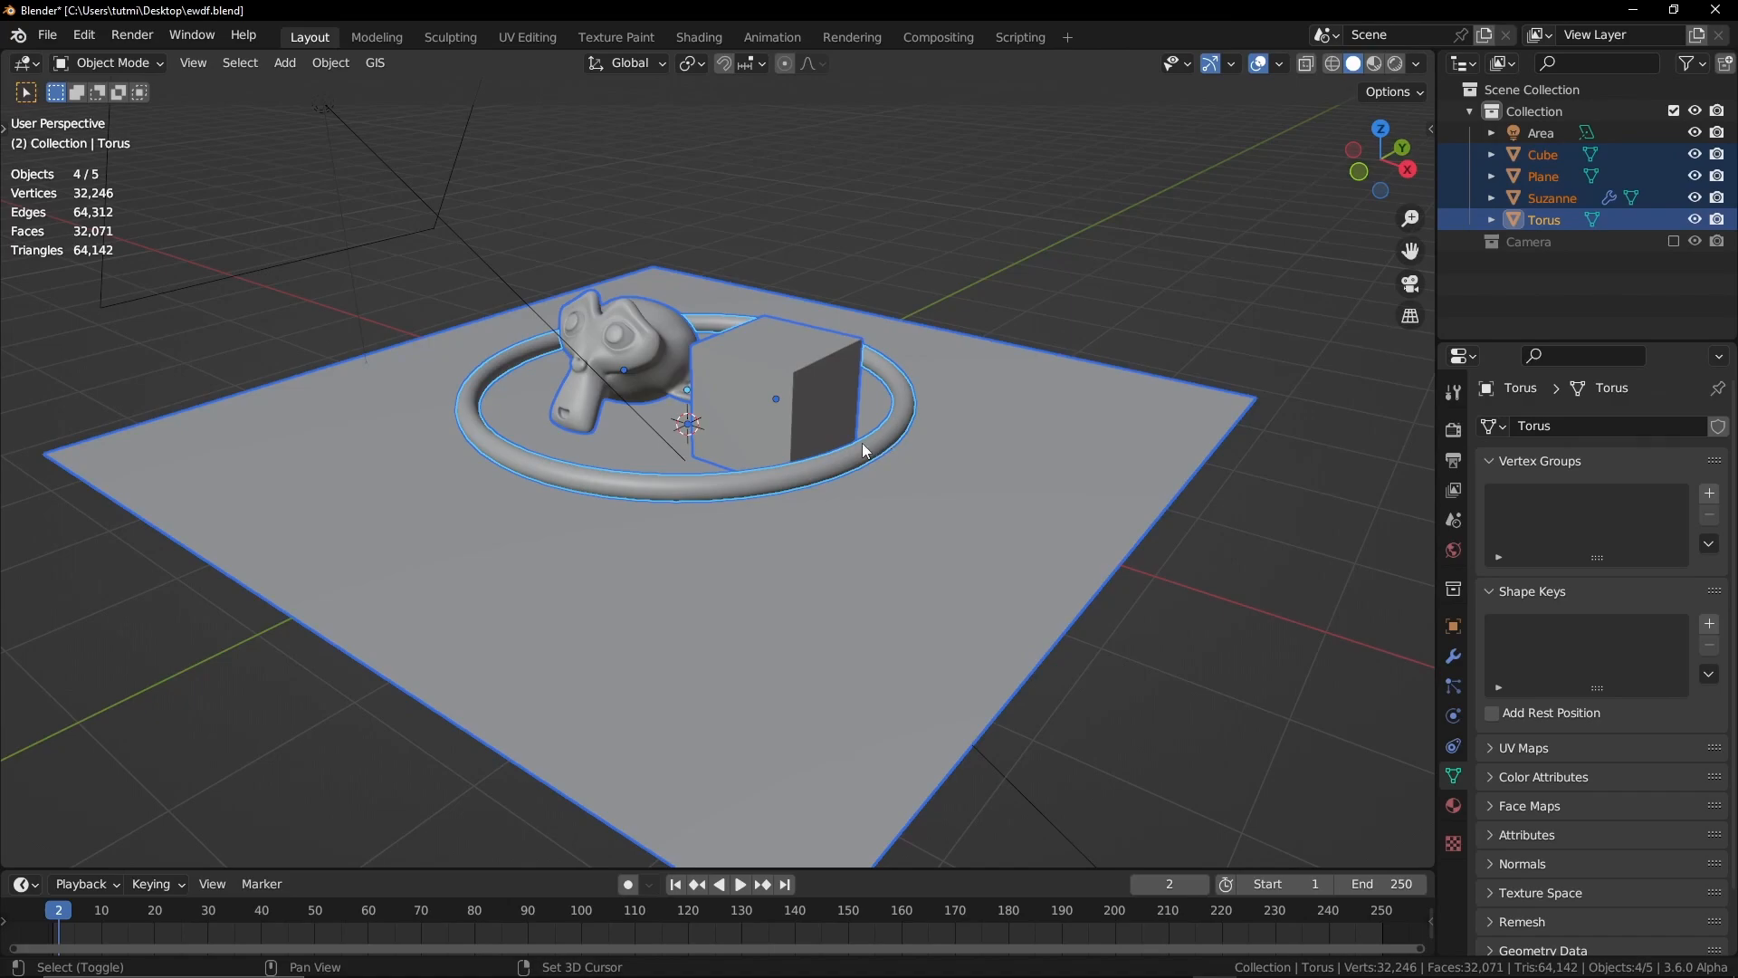
left_click(330, 63)
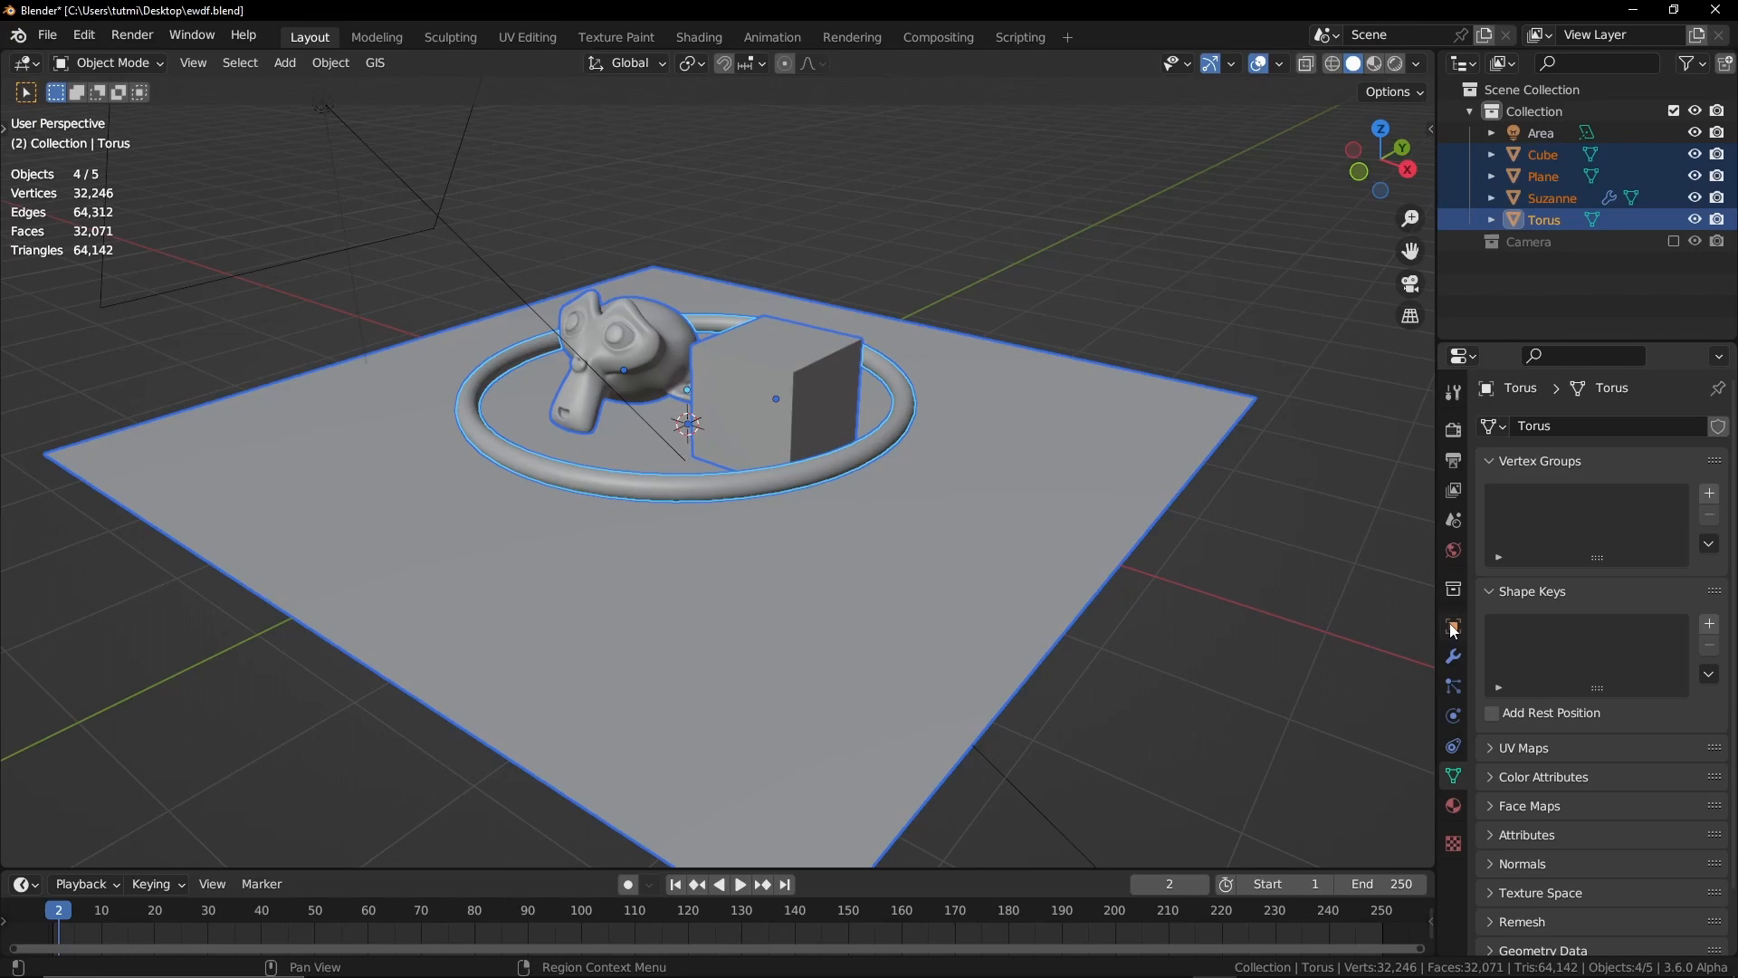
left_click(1452, 626)
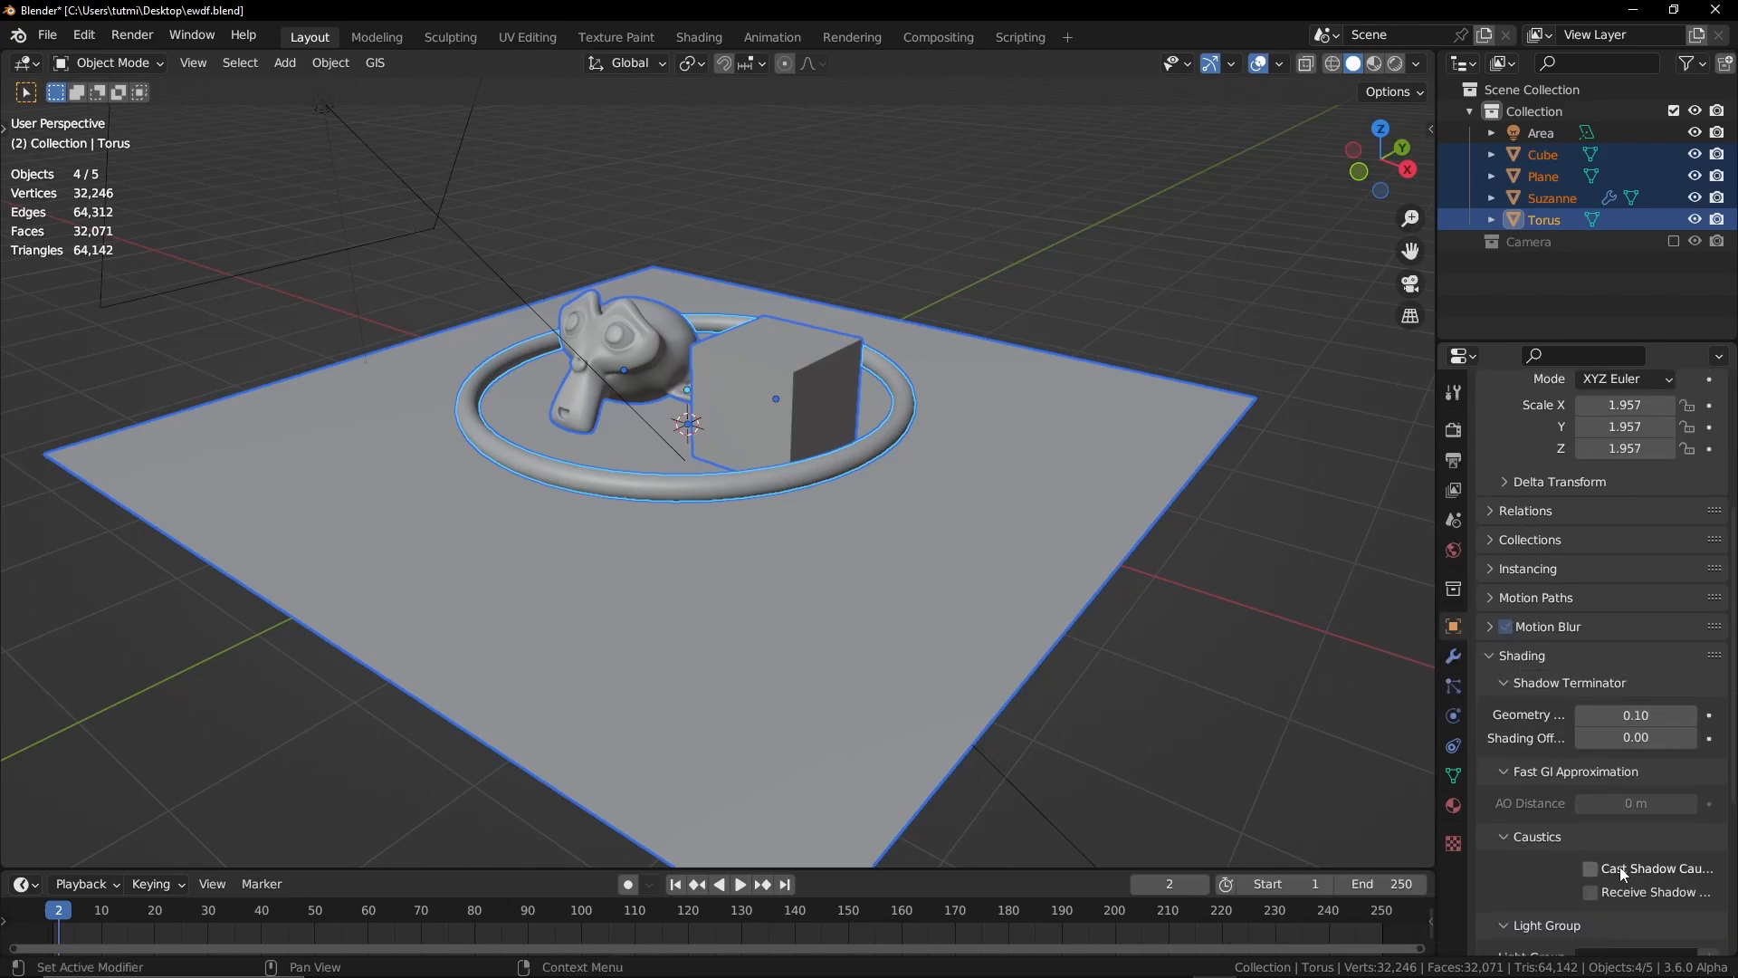
scroll("down", 3)
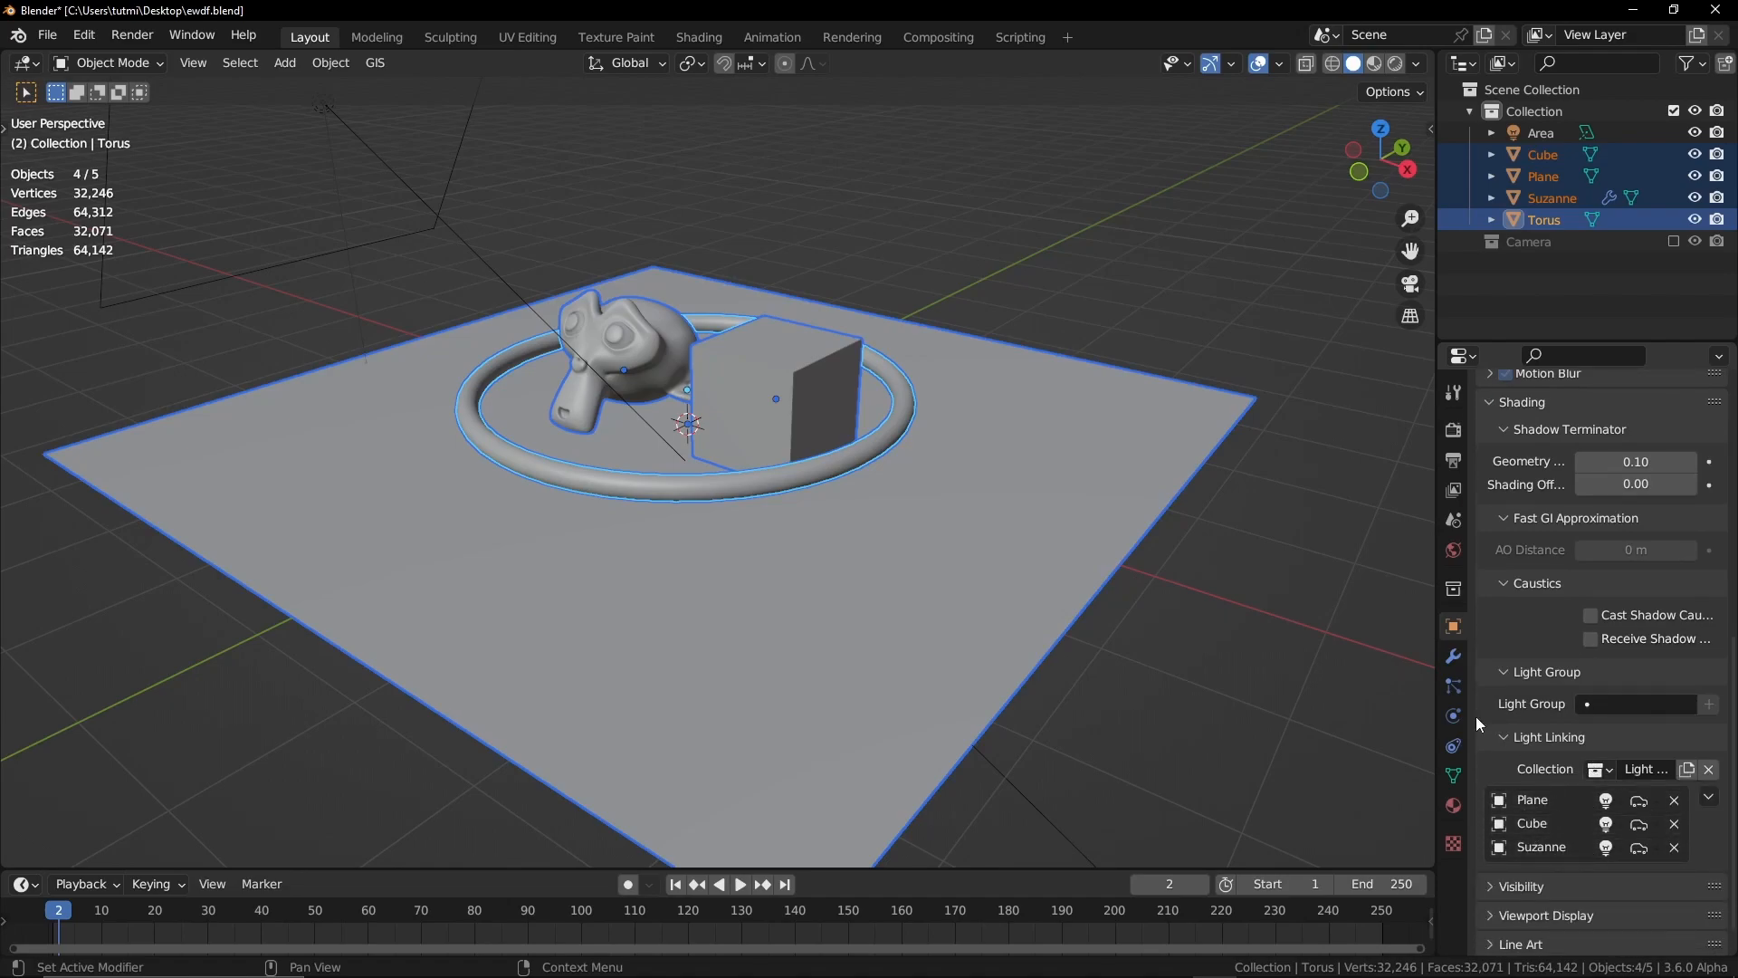
left_click(1372, 63)
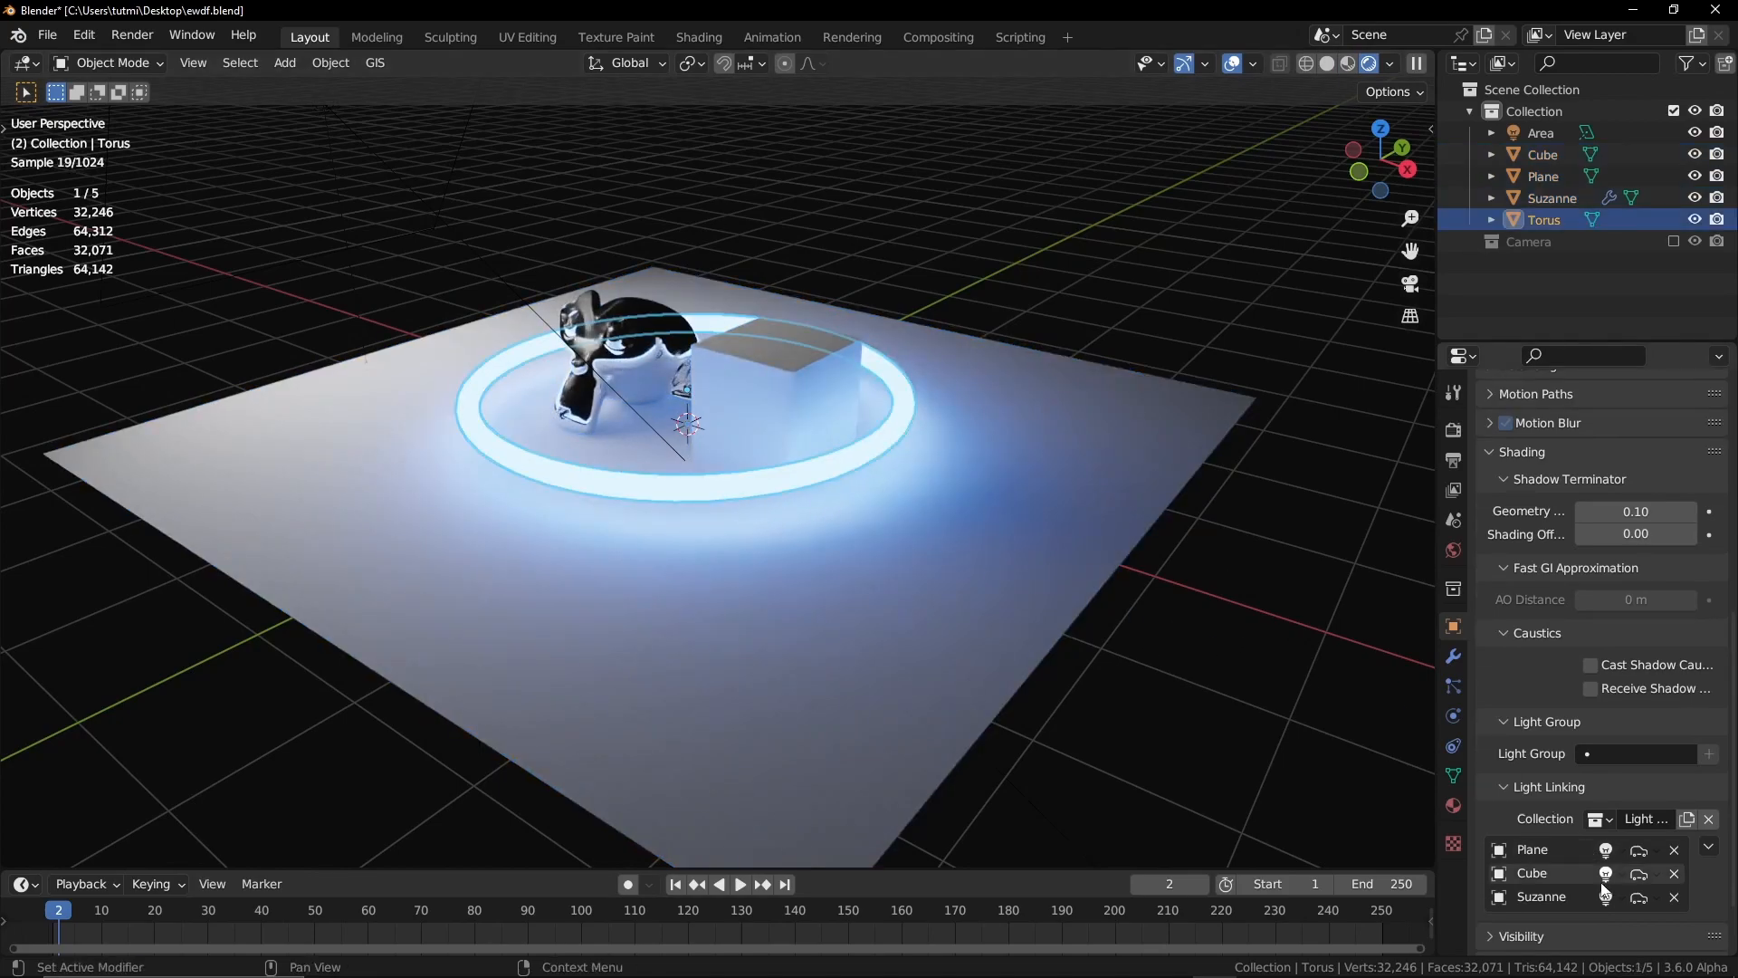
- Set the Plane's light linking state, then add Cube and Suzanne to Torus_Light
left_click(1605, 849)
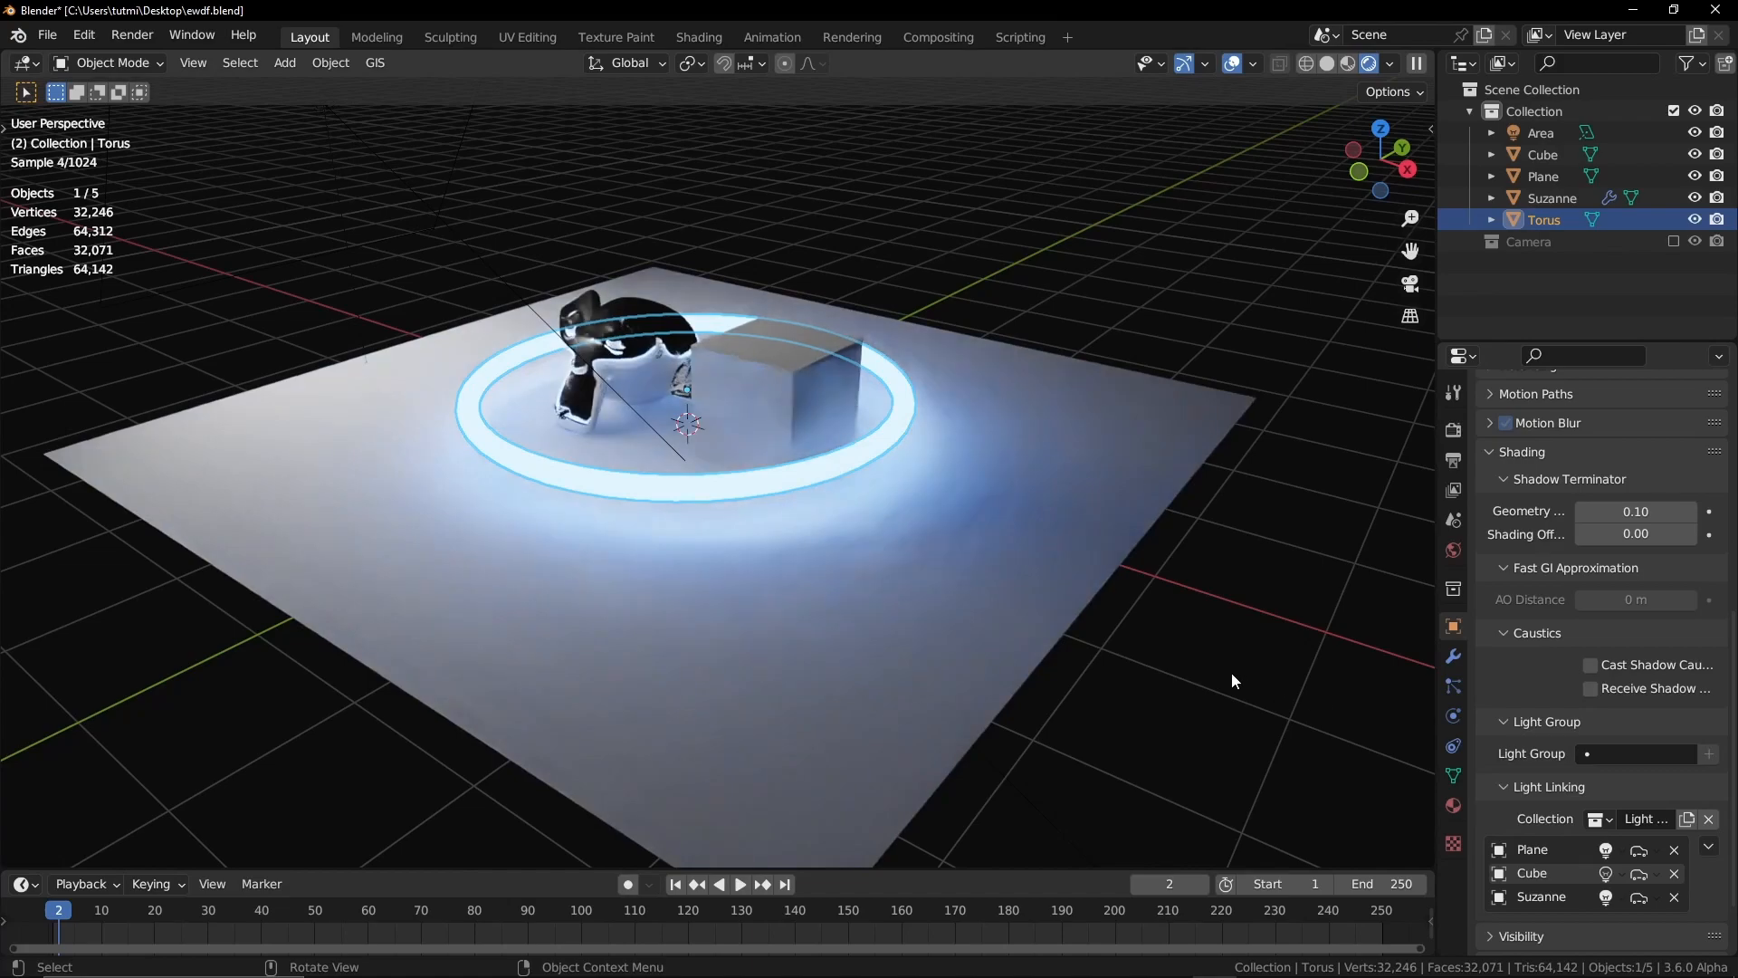
left_click(1605, 850)
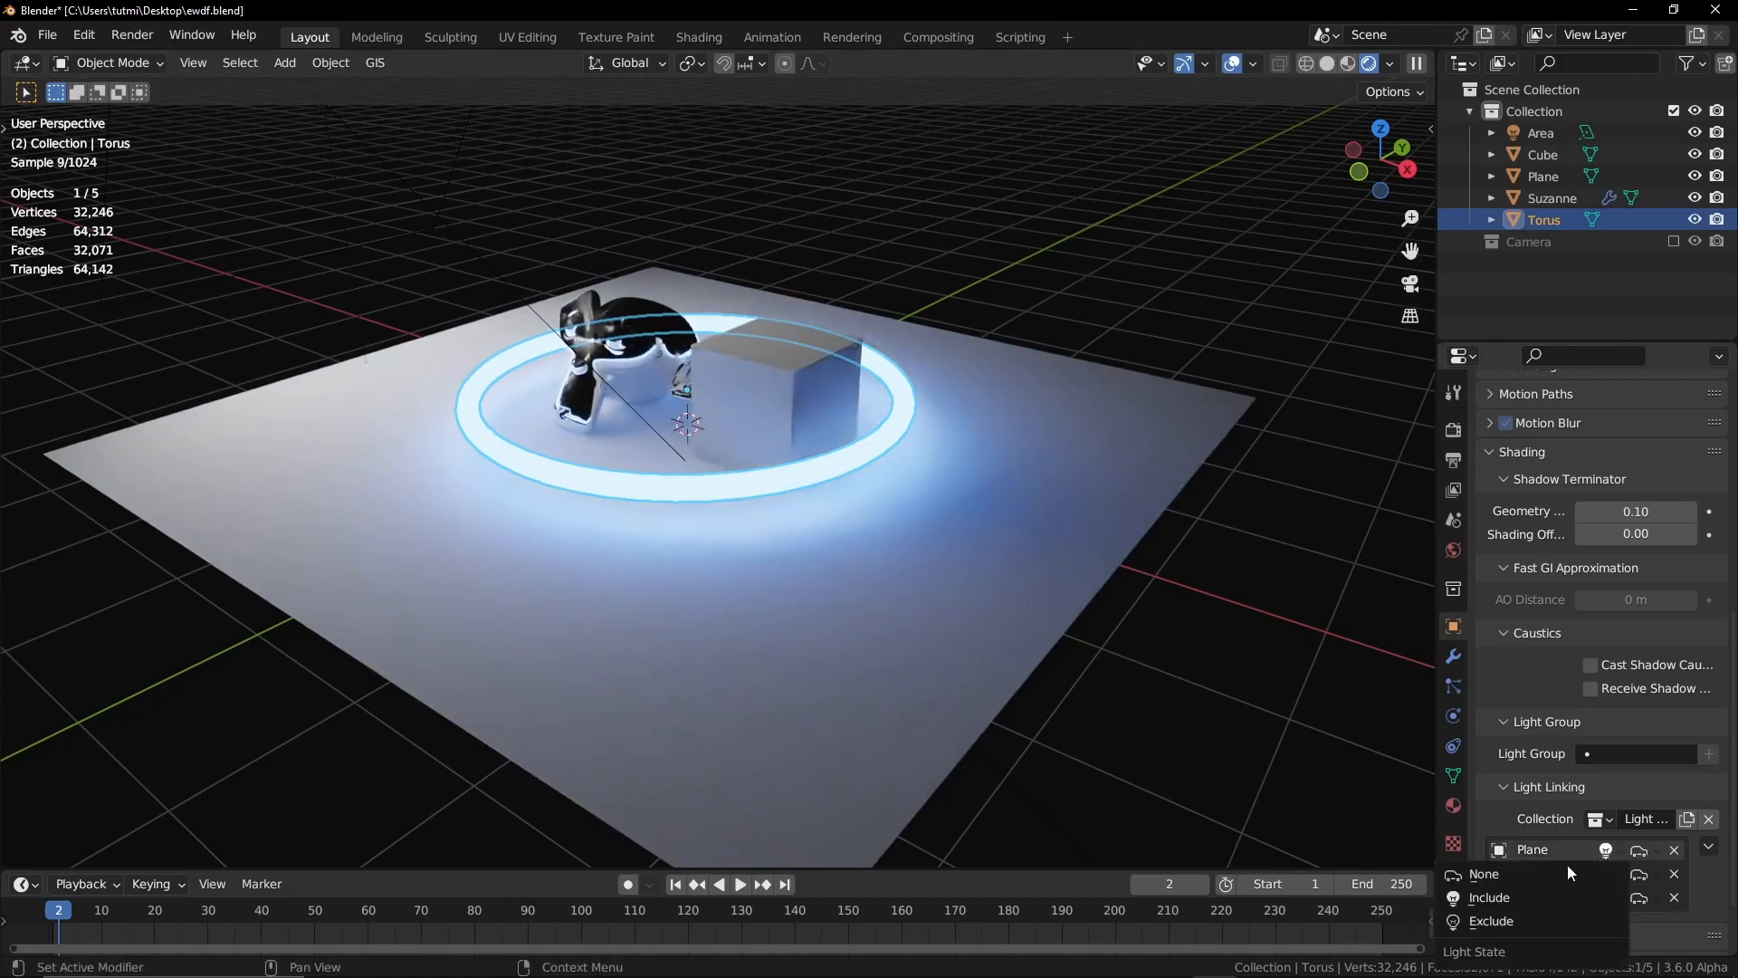
left_click(1490, 897)
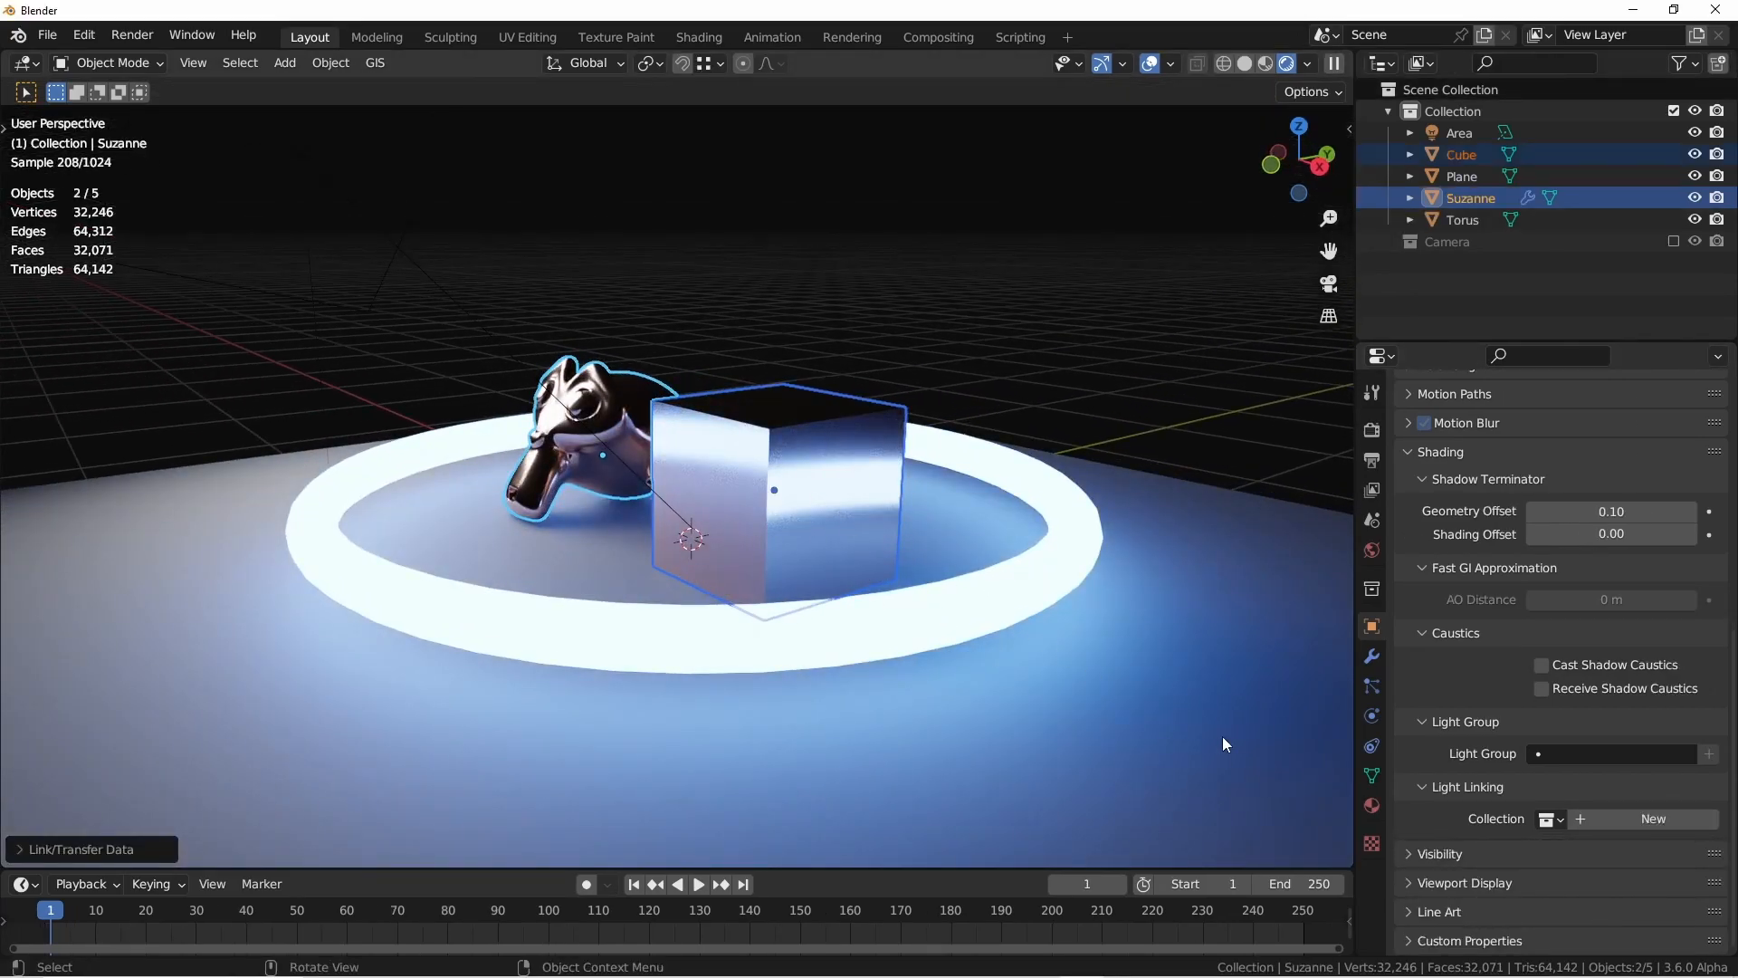
left_click(1461, 219)
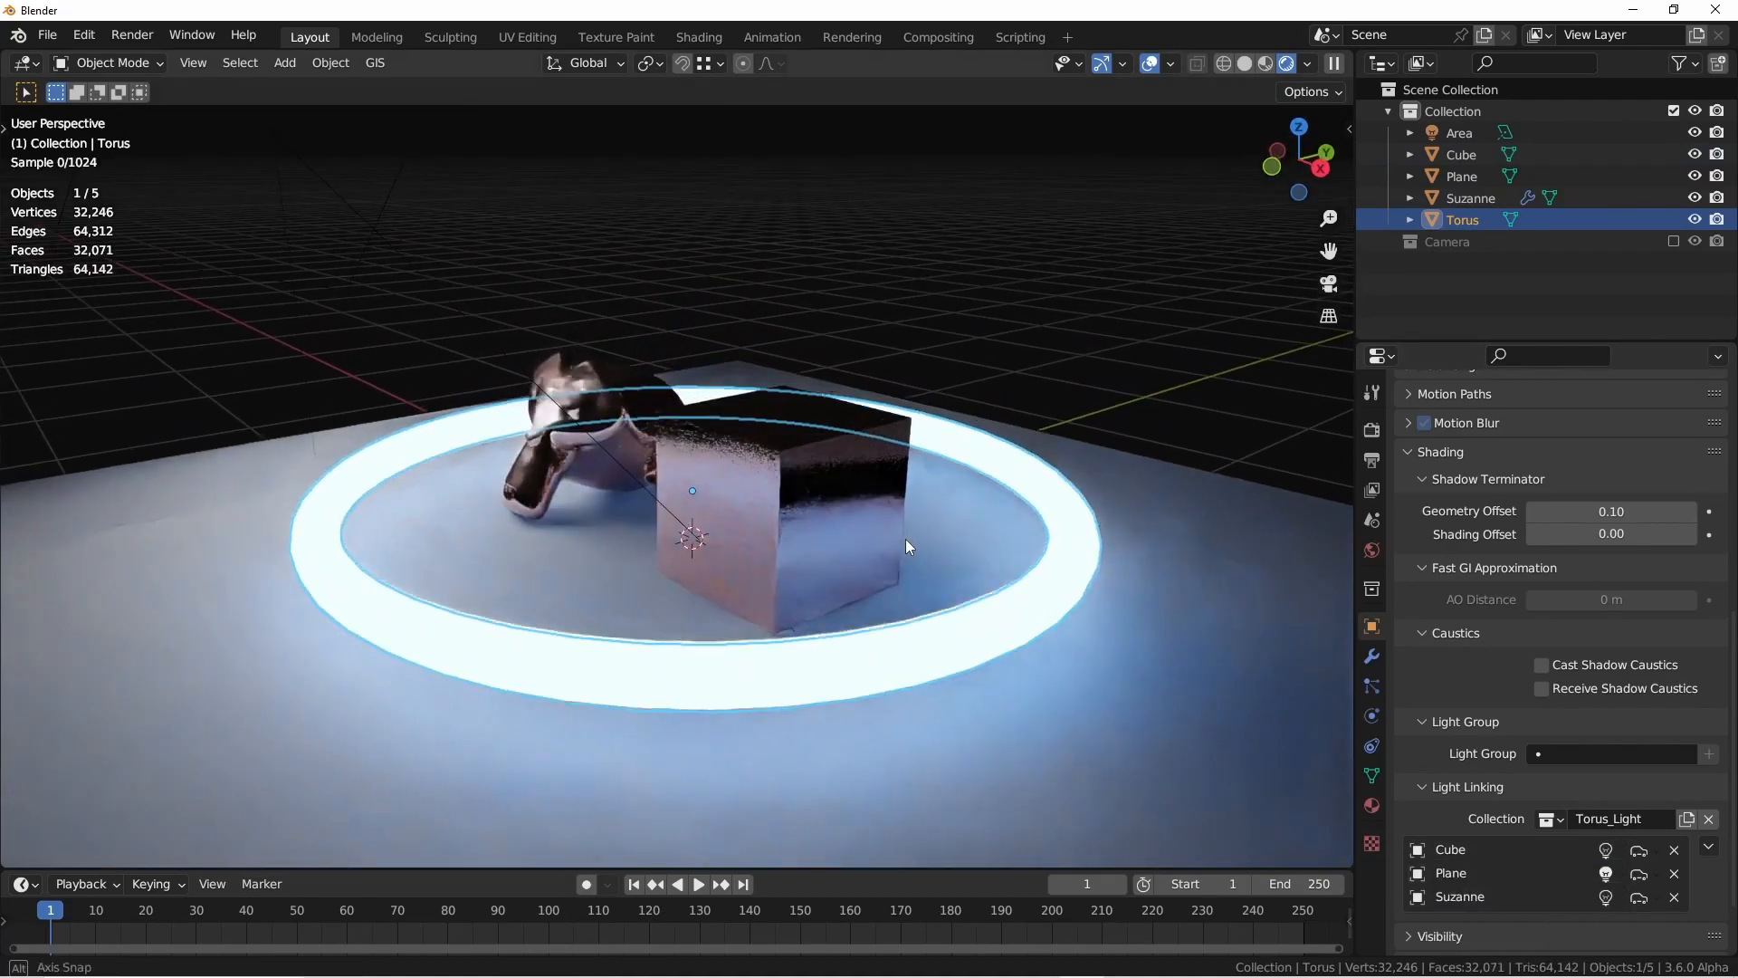
- In the Shading workspace, set Material.002's base colour to pink and roughness to 0.031
left_click(697, 36)
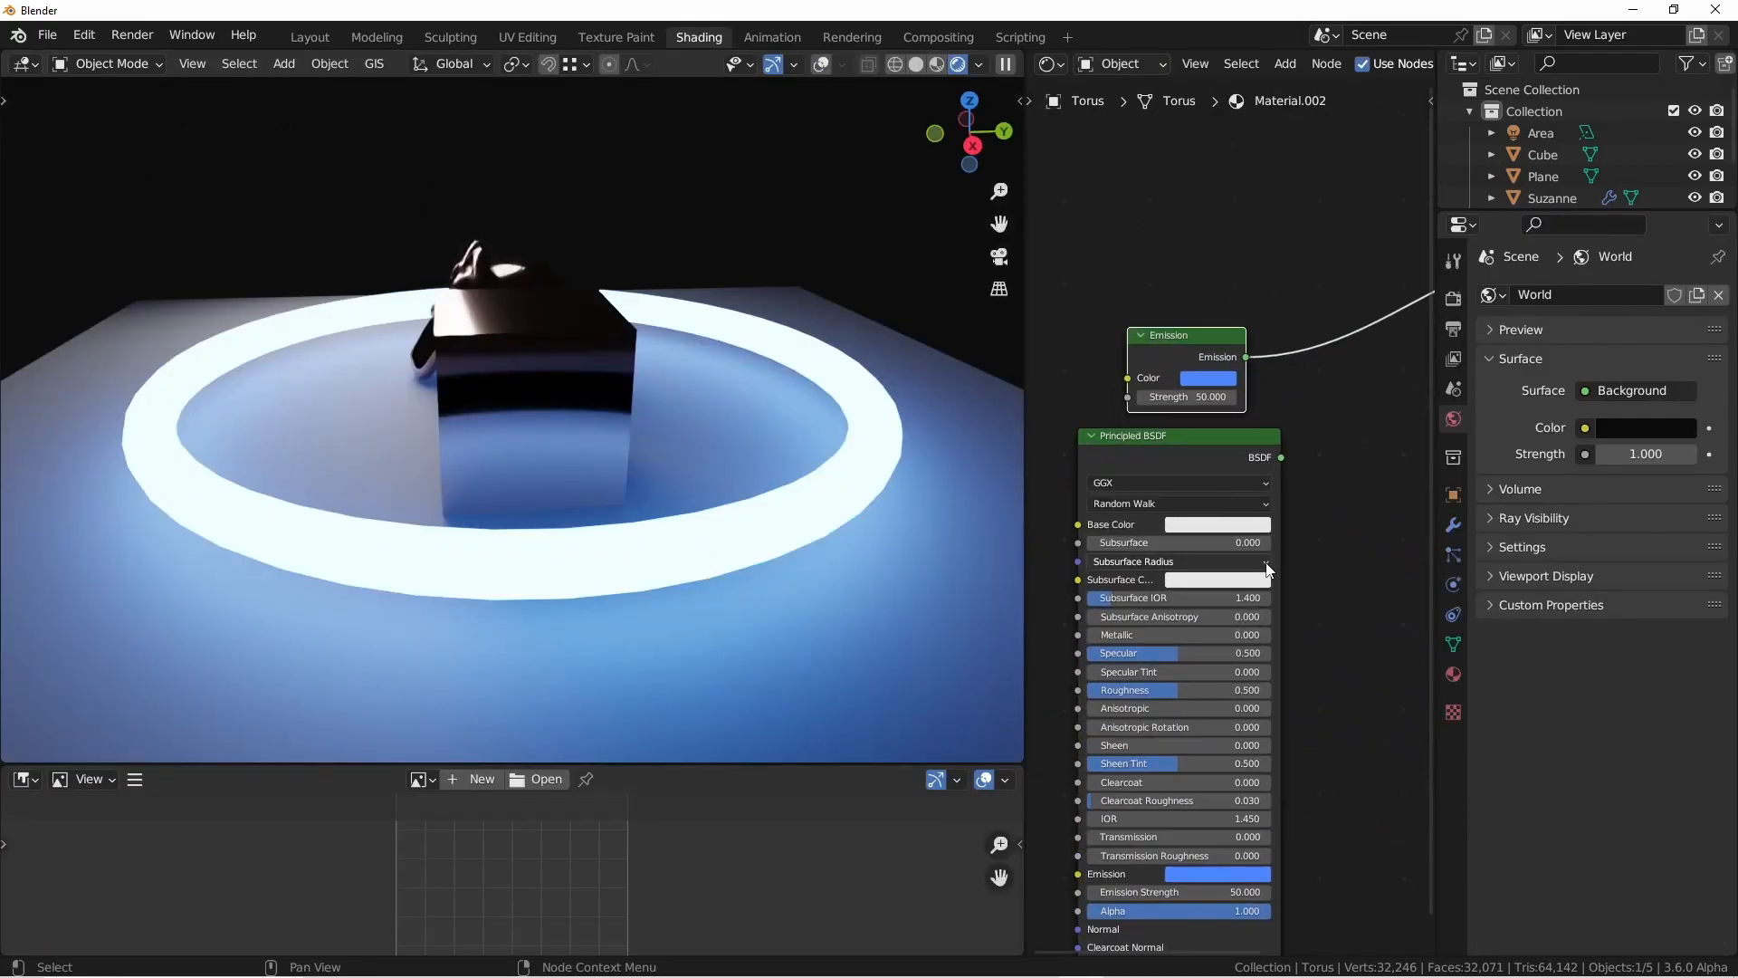
mouse_move(1222, 483)
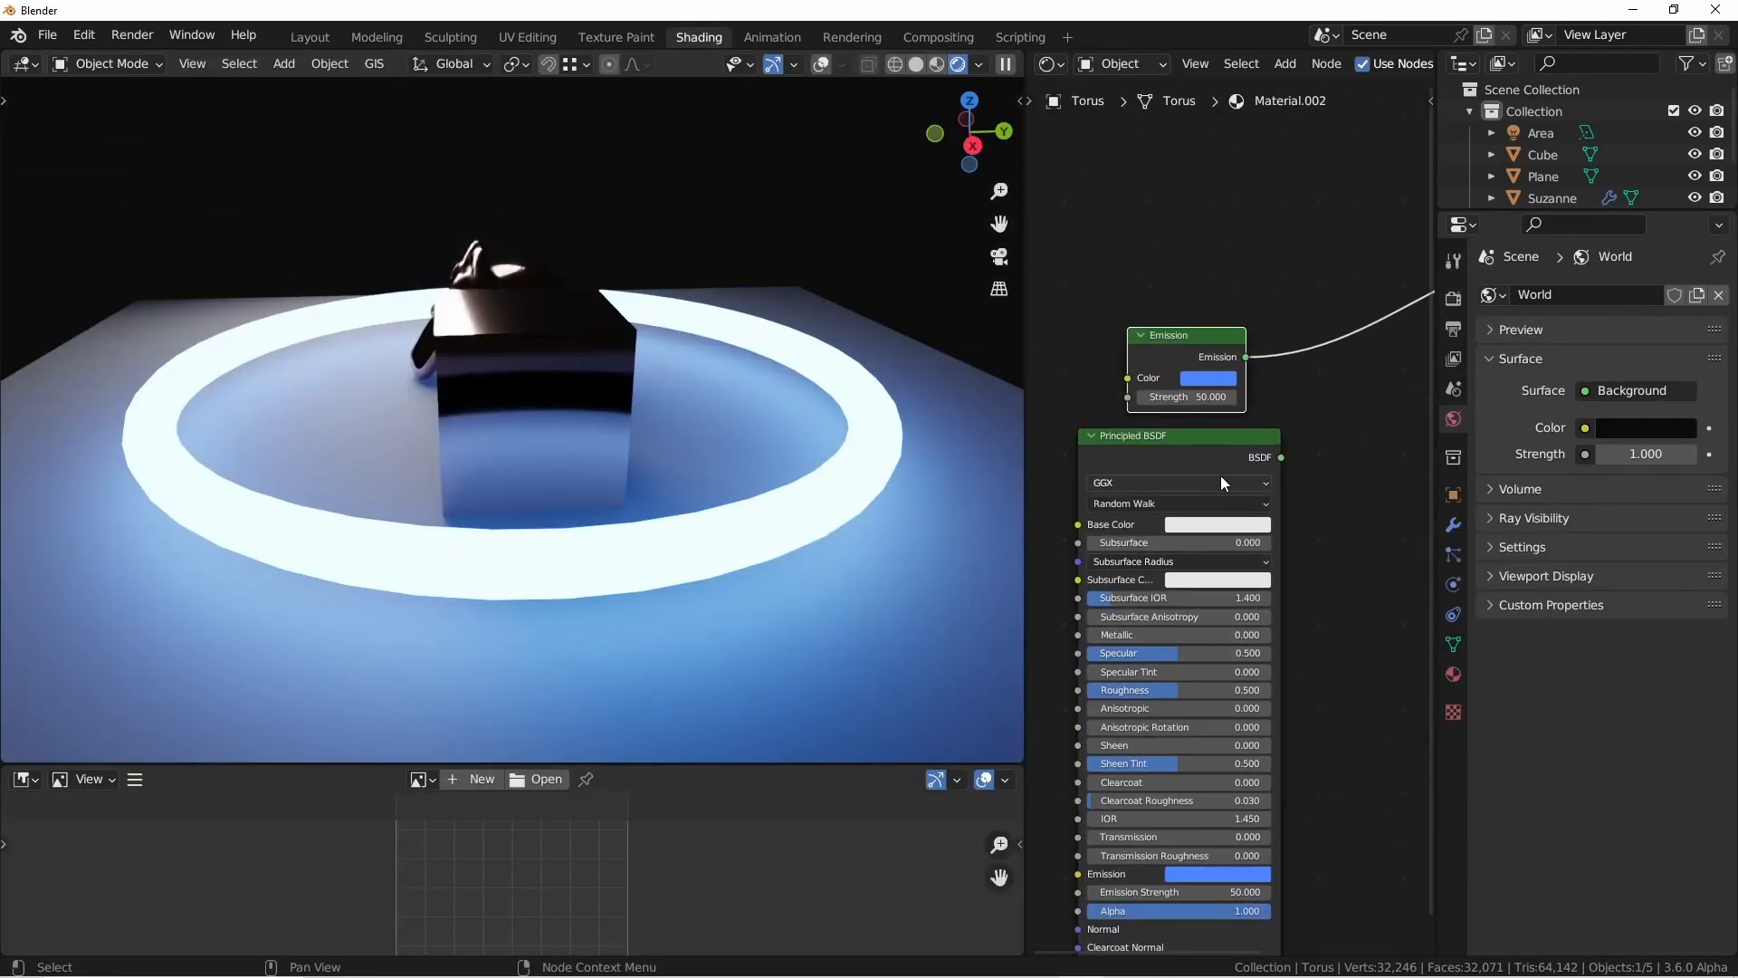
left_click(1217, 523)
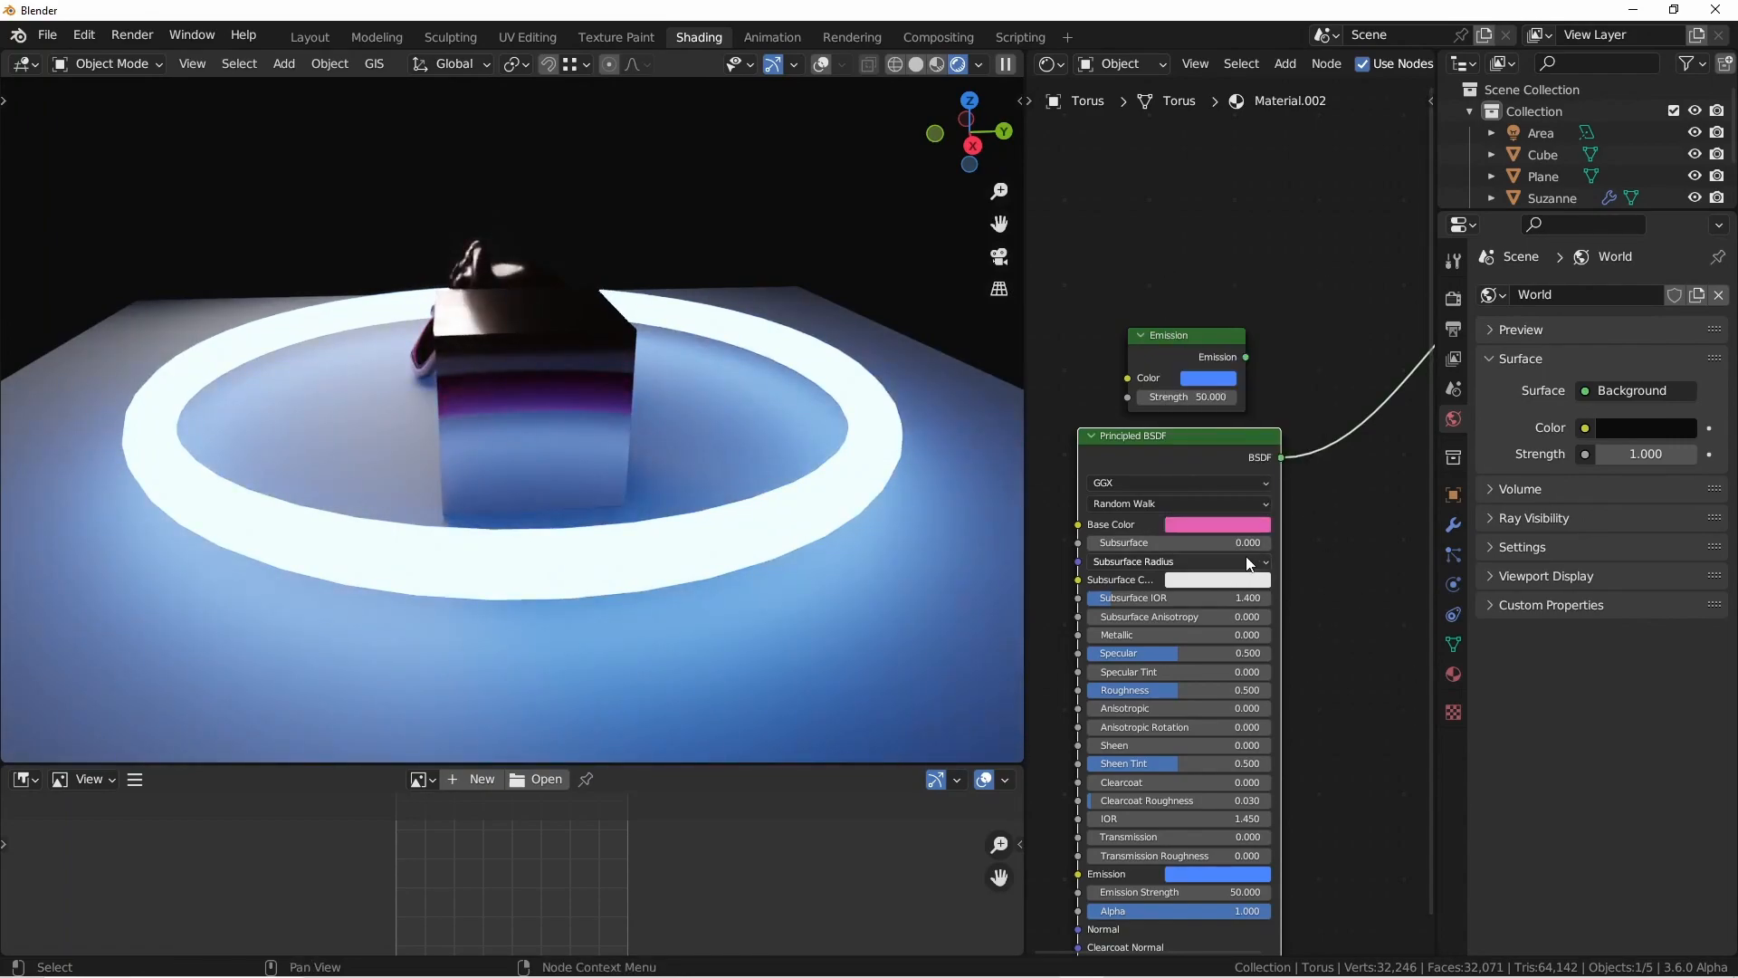
scroll("down", 3)
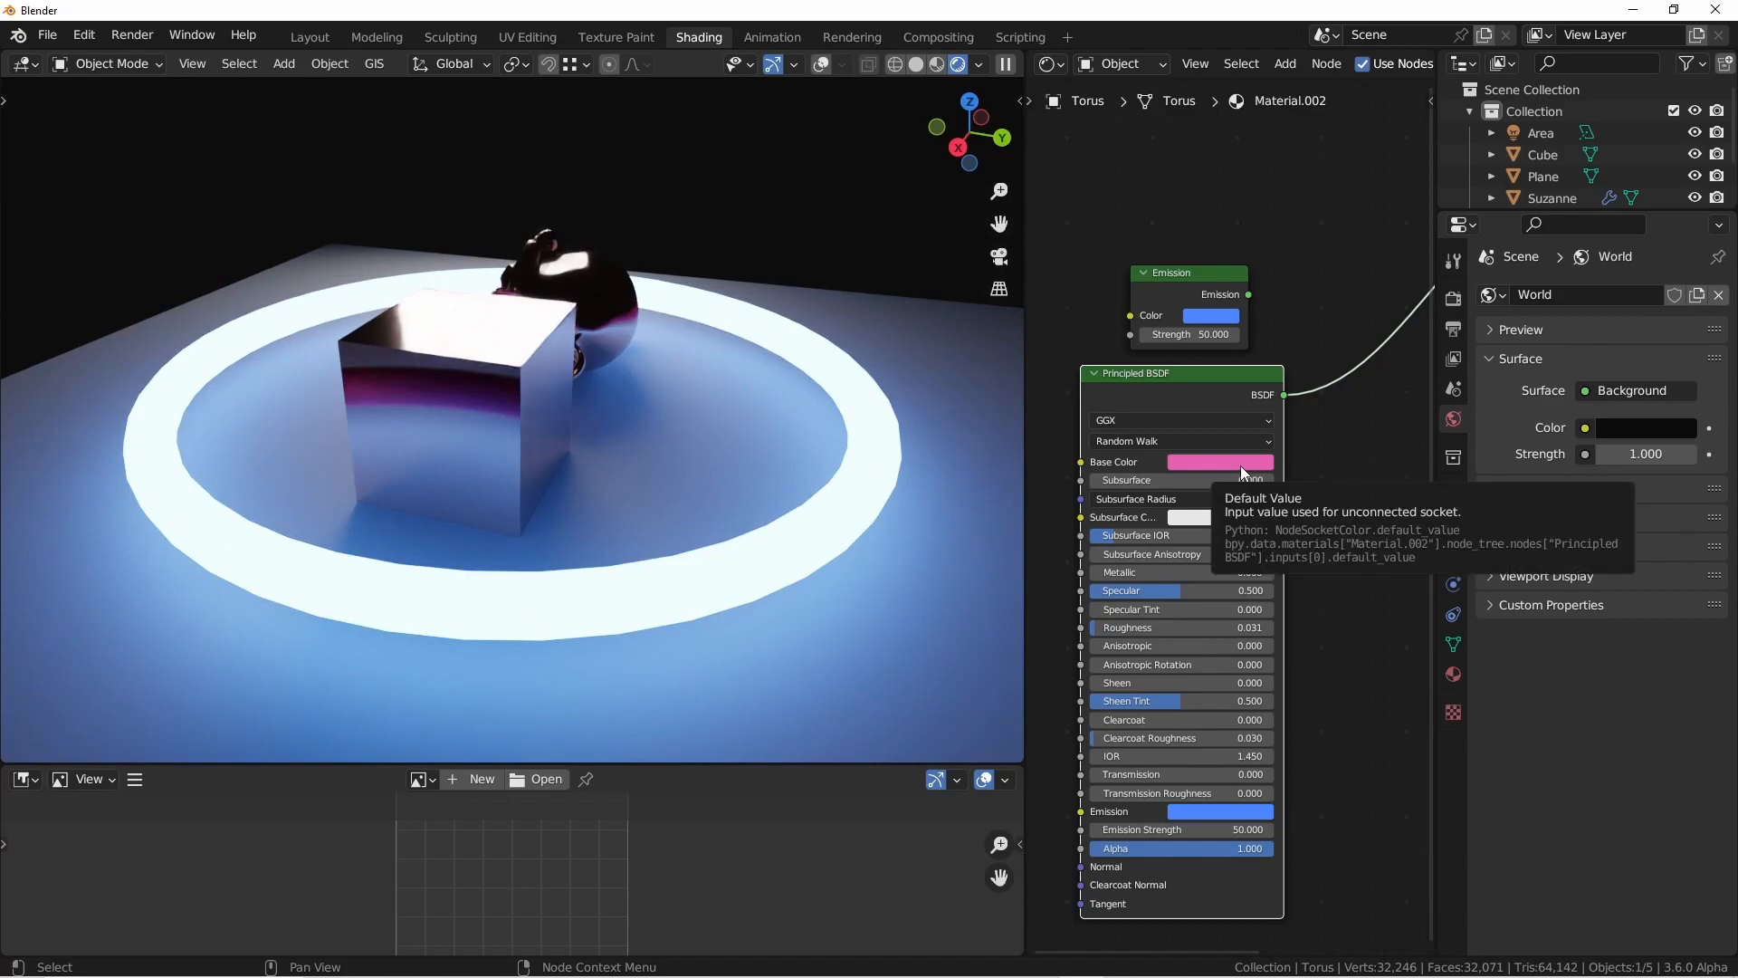
left_click(1216, 461)
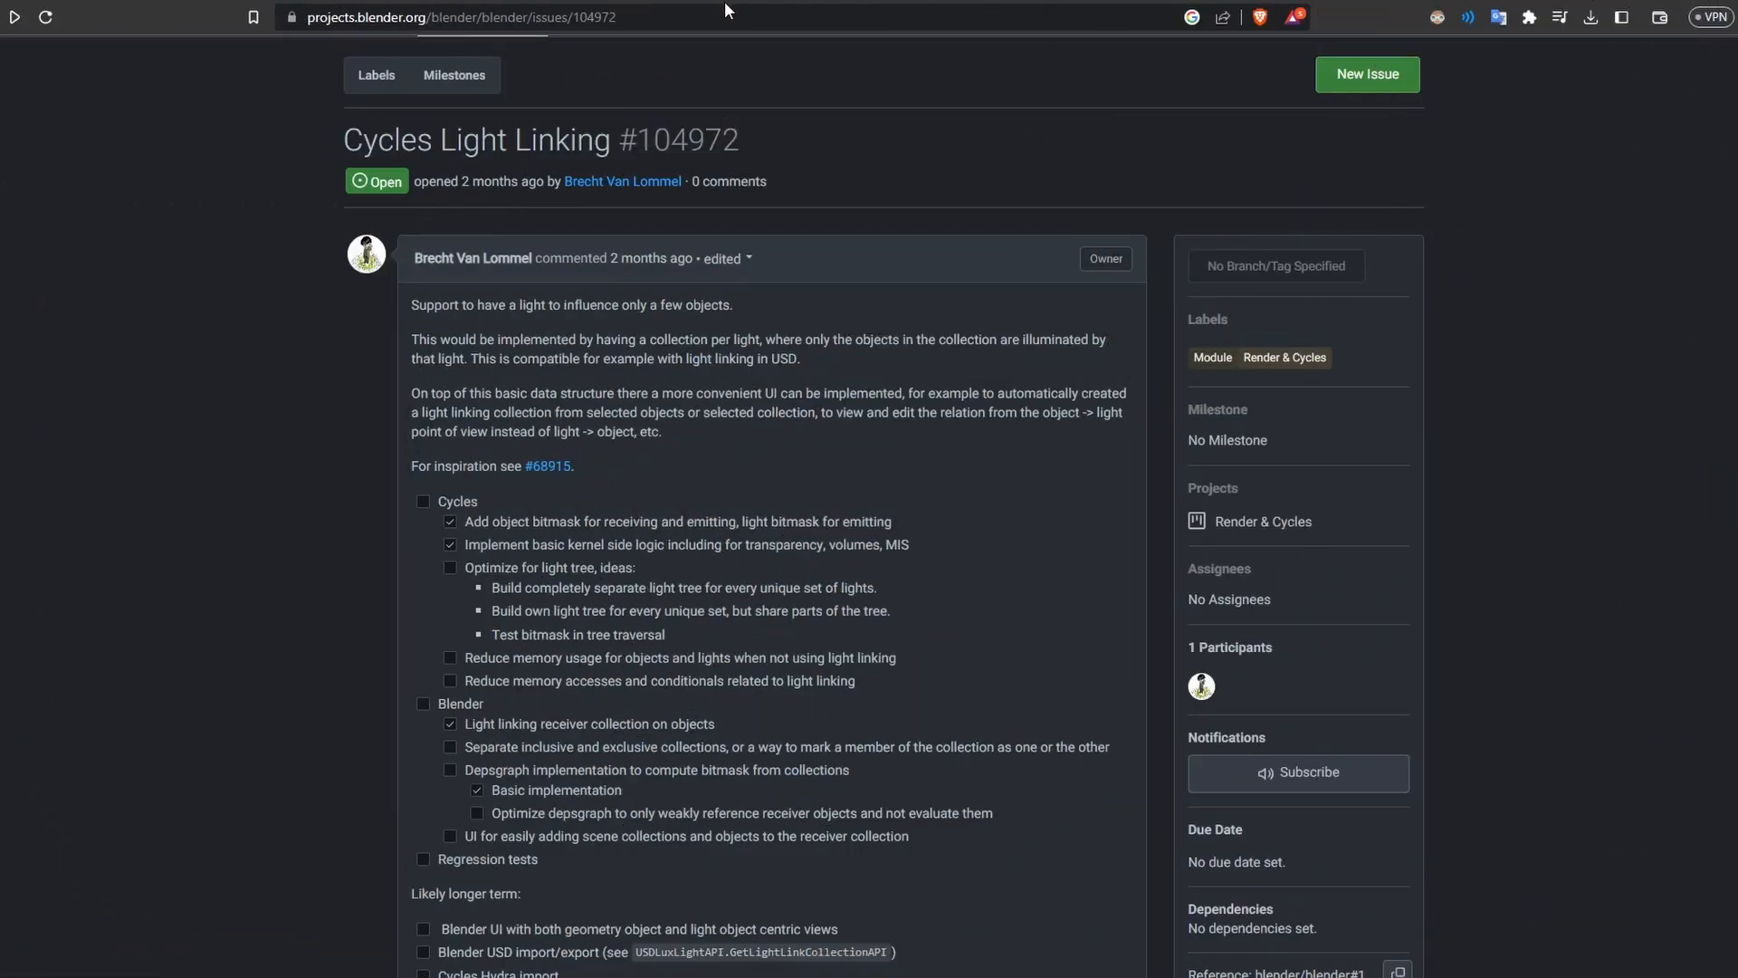
- Scroll through the Cycles Light Linking issue toward the K-Cycles Blender Market page
scroll("down", 3)
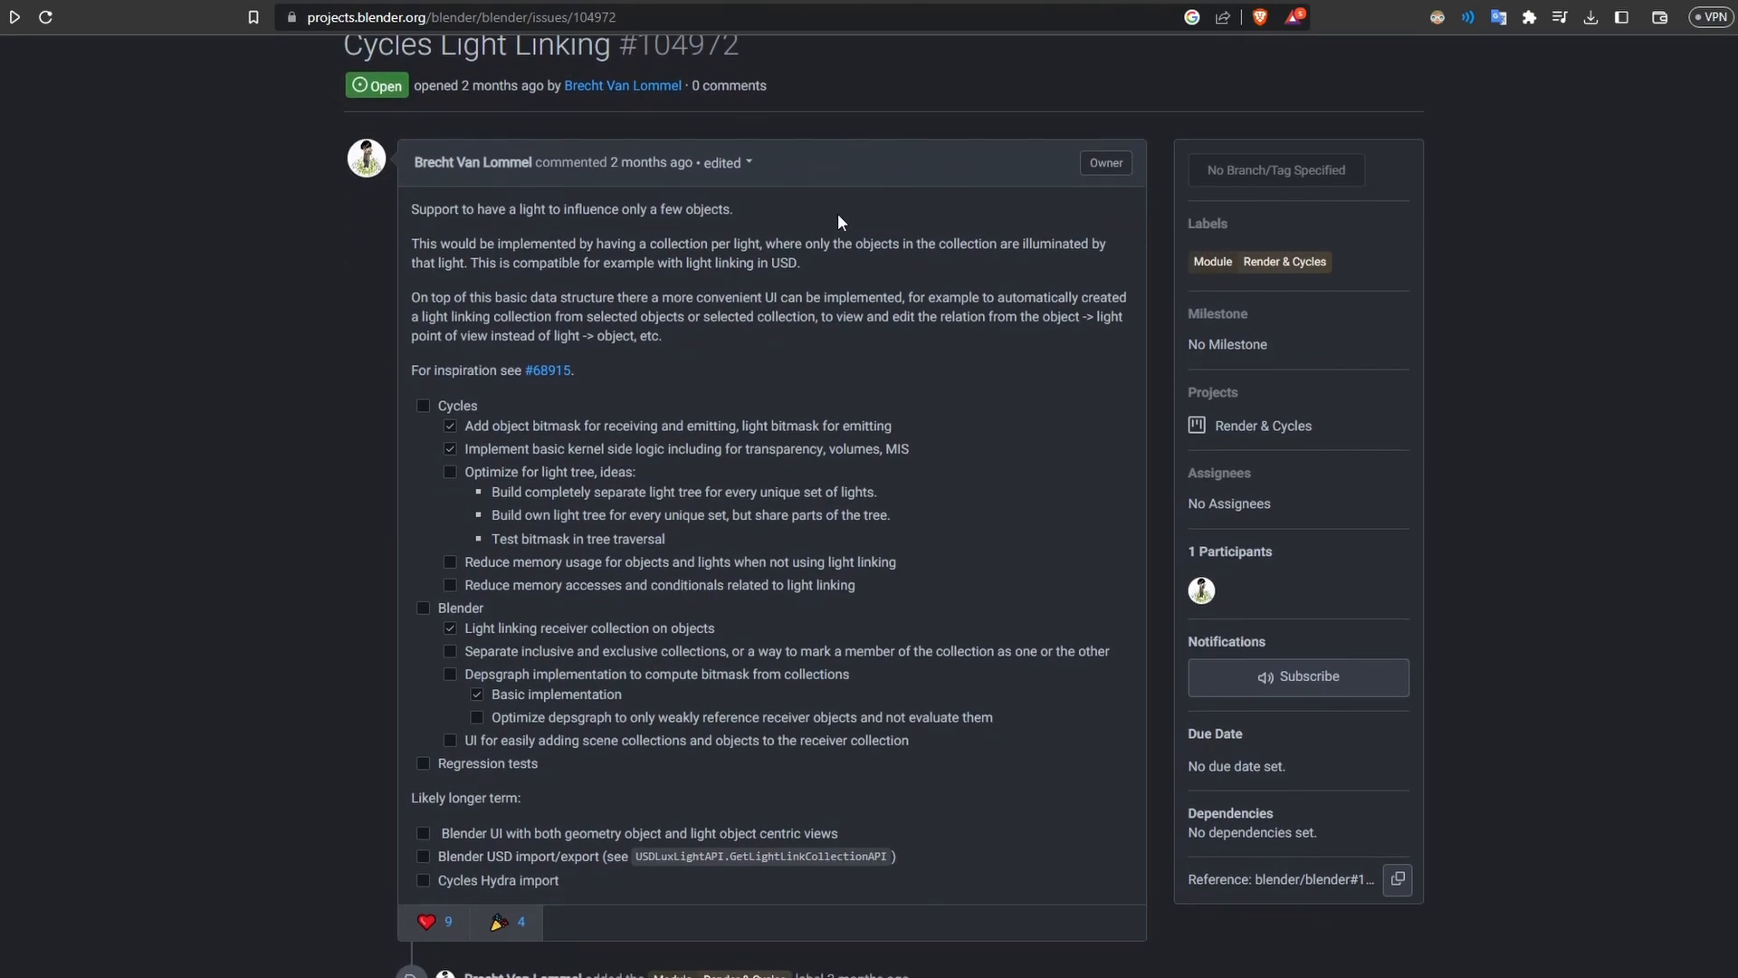
scroll("up", 3)
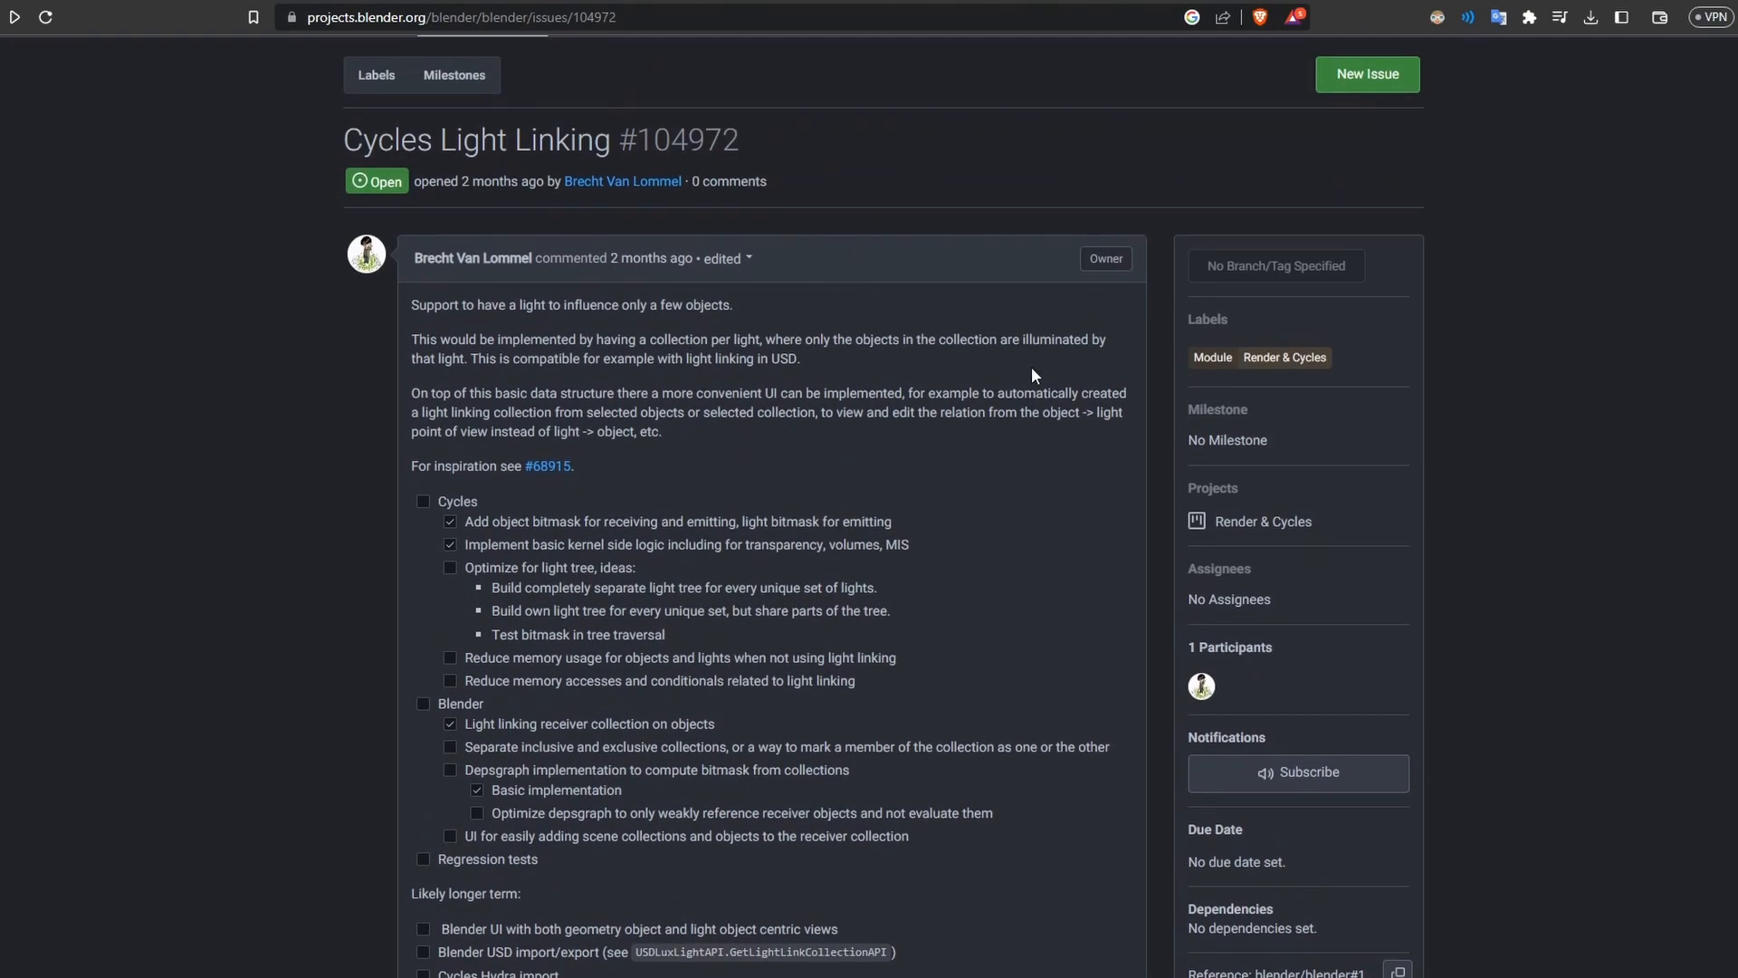
scroll("down", 3)
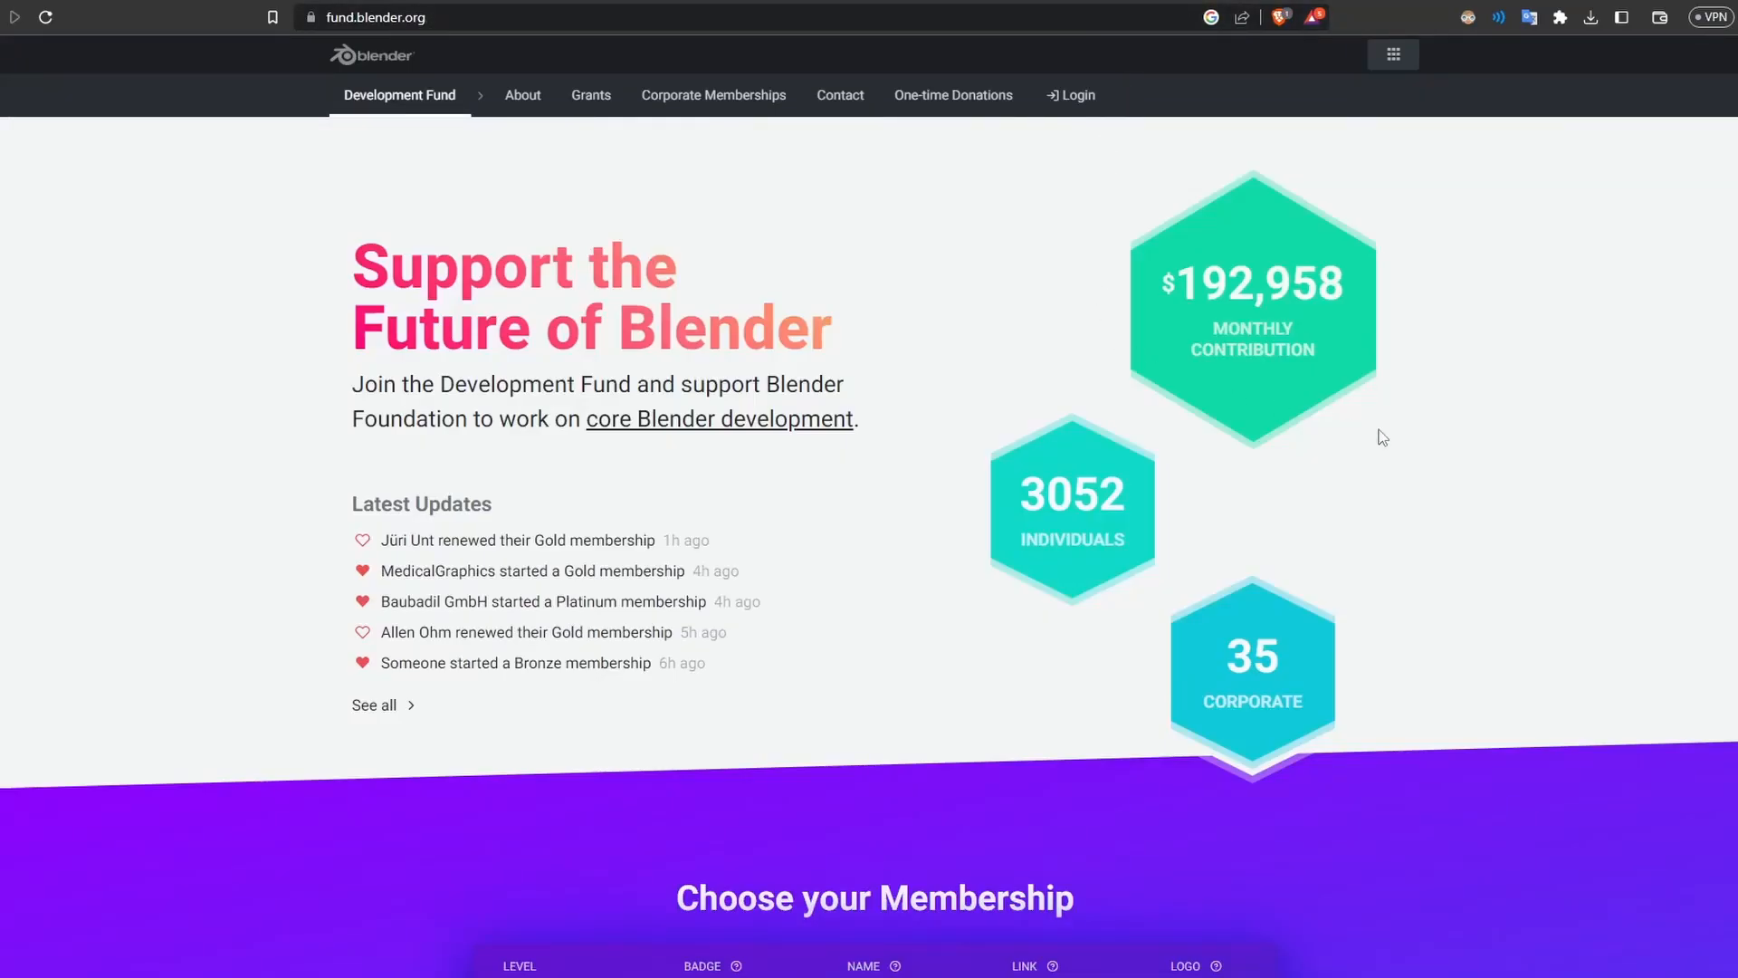
scroll("down", 3)
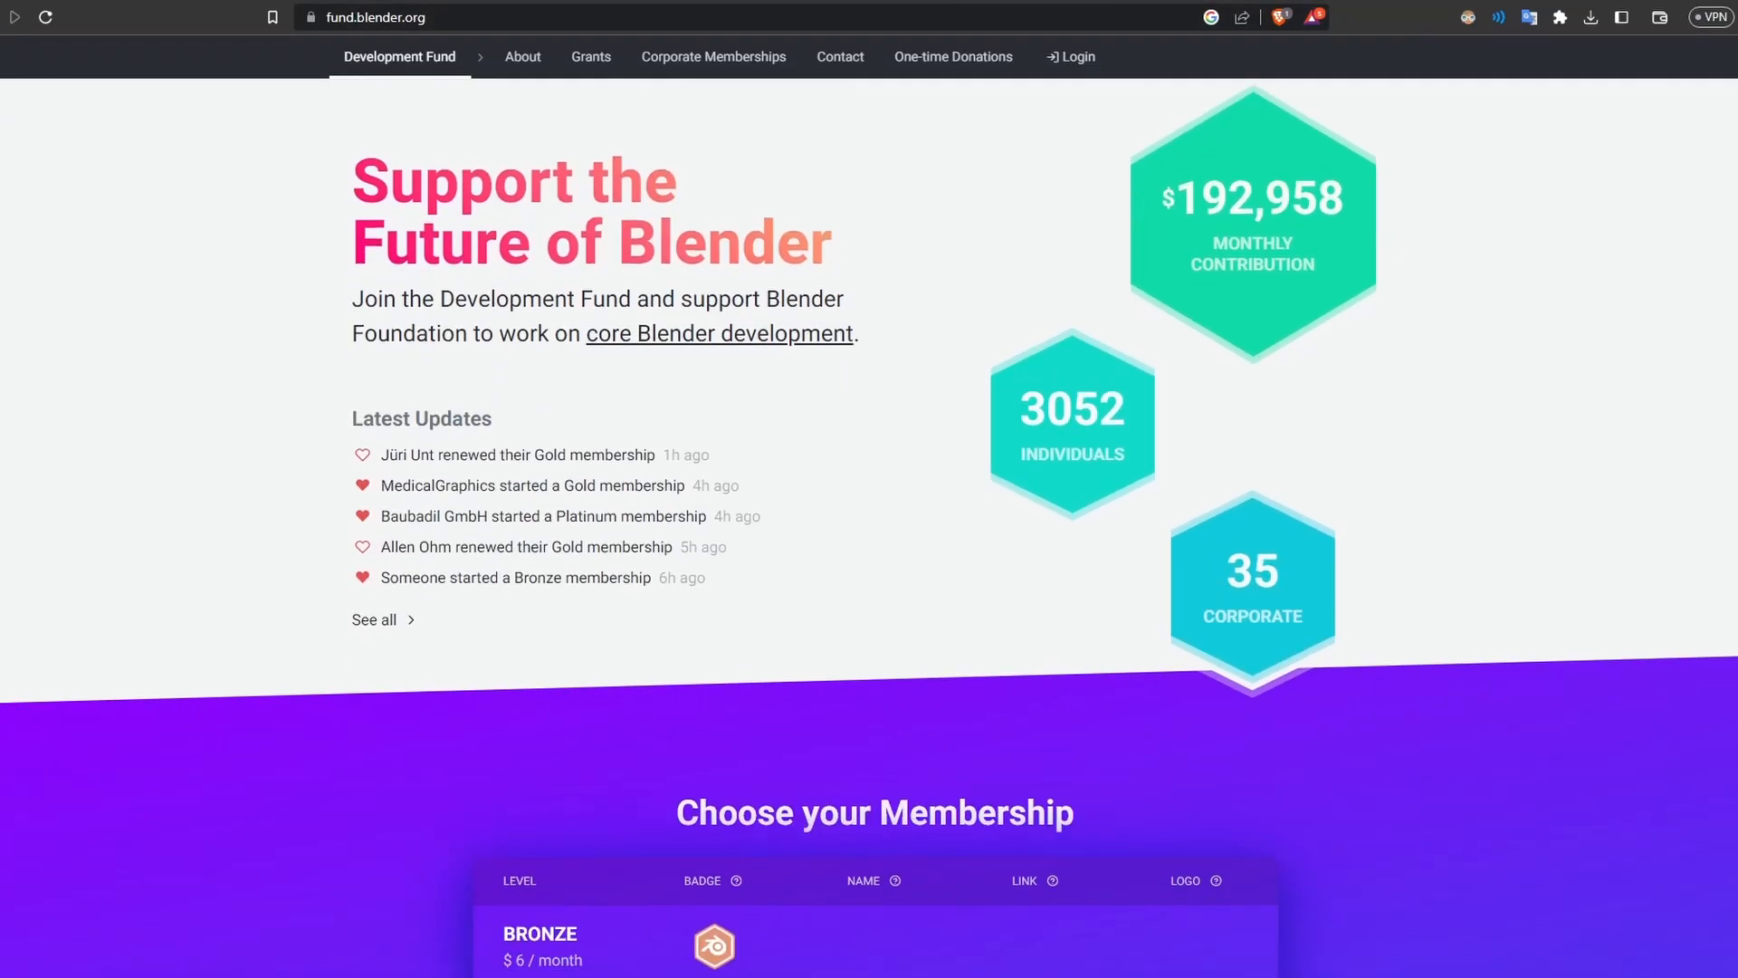
scroll("down", 3)
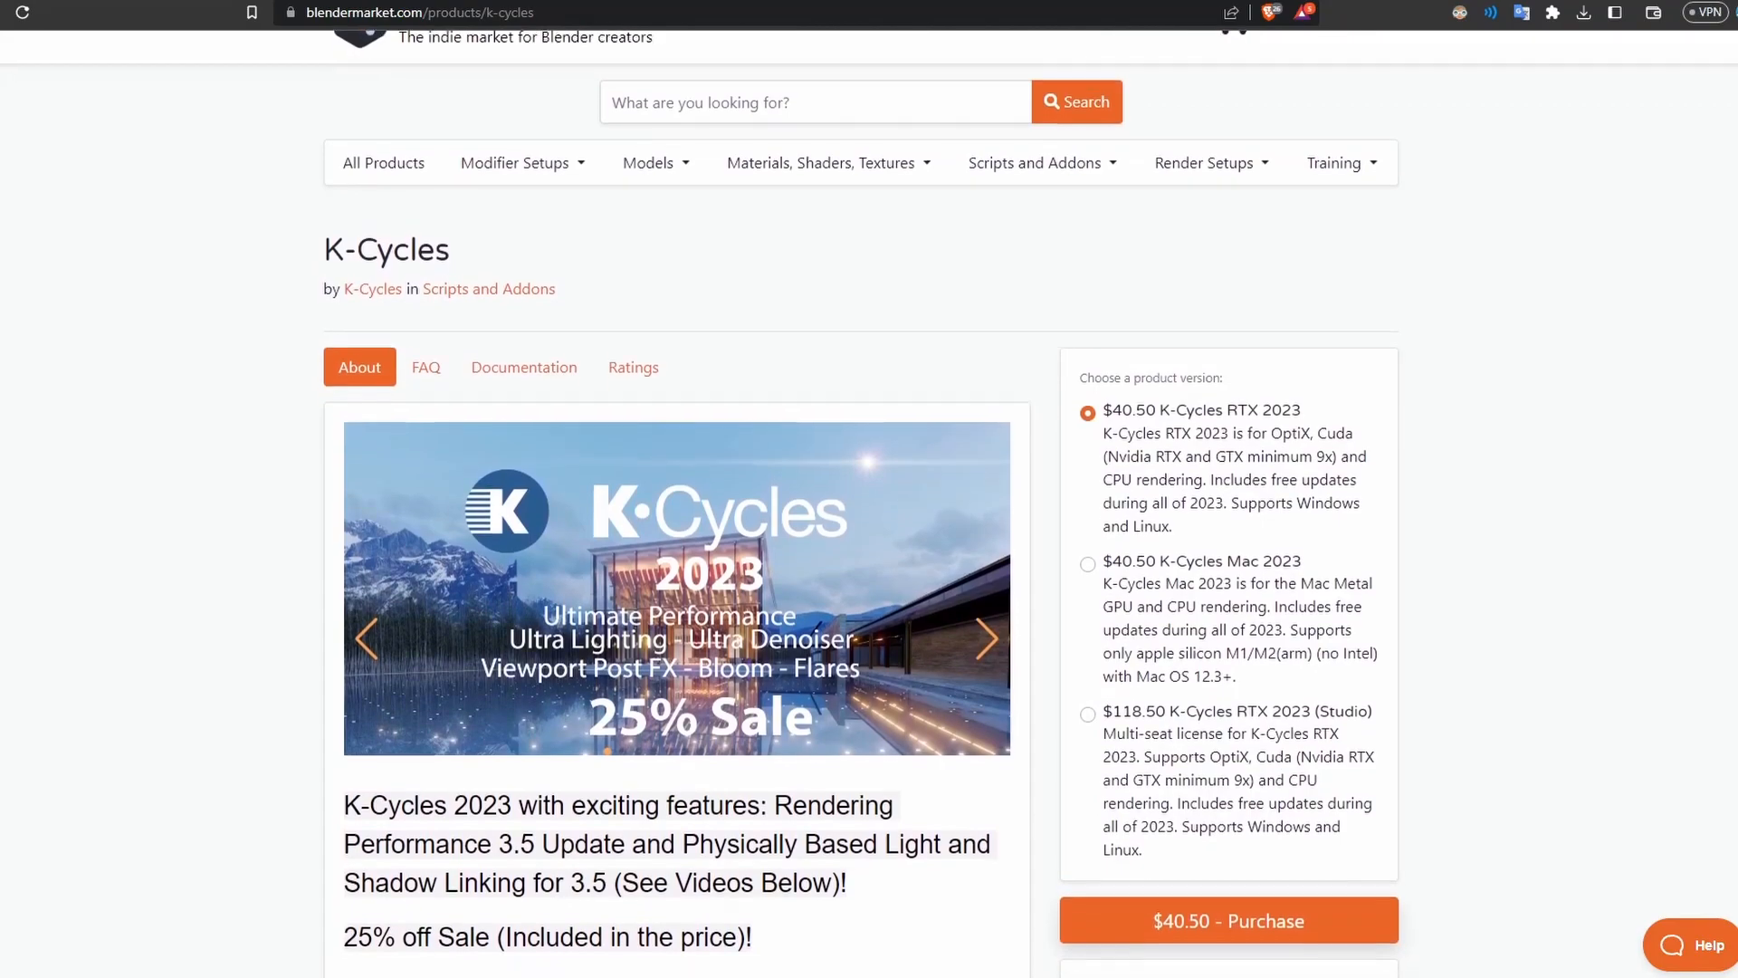
scroll("down", 3)
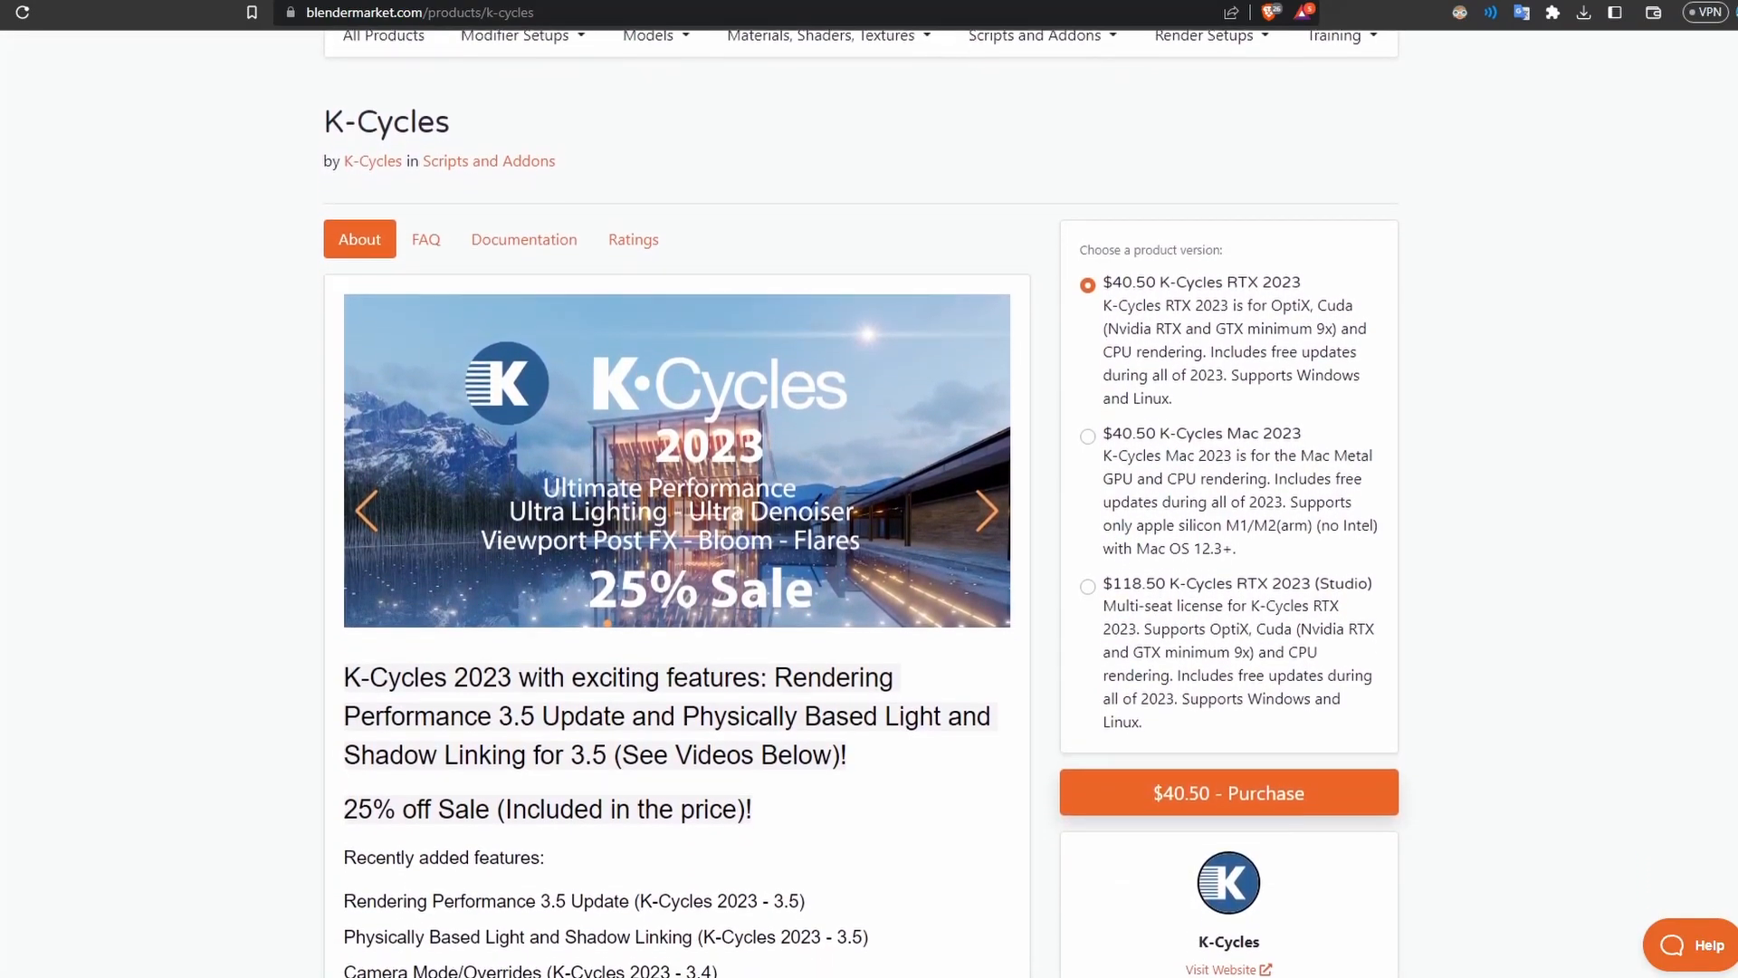
scroll("down", 3)
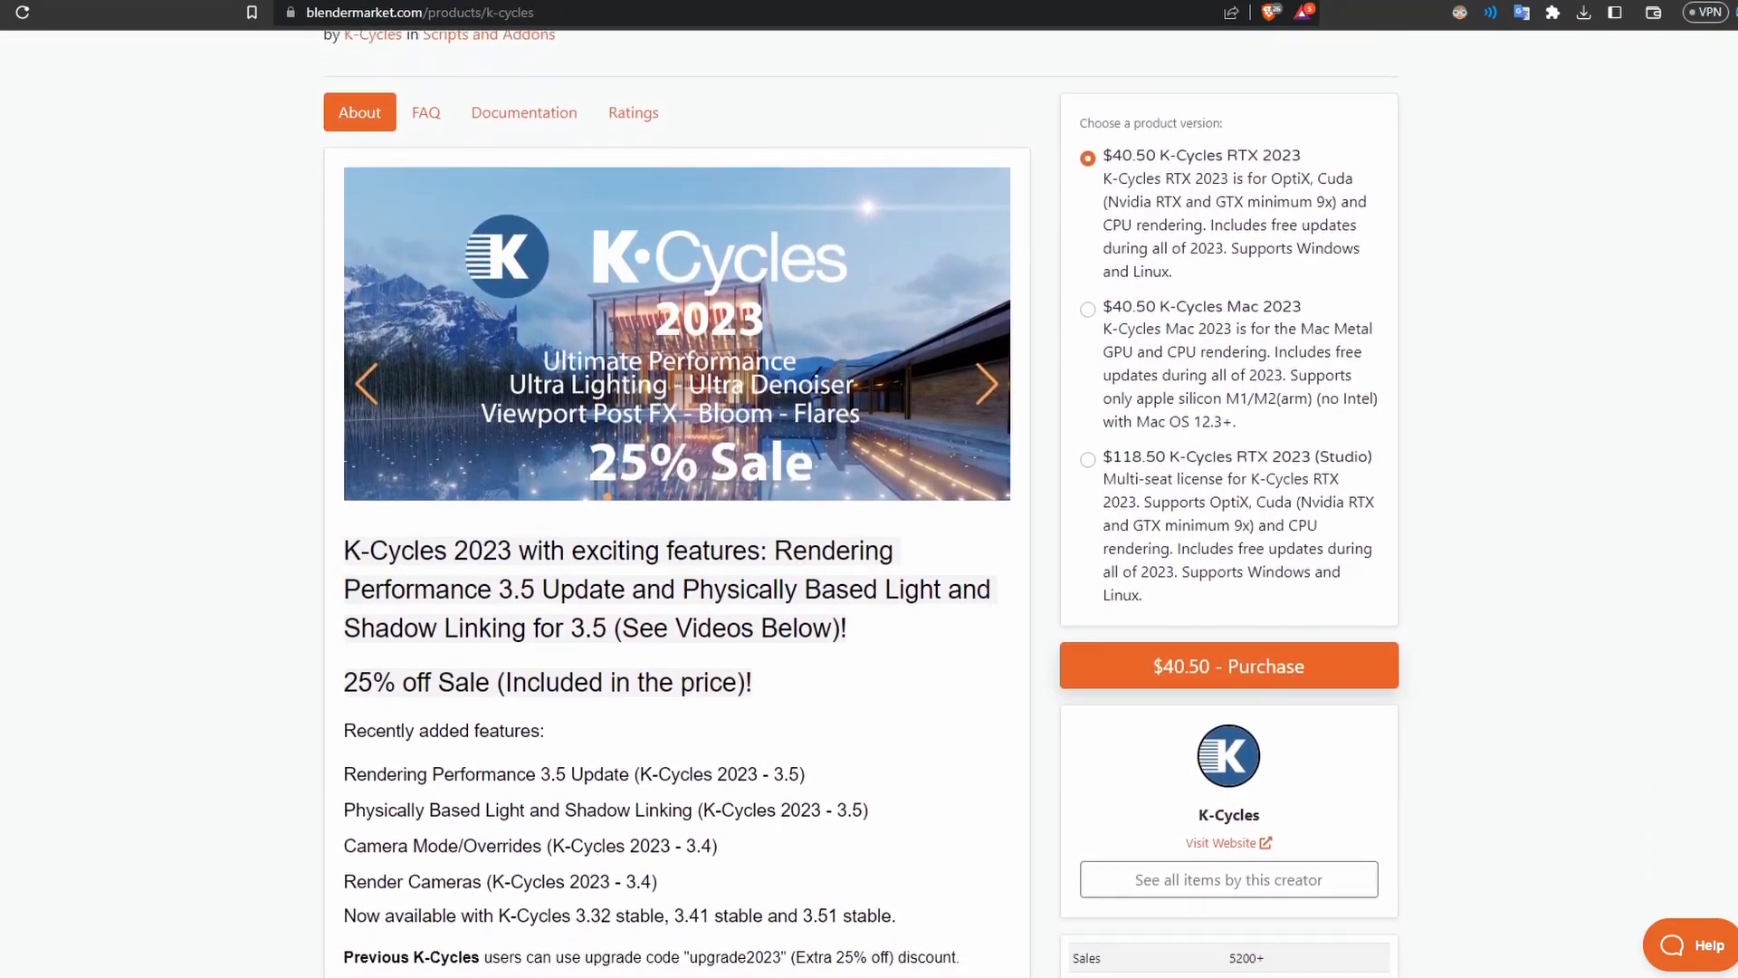
scroll("down", 3)
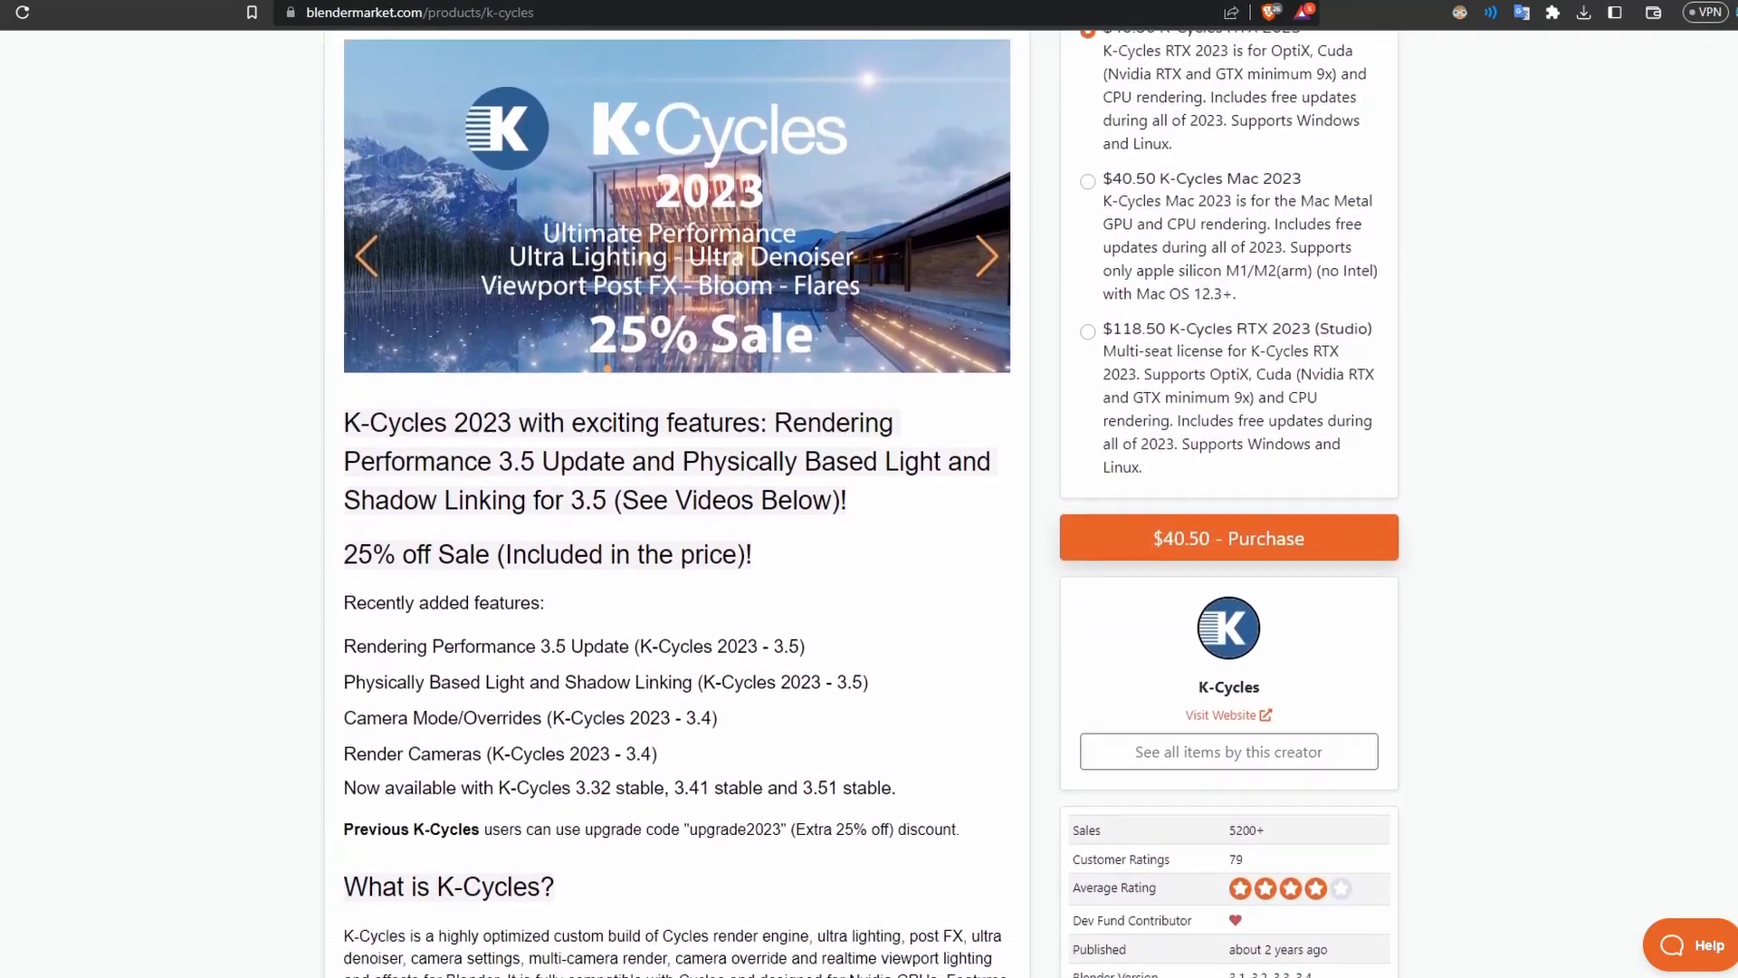
scroll("down", 3)
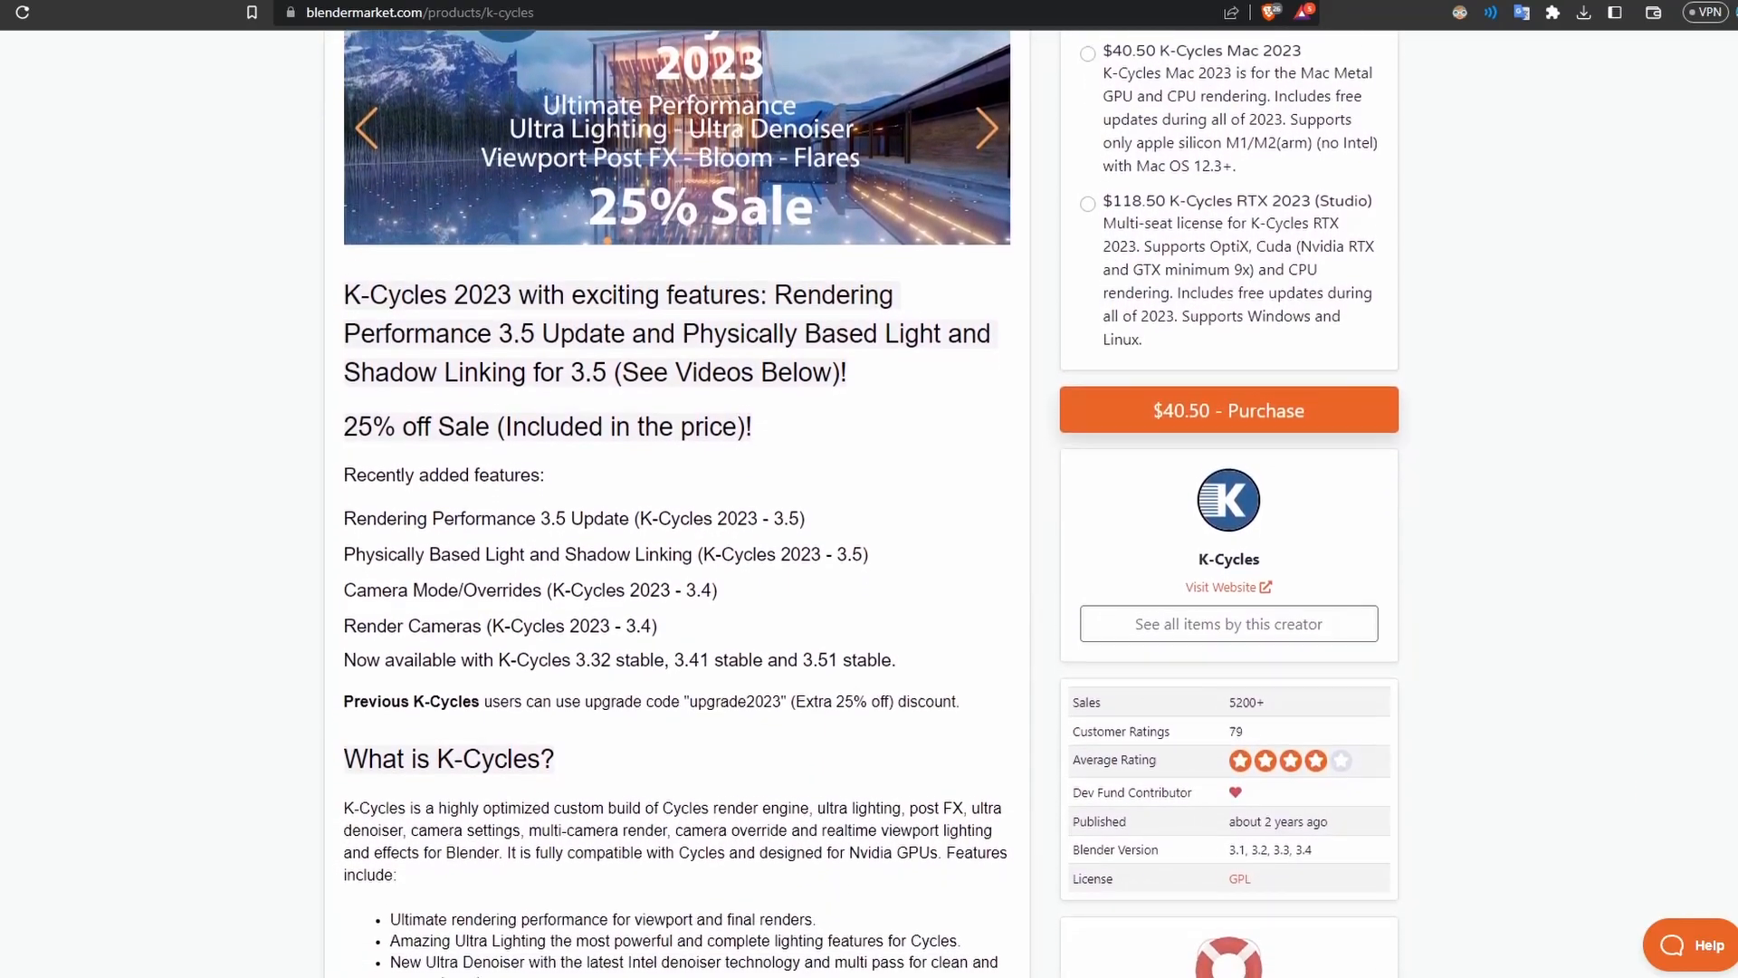
scroll("down", 3)
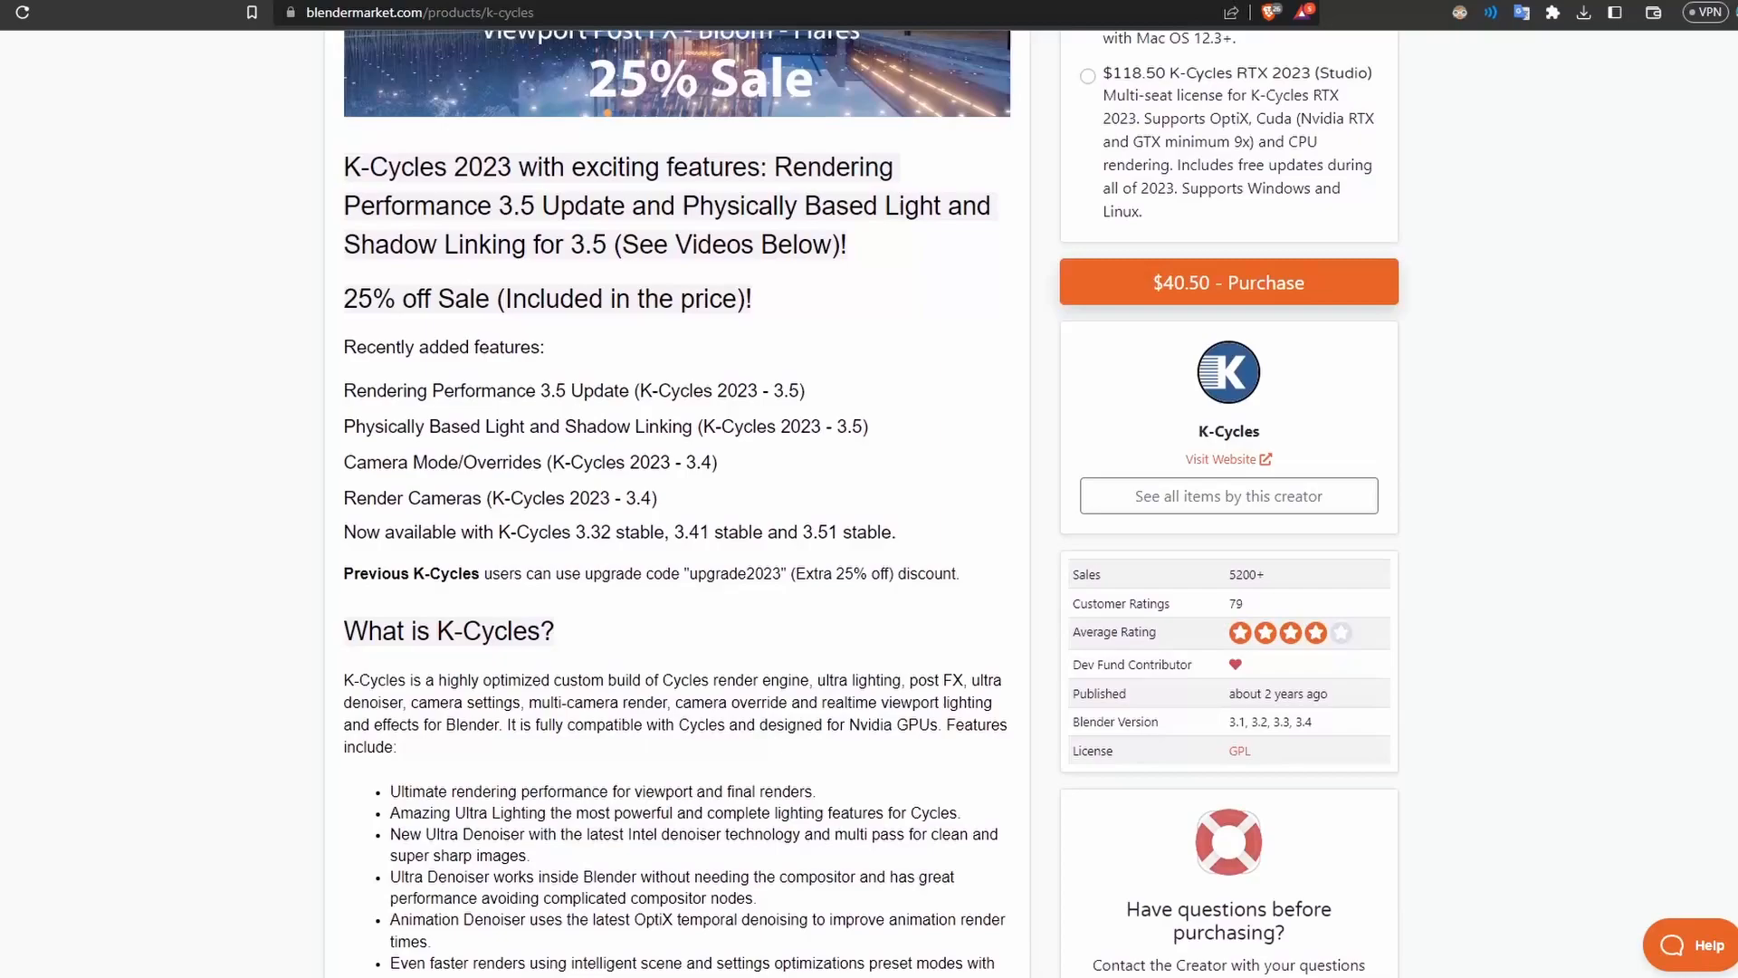
scroll("down", 3)
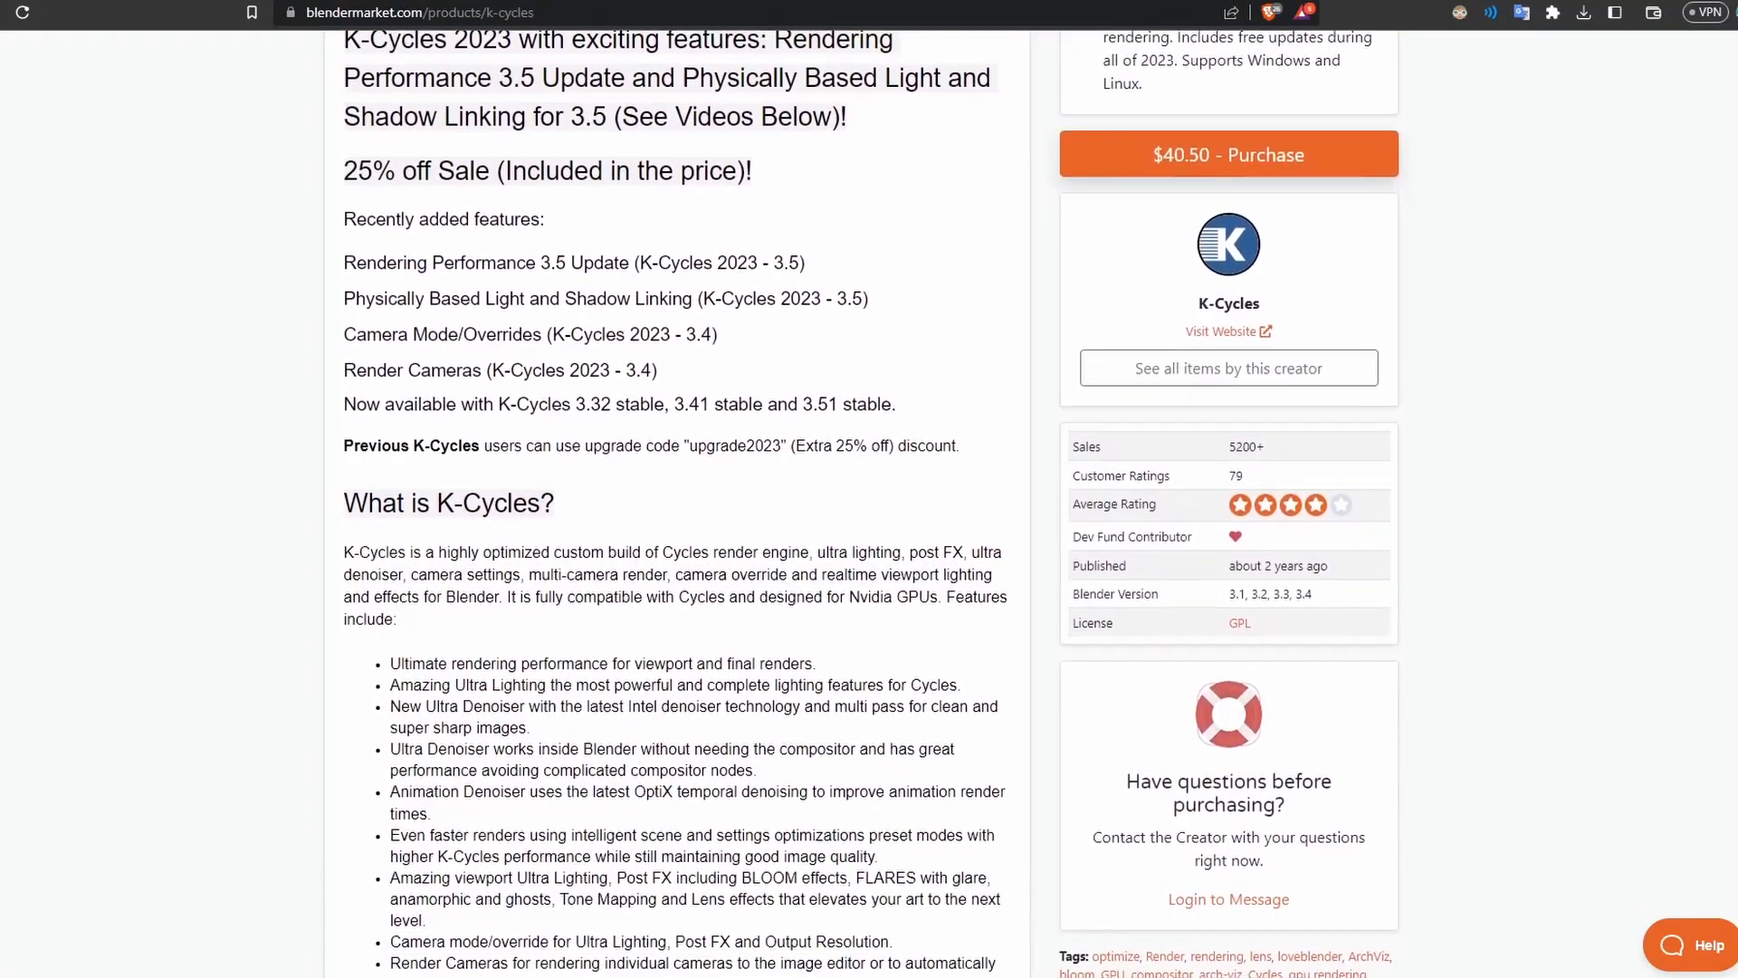
scroll("down", 3)
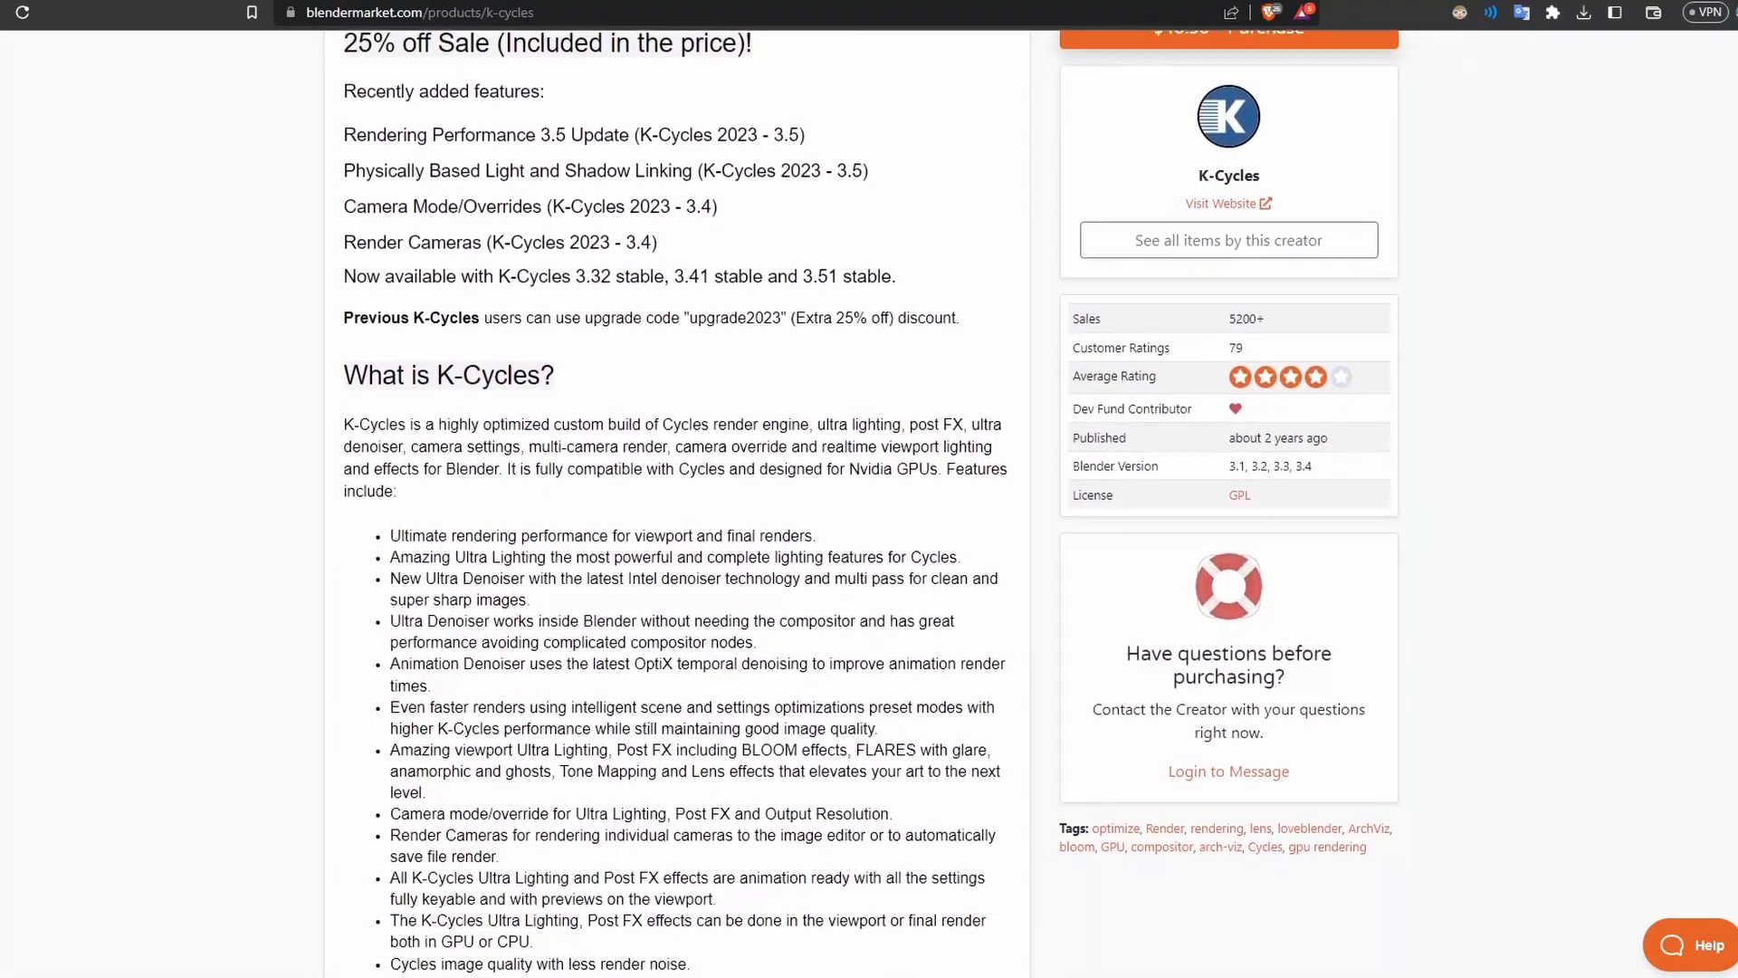
scroll("down", 3)
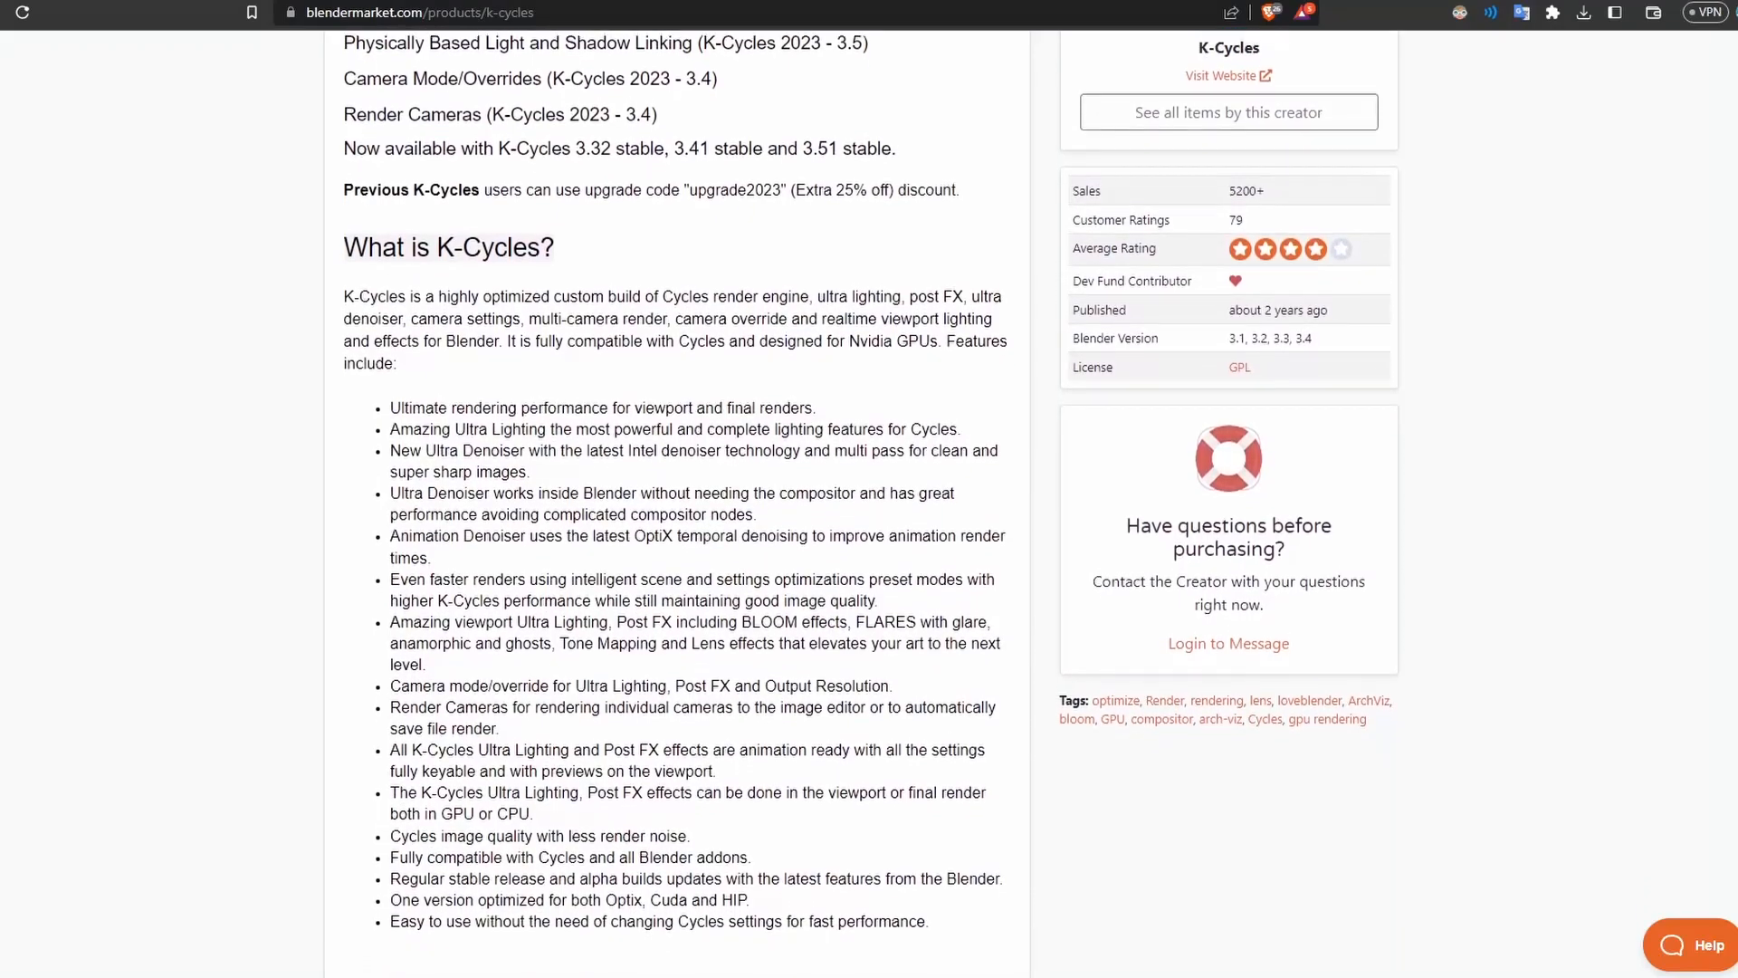
scroll("down", 3)
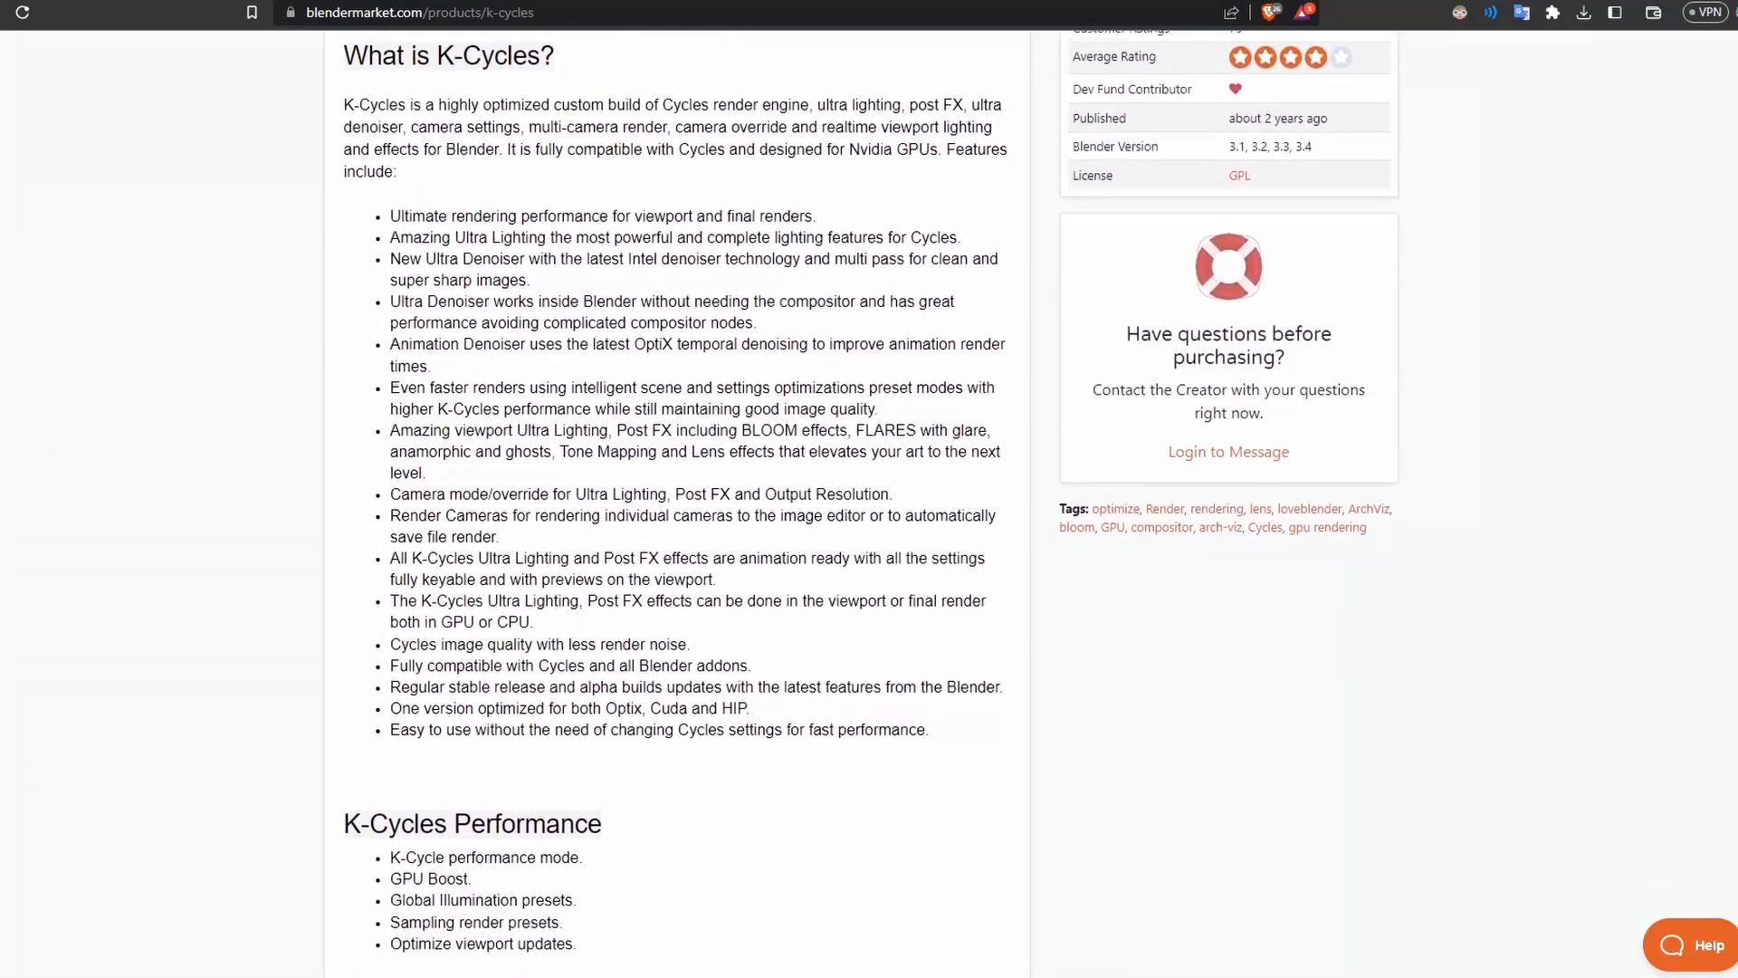
scroll("down", 3)
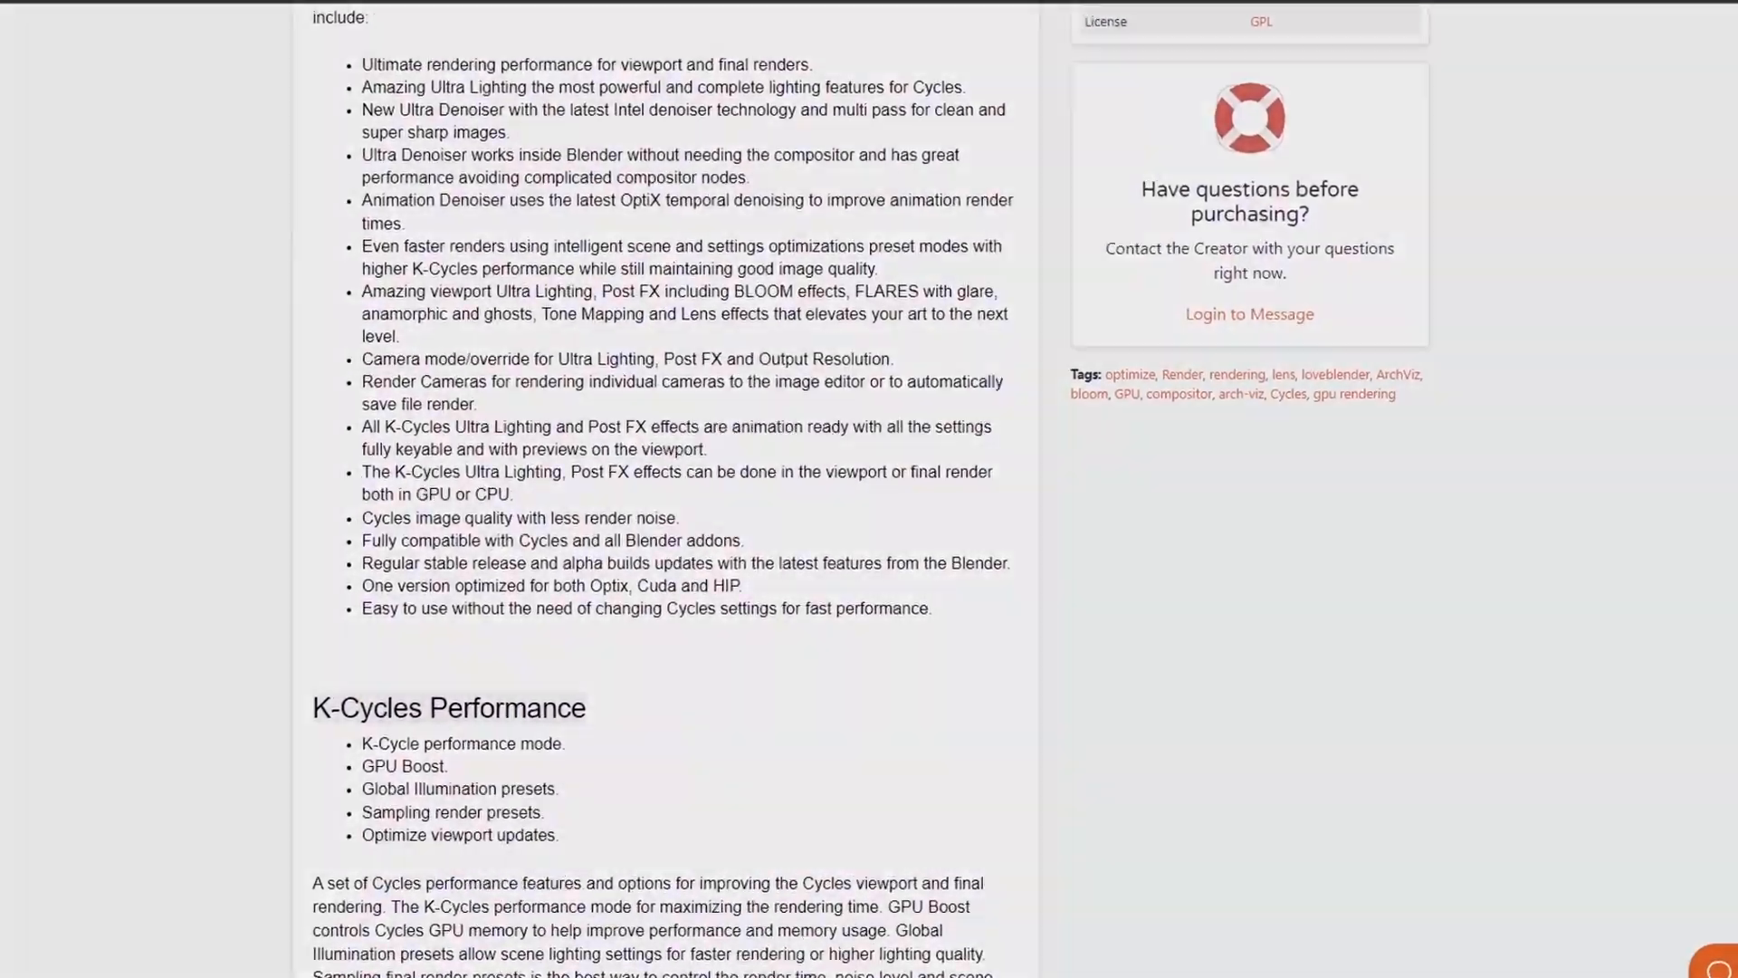